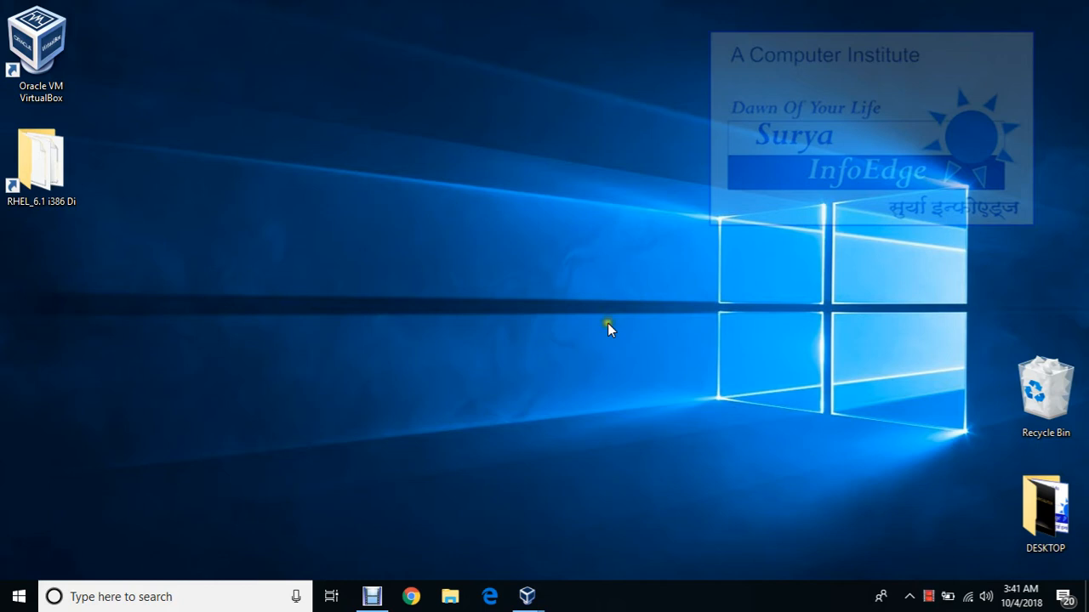
# Browse the RHEL 6.1 disc files to locate the Packages folder, then close the file browser
pyautogui.click(41, 157)
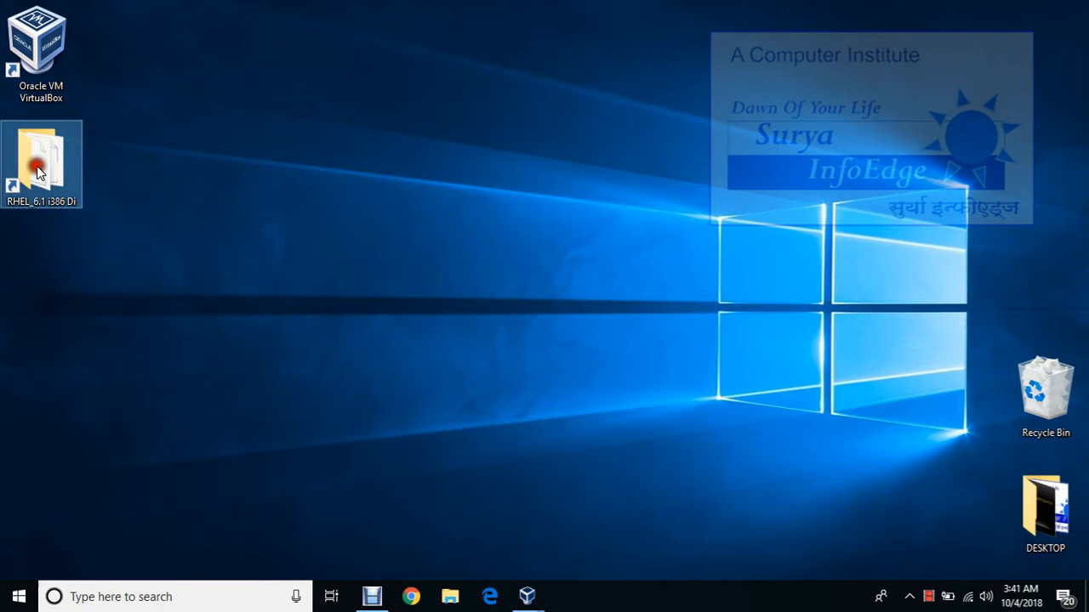
pyautogui.moveTo(41, 162)
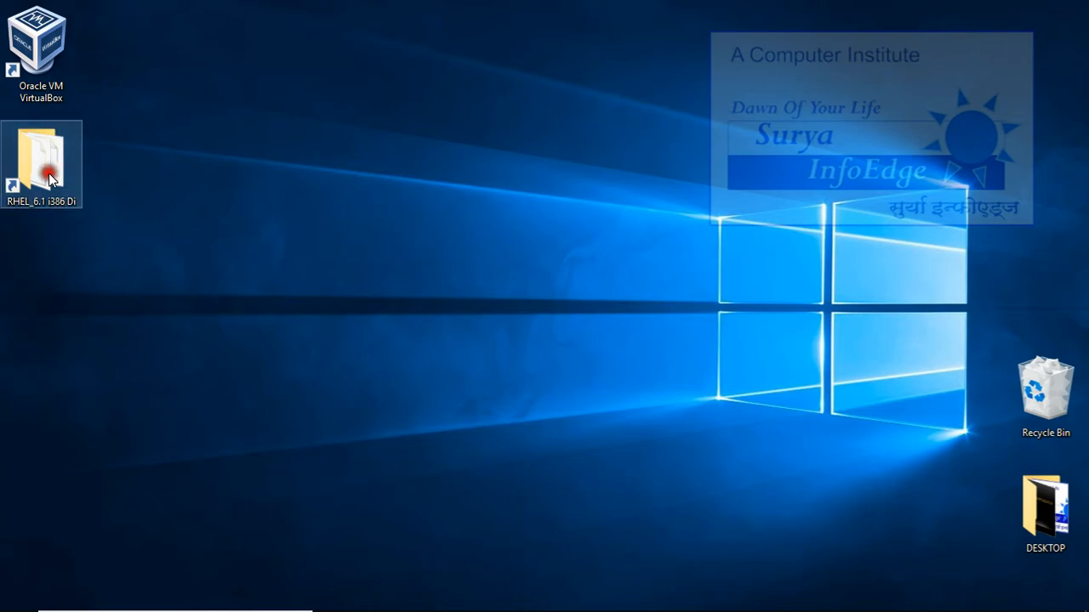
pyautogui.doubleClick(41, 156)
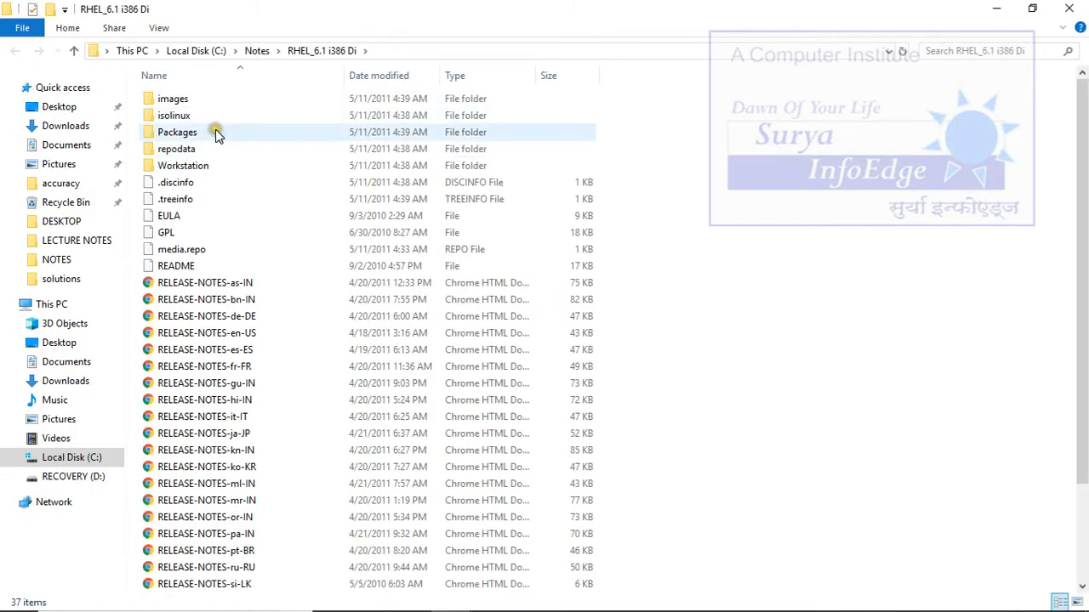
pyautogui.doubleClick(177, 133)
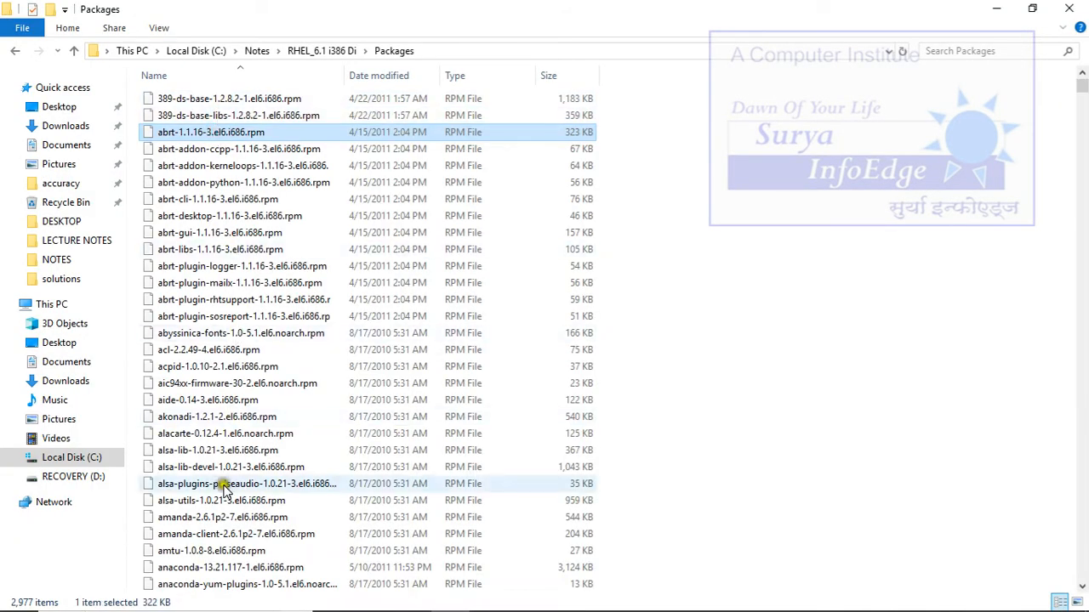
pyautogui.click(14, 51)
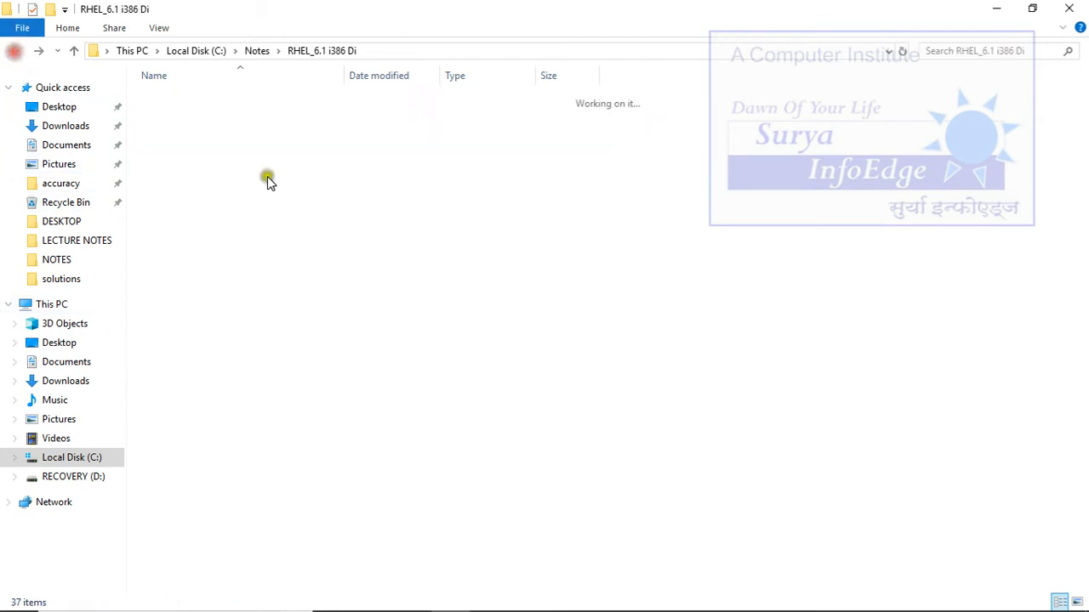
pyautogui.click(177, 133)
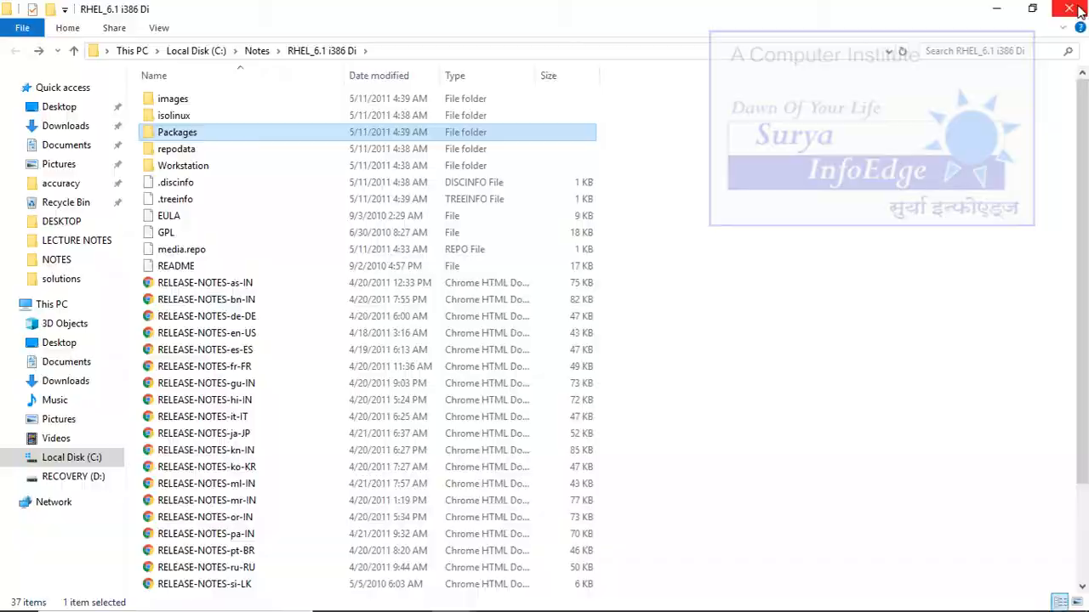
pyautogui.click(1070, 7)
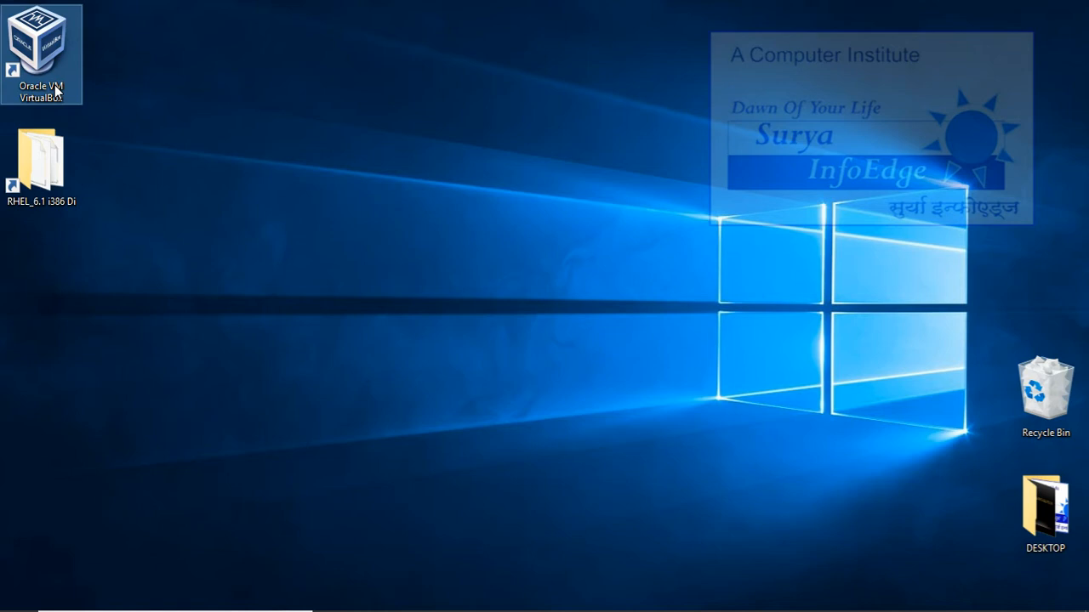
# Launch VirtualBox and start adding a shared folder in RHEL2's settings
pyautogui.doubleClick(40, 51)
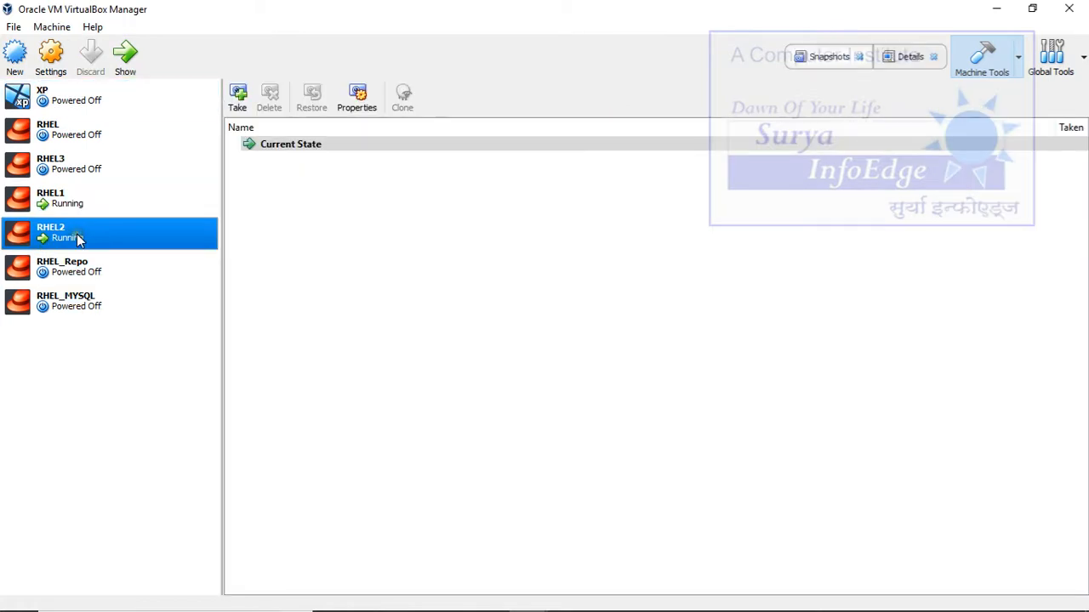
pyautogui.click(77, 197)
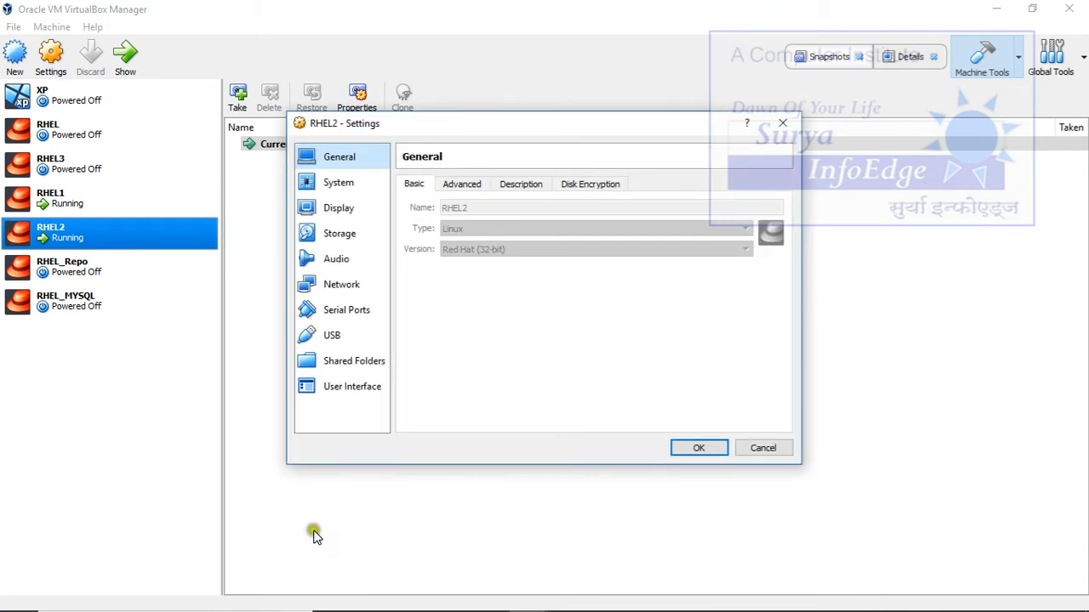
pyautogui.click(353, 361)
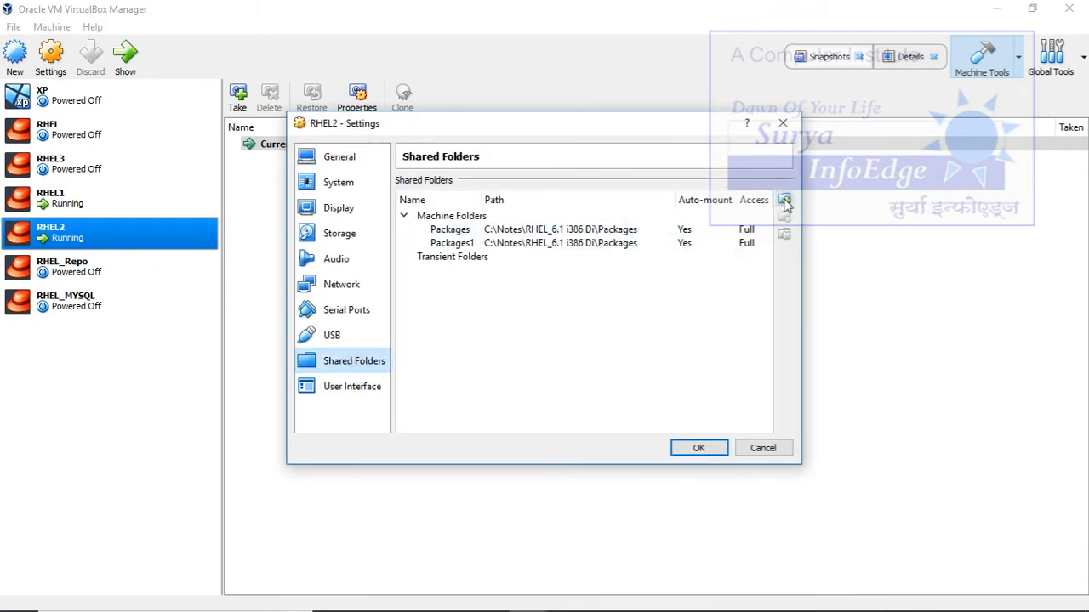
pyautogui.click(782, 201)
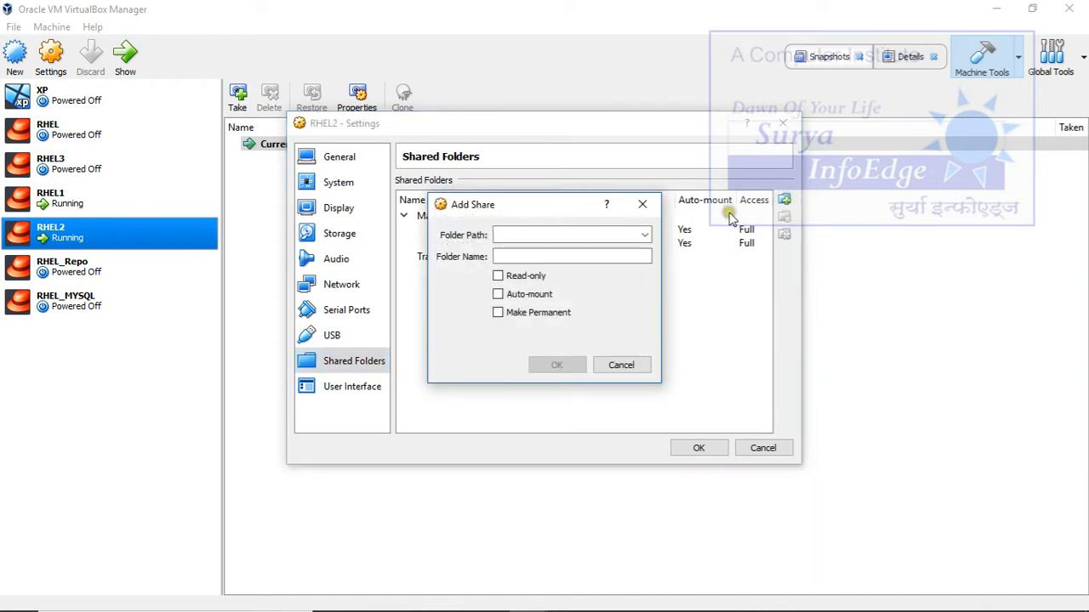
# Point the share at the Packages folder, name it Package, and confirm it
pyautogui.click(643, 235)
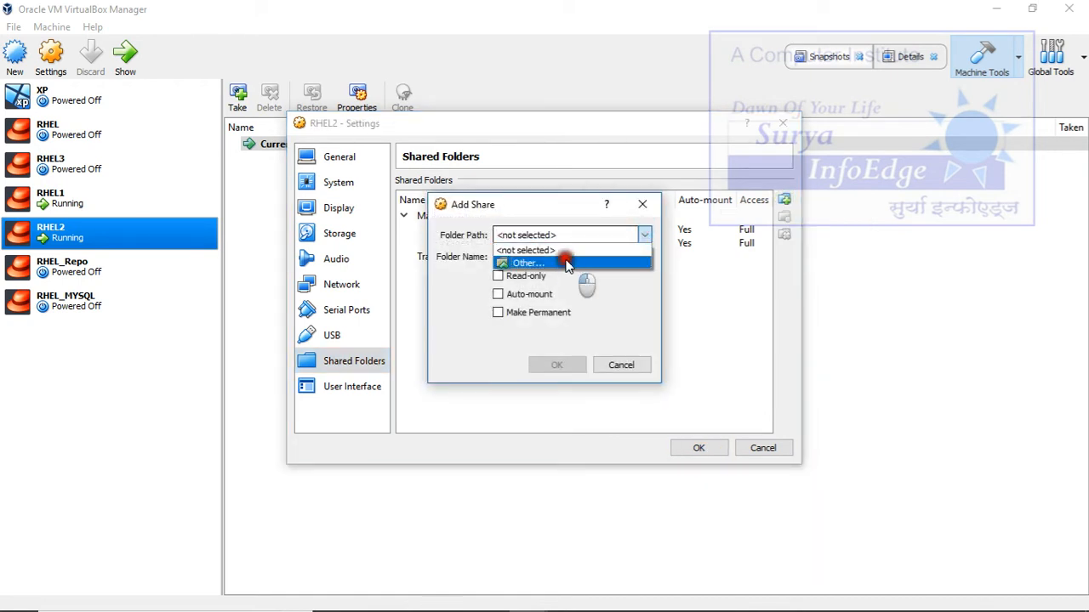
pyautogui.click(527, 262)
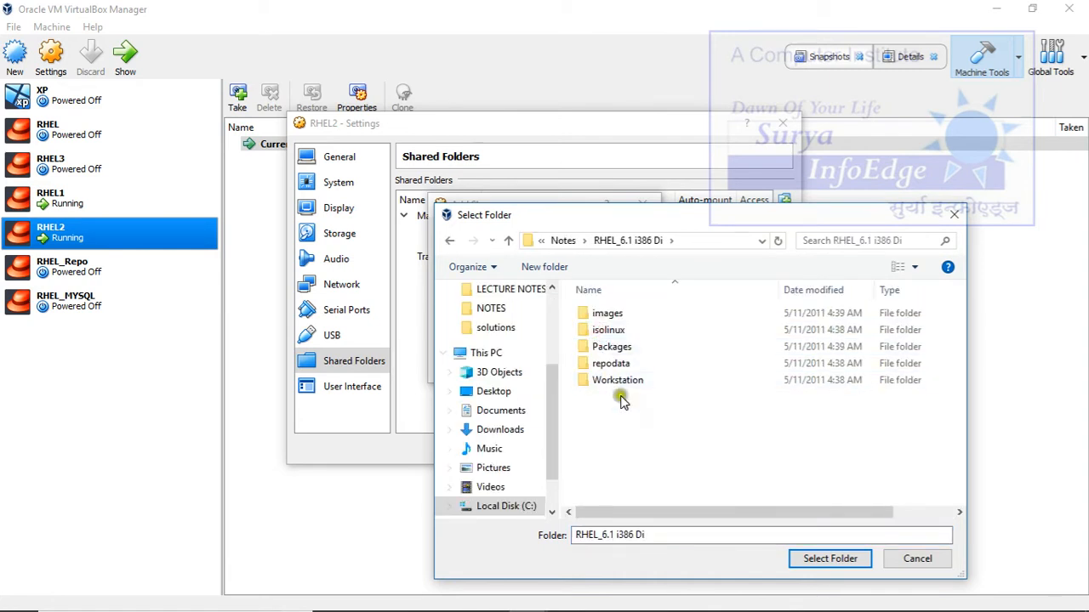
pyautogui.click(611, 347)
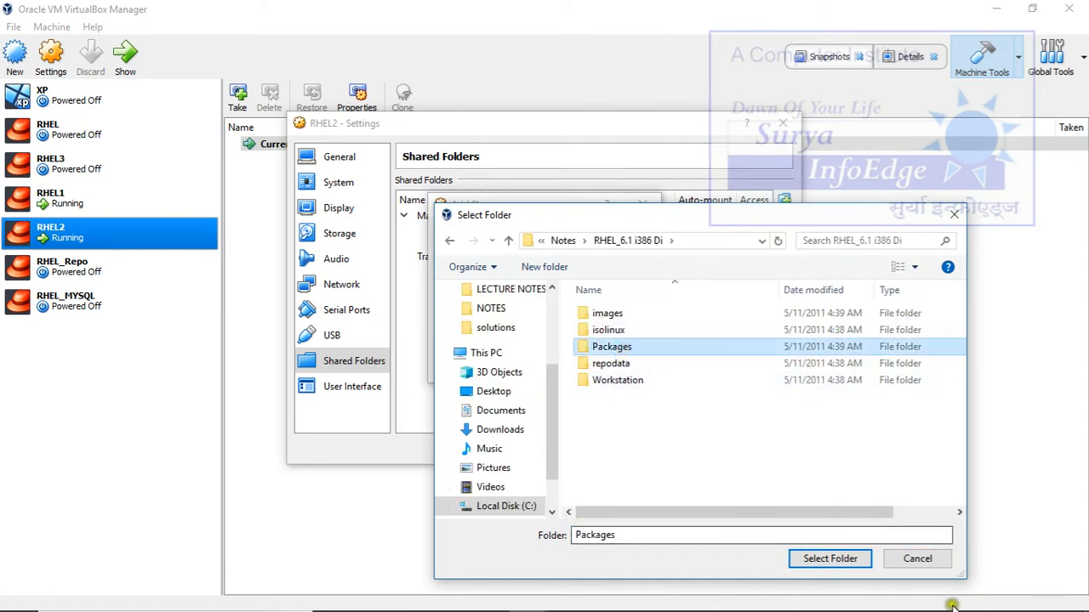
pyautogui.click(828, 558)
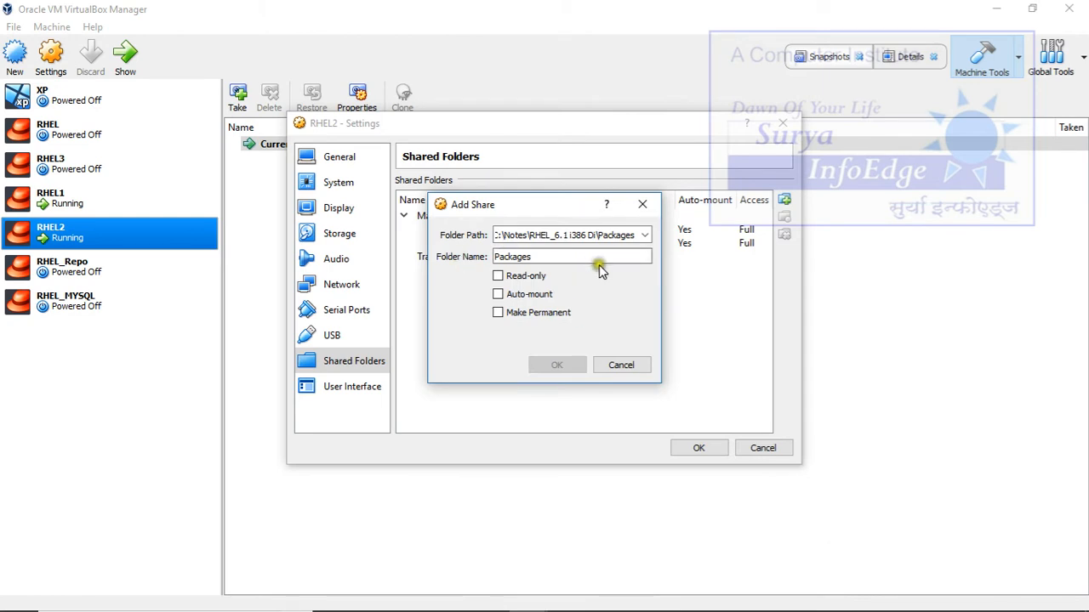
pyautogui.press('Backspace')
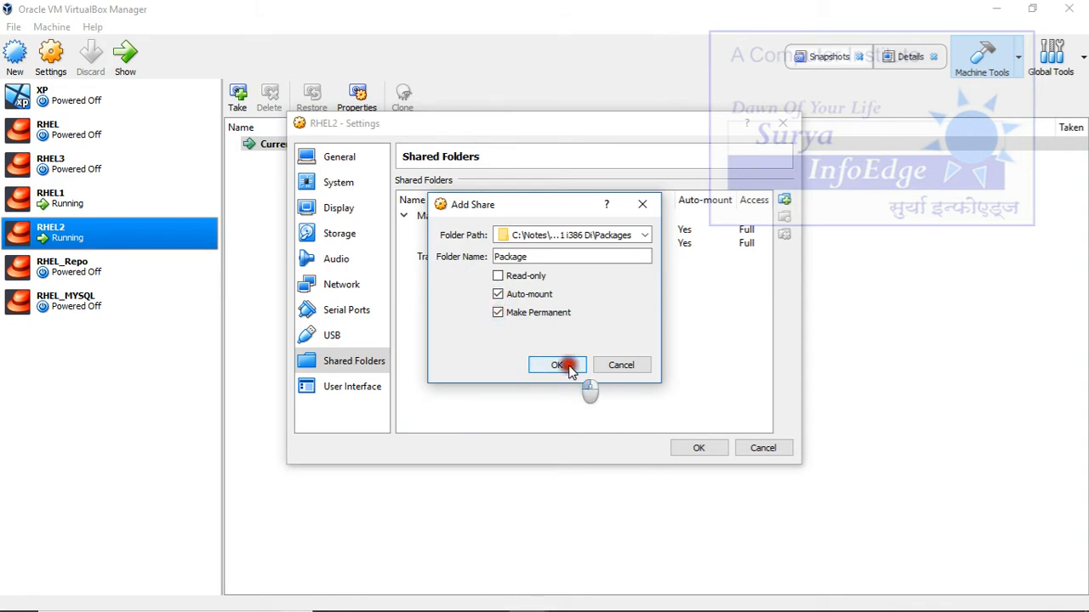
pyautogui.click(556, 364)
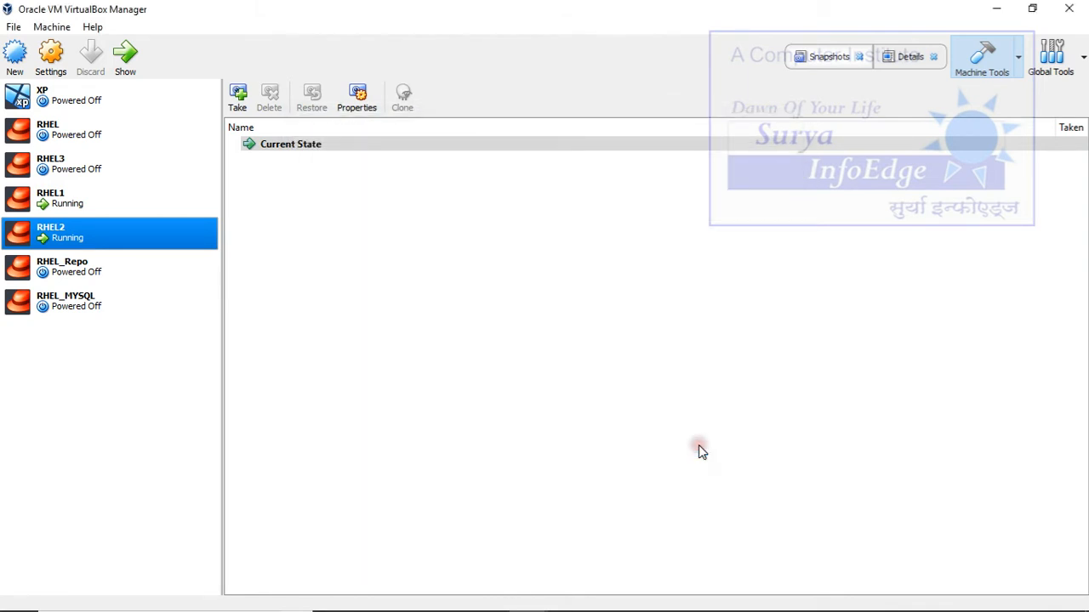
pyautogui.moveTo(466, 398)
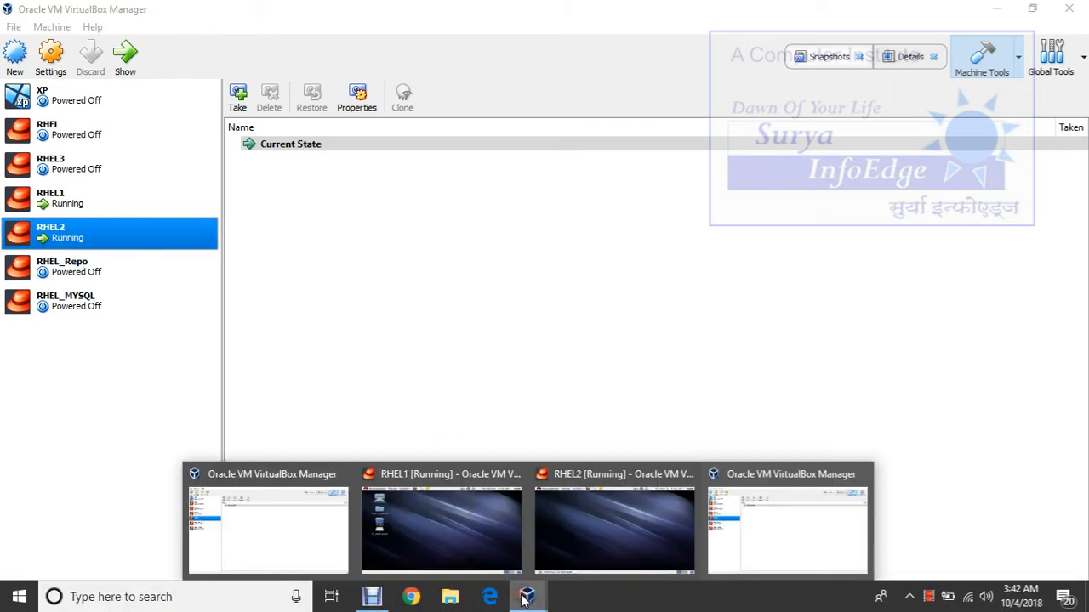
# Switch to the running RHEL2 machine and bring up its Devices menu
pyautogui.click(614, 527)
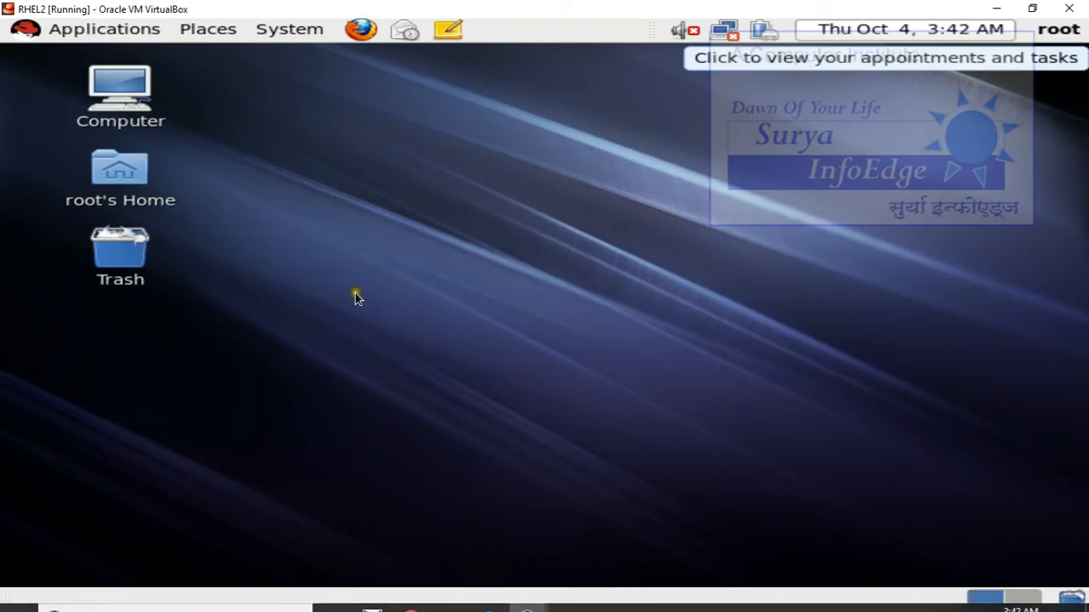
pyautogui.moveTo(166, 332)
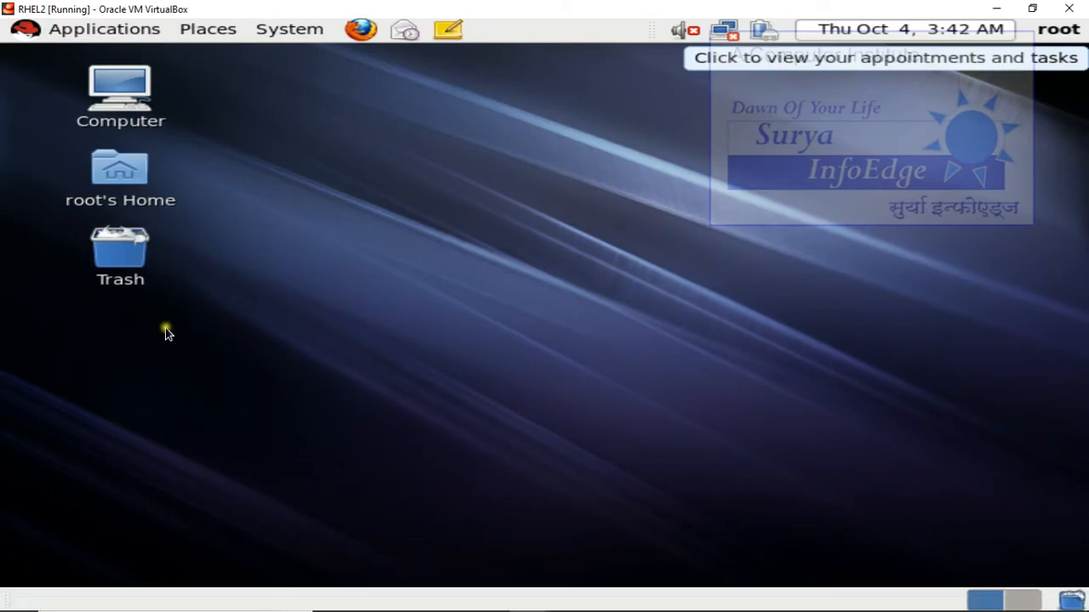
pyautogui.moveTo(460, 305)
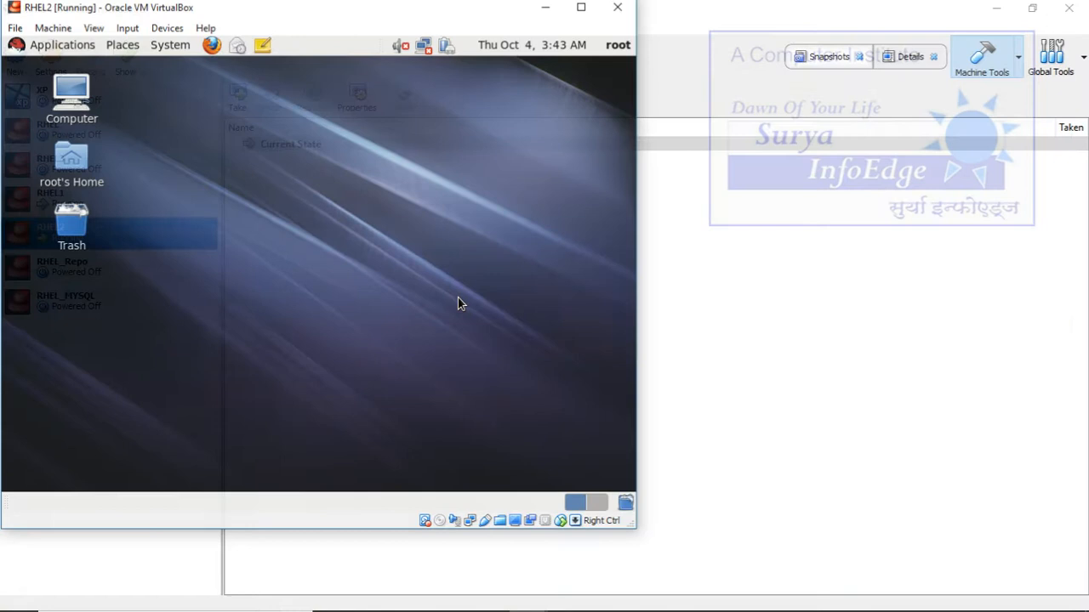
pyautogui.click(167, 27)
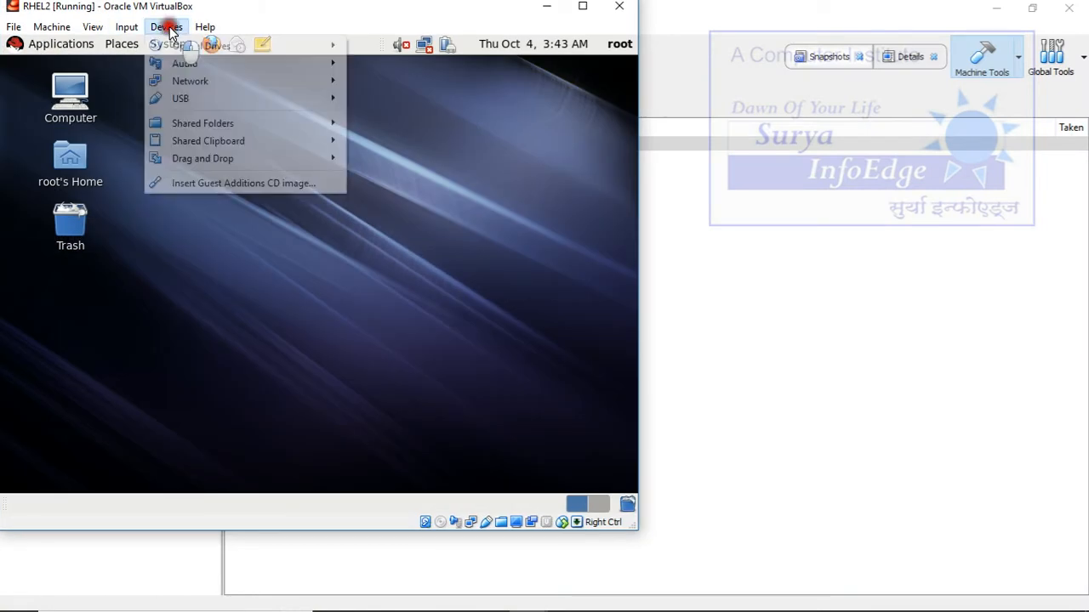
pyautogui.moveTo(281, 191)
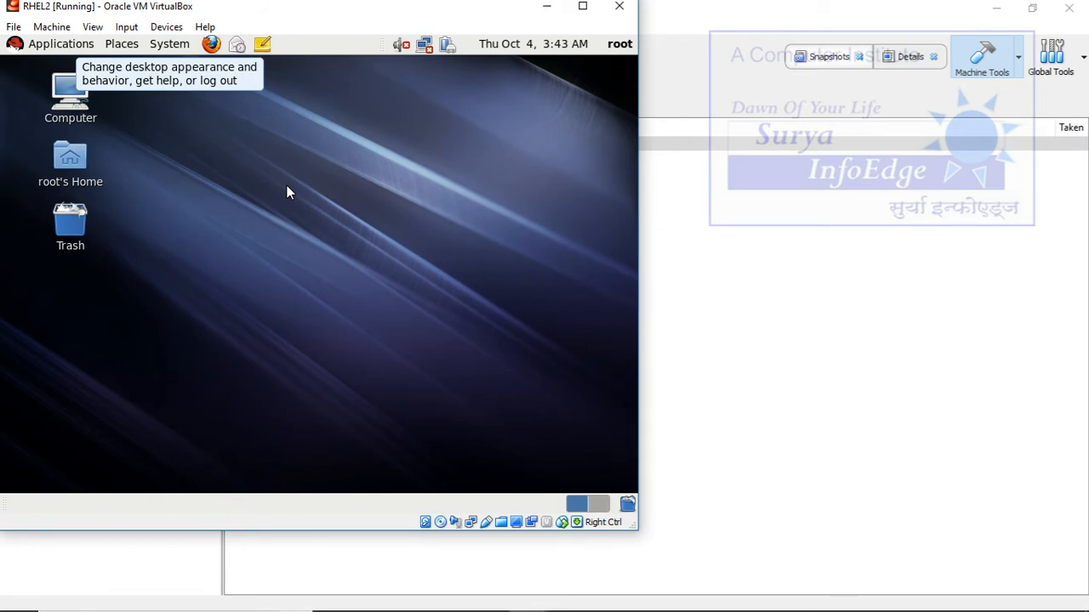
pyautogui.moveTo(287, 185)
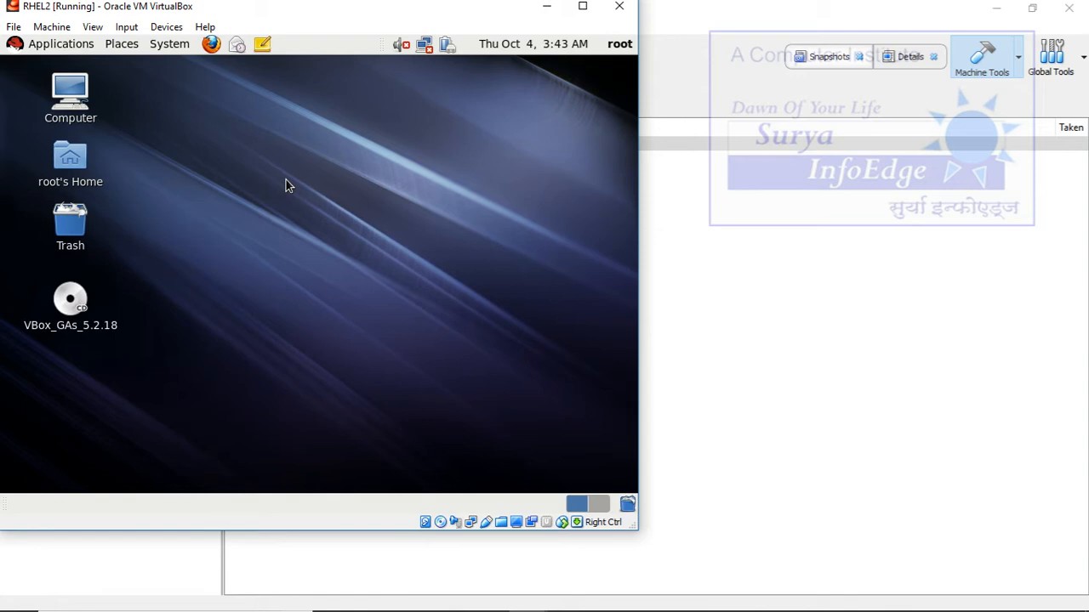
# Launch the Guest Additions disc's autorun and accept its run-software prompts
pyautogui.doubleClick(72, 303)
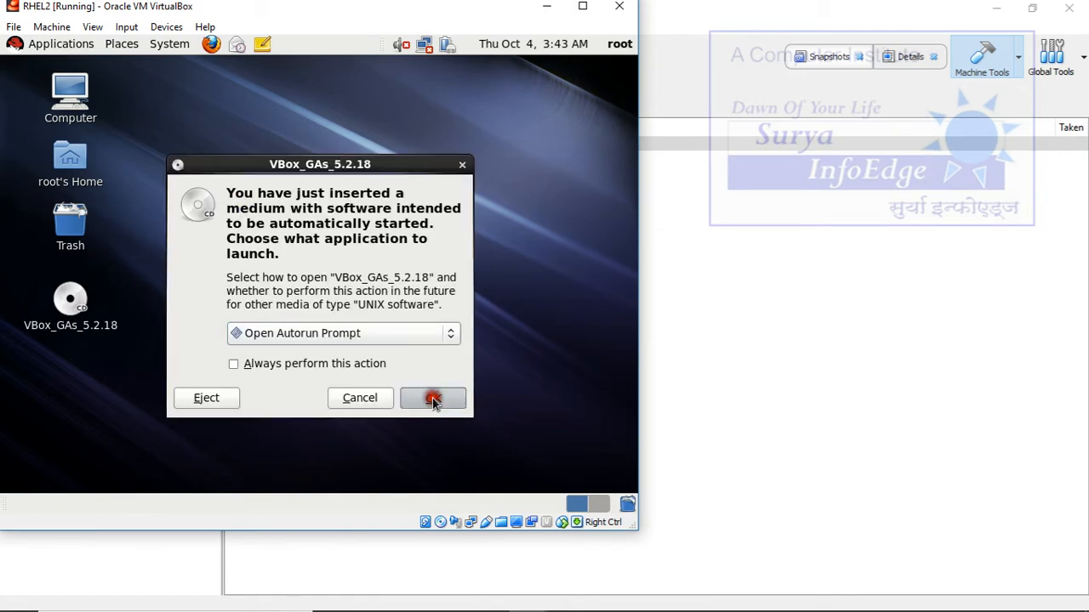
pyautogui.click(432, 398)
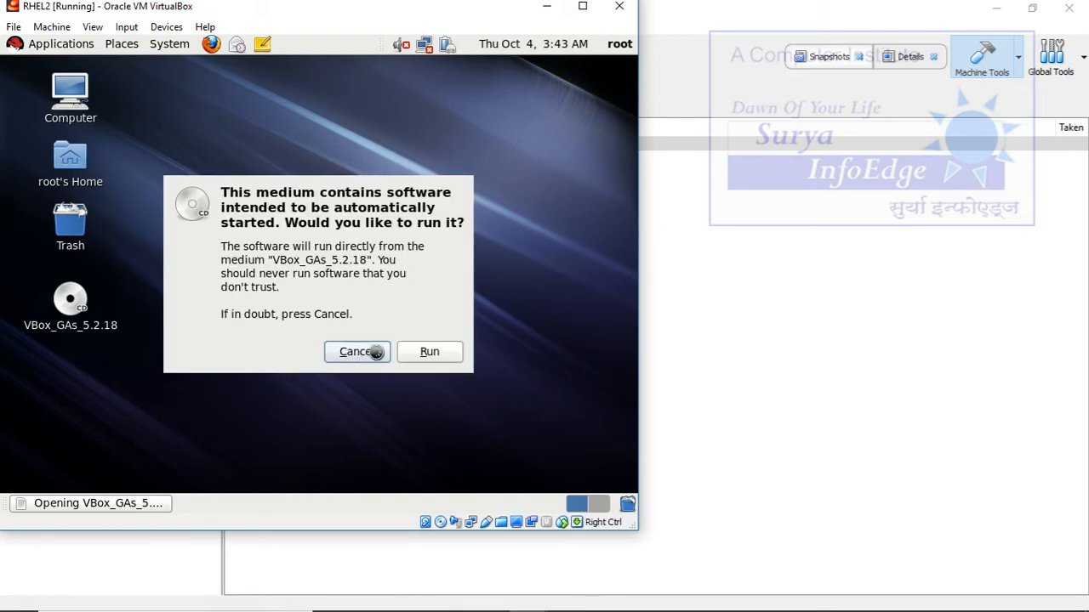
pyautogui.click(428, 351)
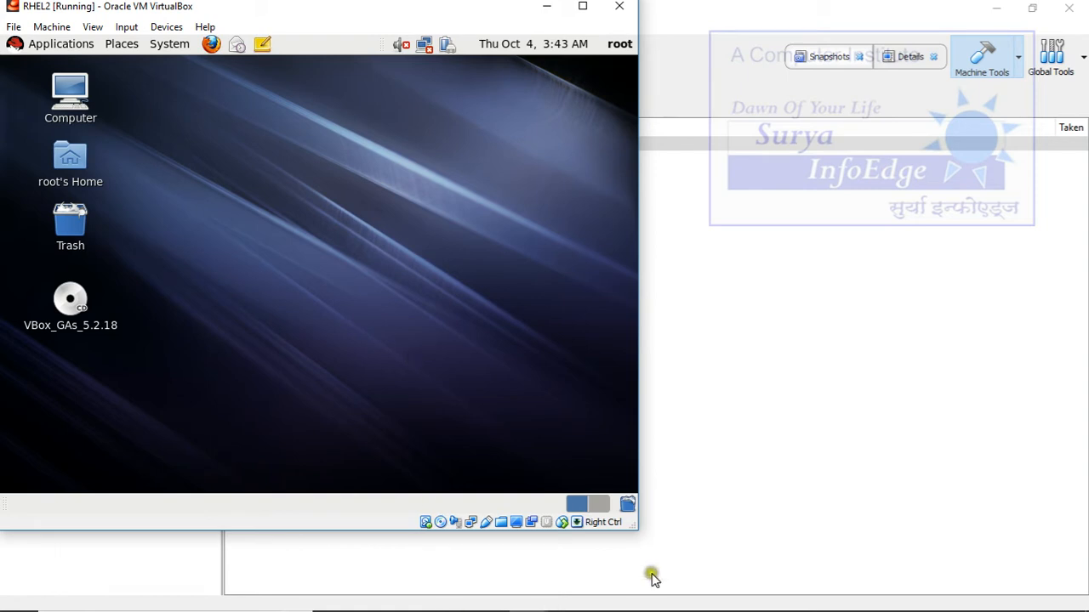
pyautogui.moveTo(553, 424)
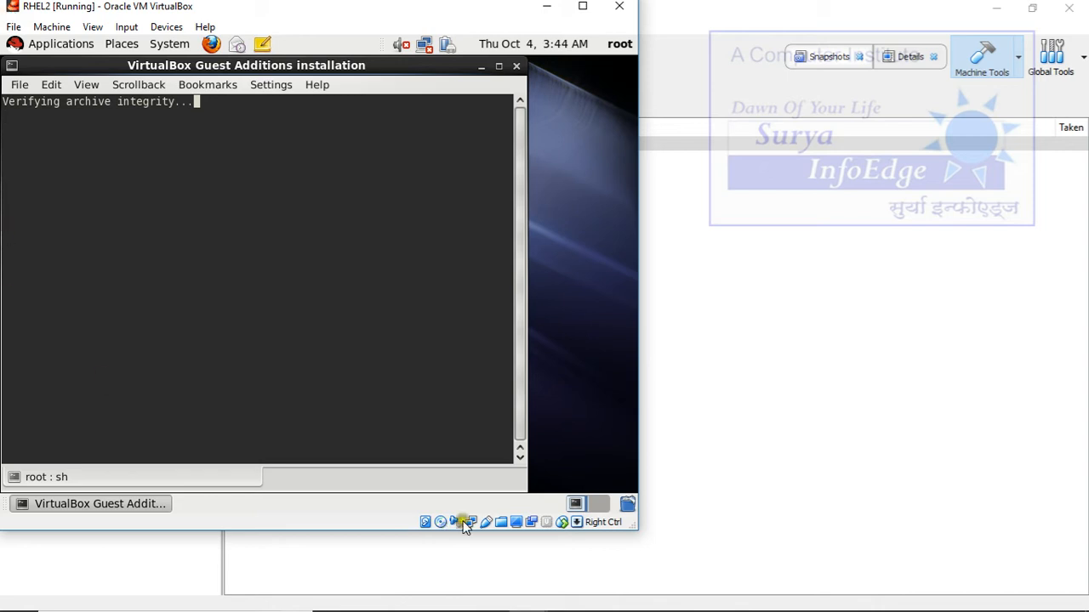
pyautogui.moveTo(523, 595)
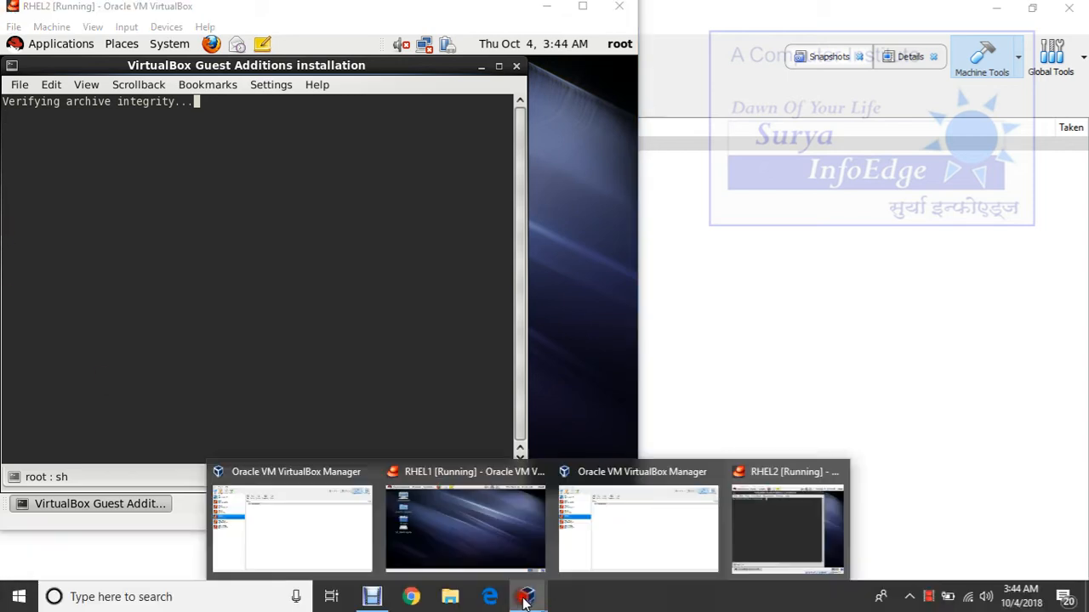
# Switch to the RHEL1 virtual machine from the taskbar
pyautogui.click(466, 527)
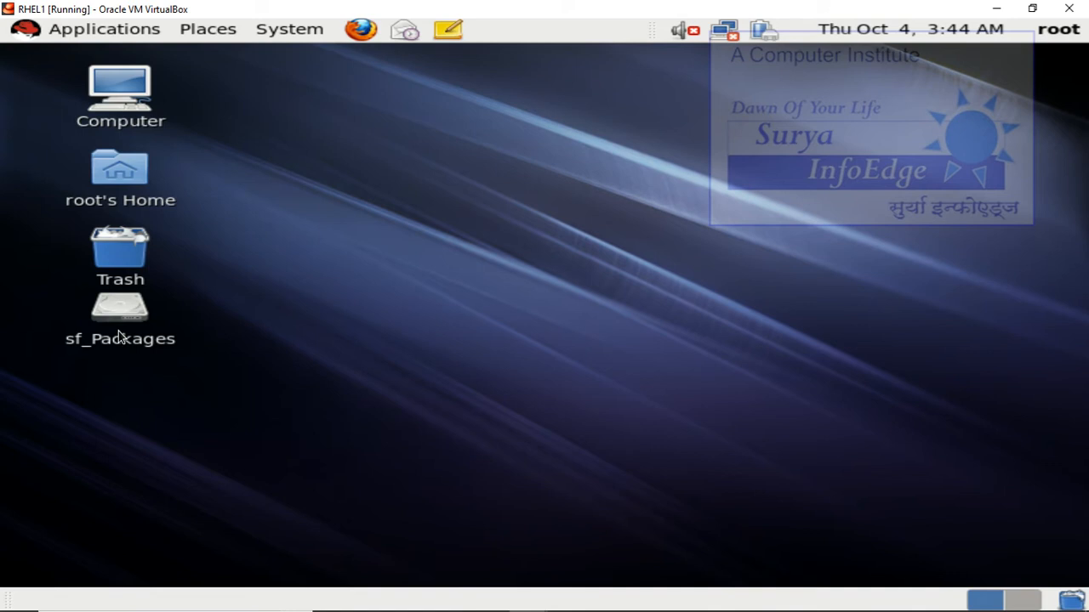
pyautogui.moveTo(187, 381)
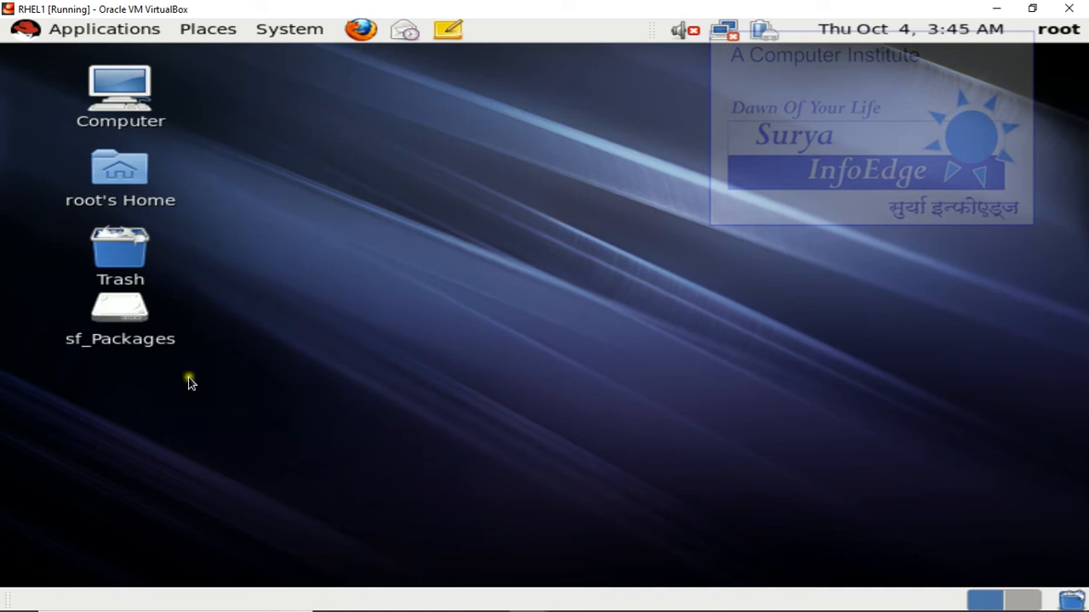
pyautogui.moveTo(211, 384)
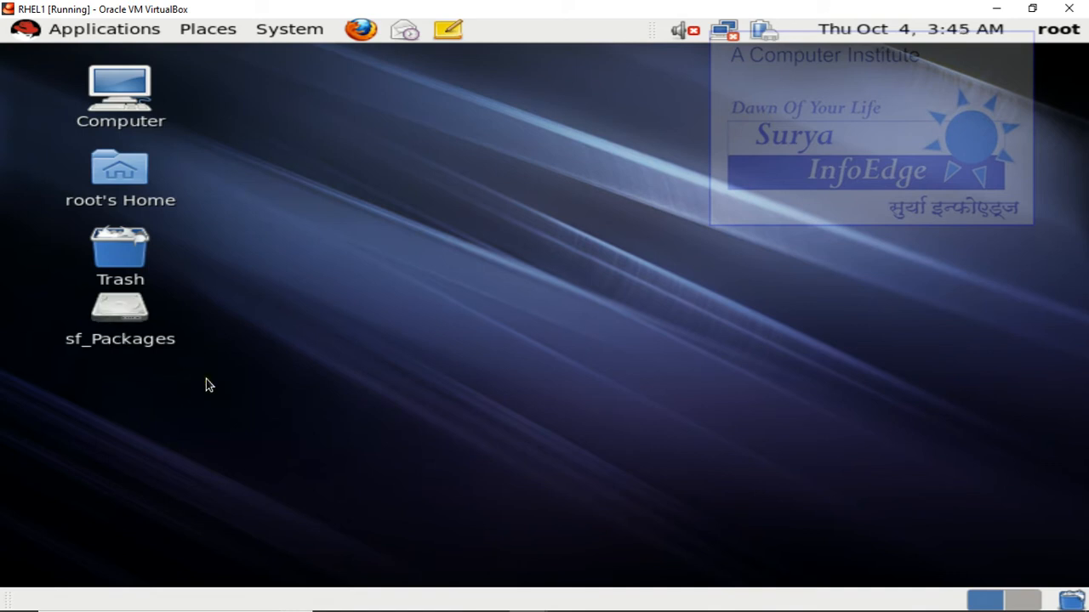
pyautogui.moveTo(185, 93)
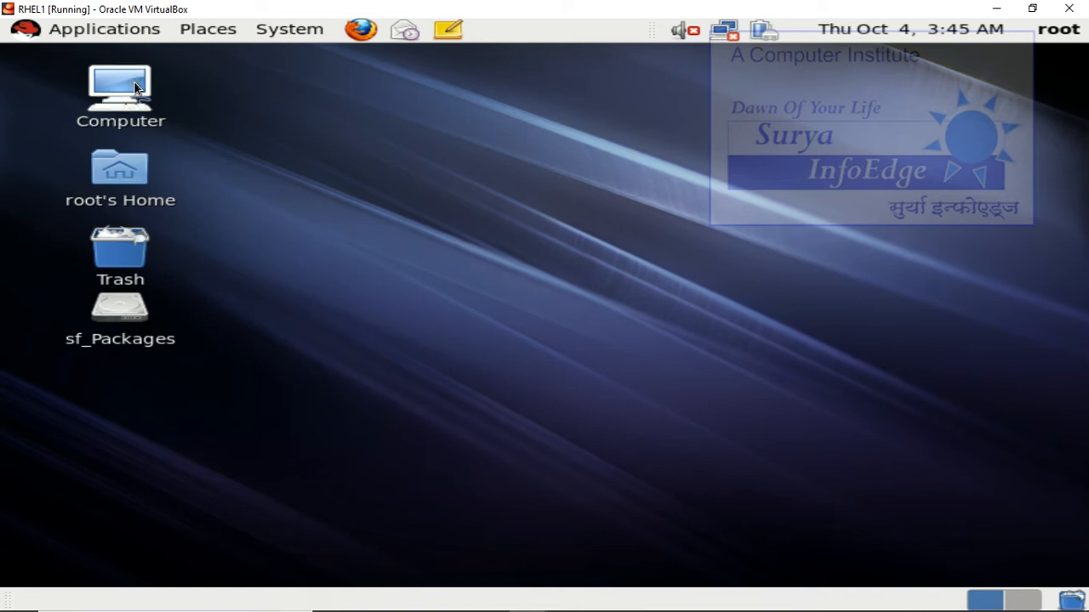
pyautogui.moveTo(334, 151)
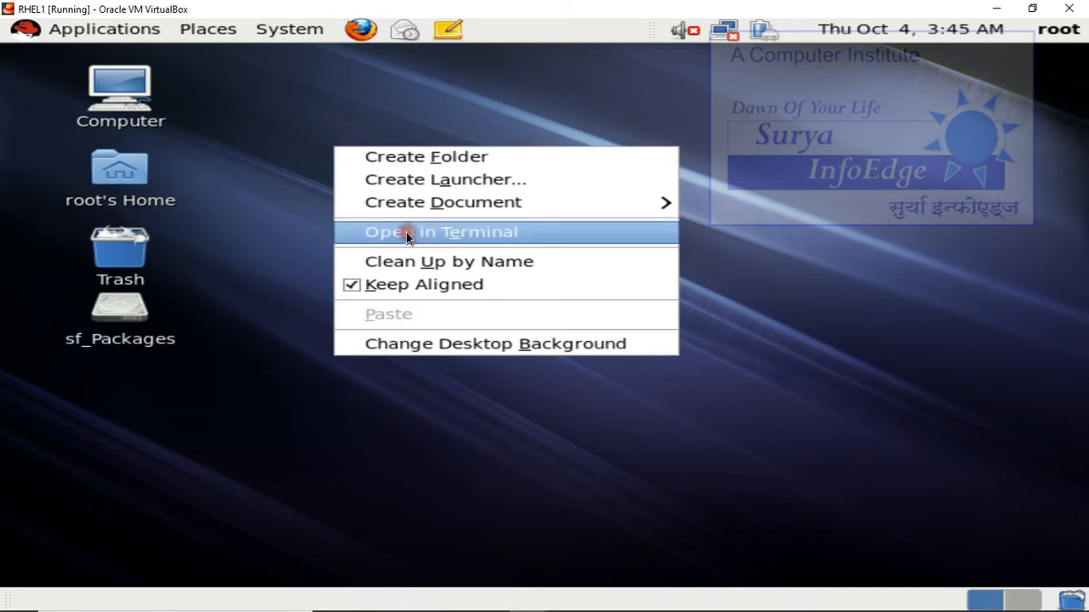
# From a root shell on the Desktop, run mkdir /repo
pyautogui.click(439, 232)
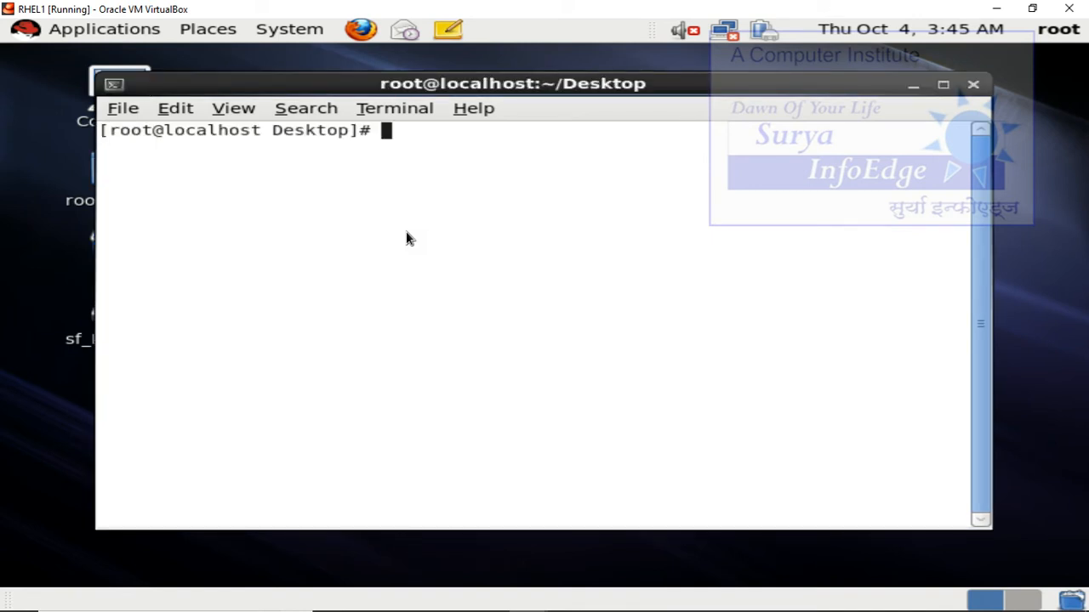
pyautogui.write('mkdir /')
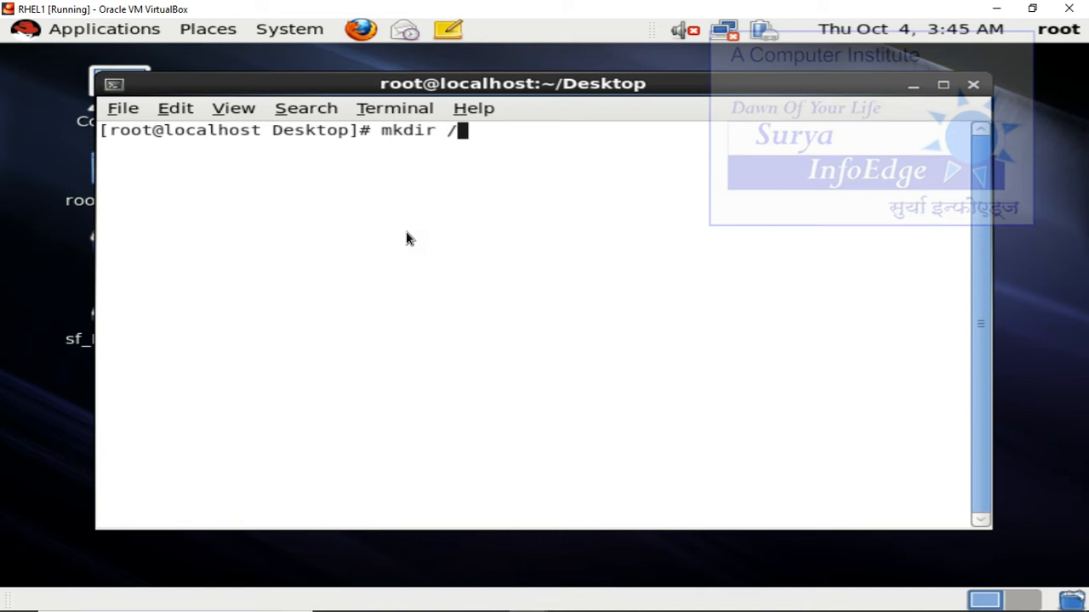
pyautogui.write('repo')
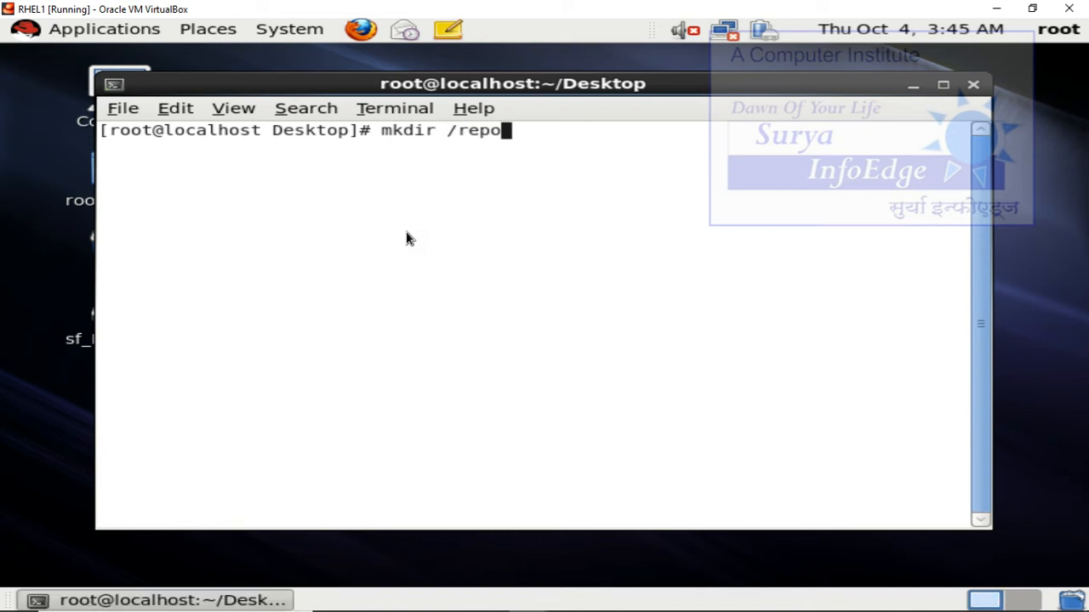
pyautogui.press('BackSpace')
pyautogui.write('c')
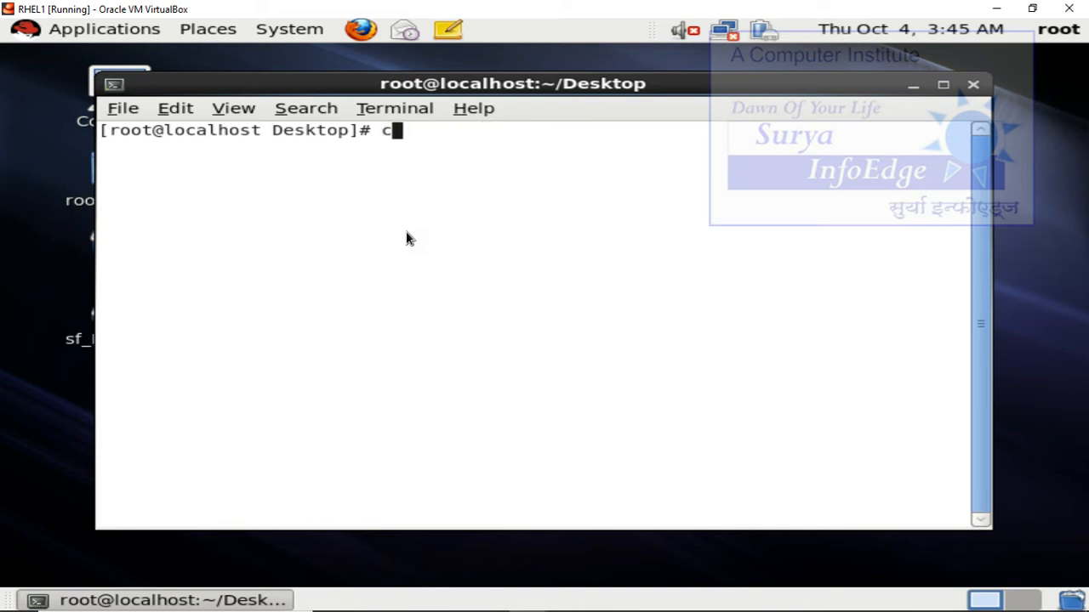
# Run cp /media/sf_Packages/* /repo to copy every package into /repo
pyautogui.write('p /')
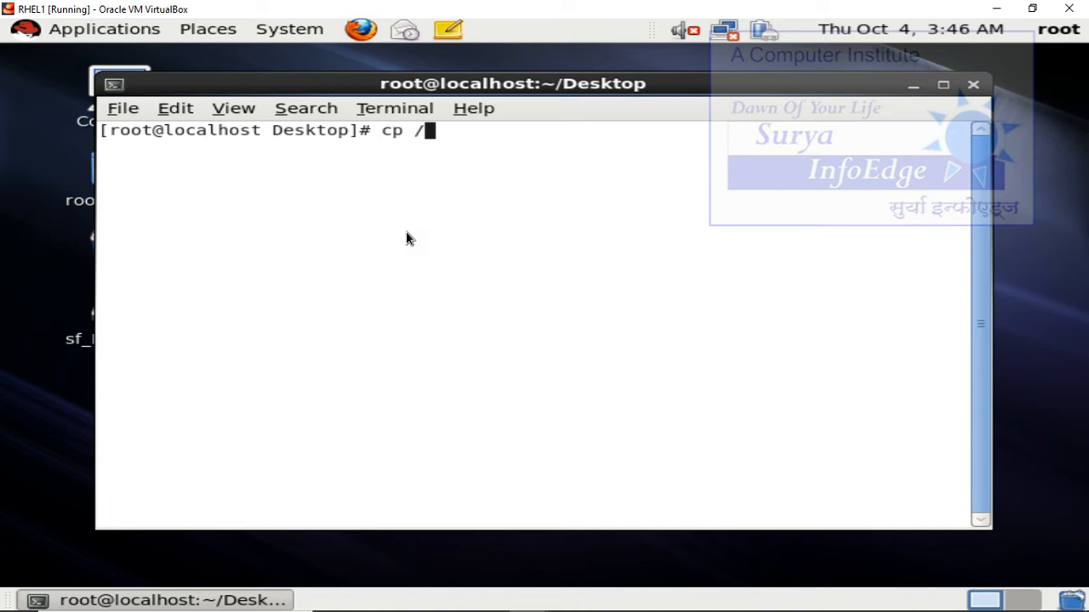
pyautogui.write('media/')
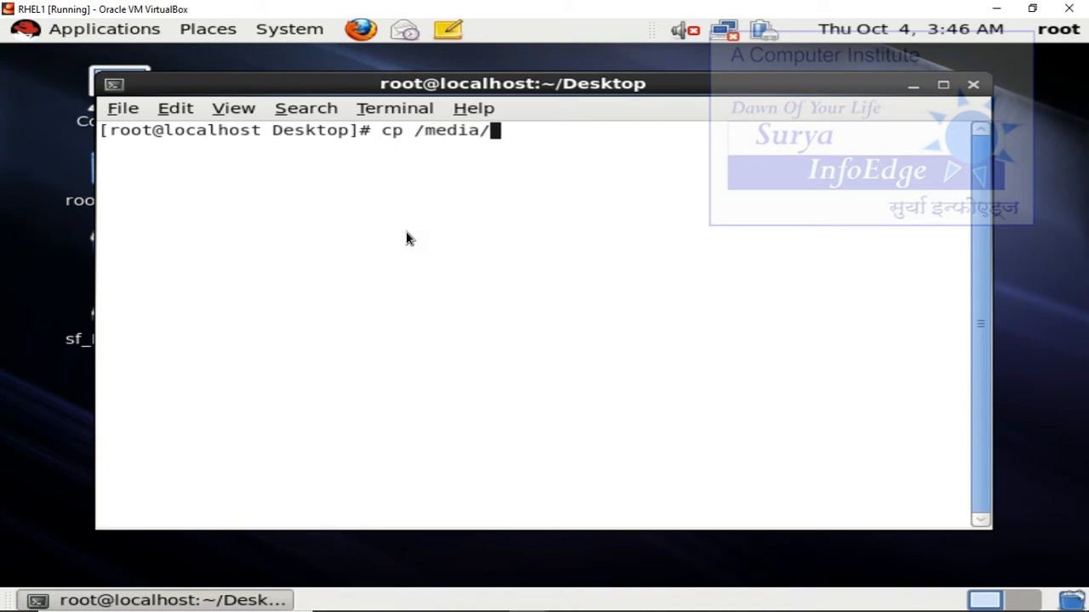
pyautogui.write('s')
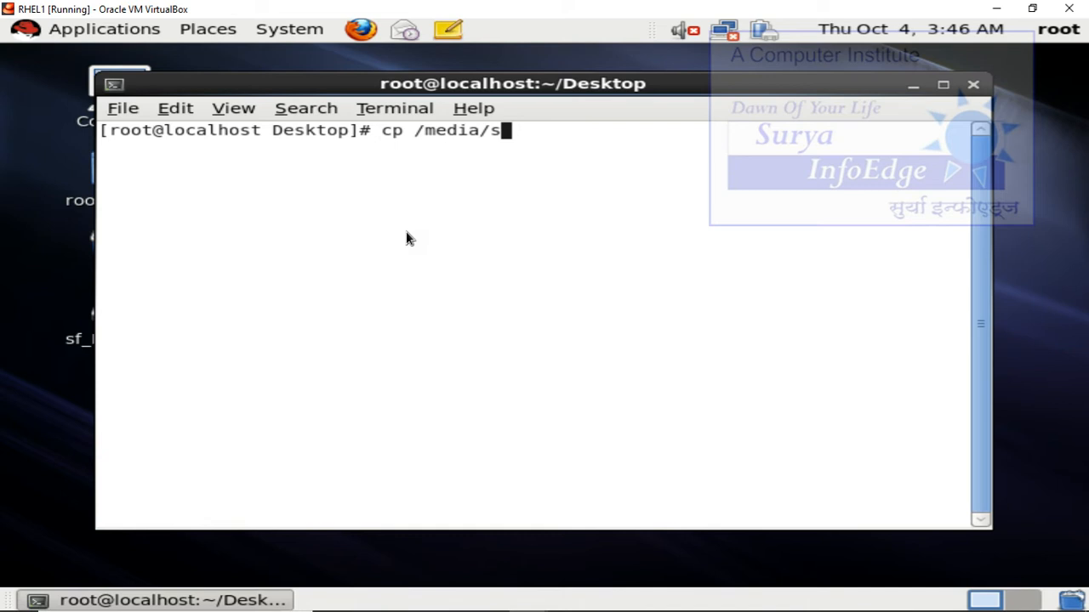
pyautogui.write('f_Packages/')
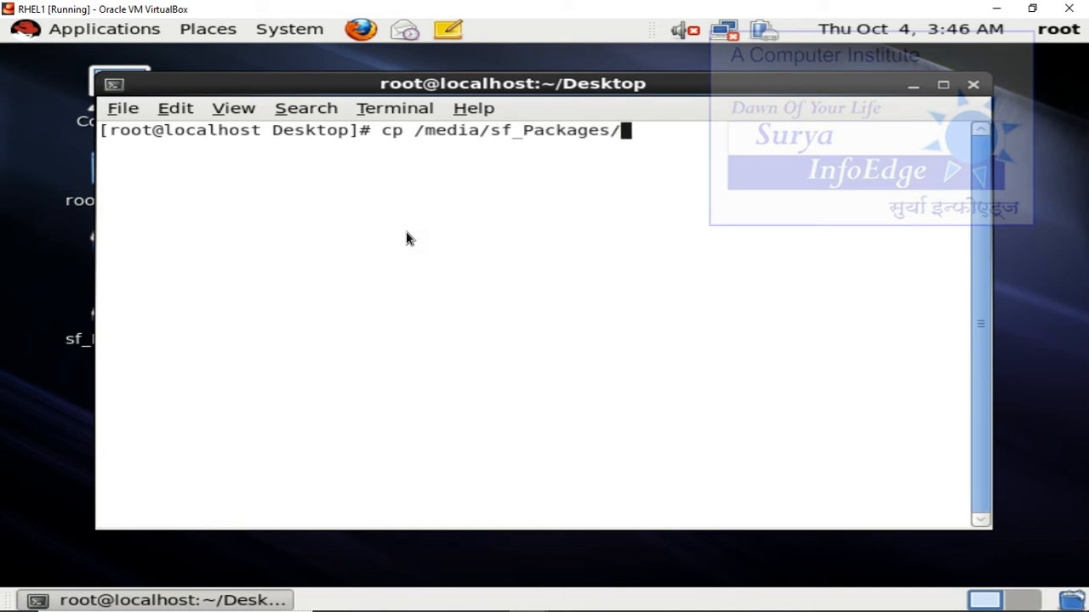
pyautogui.write('*')
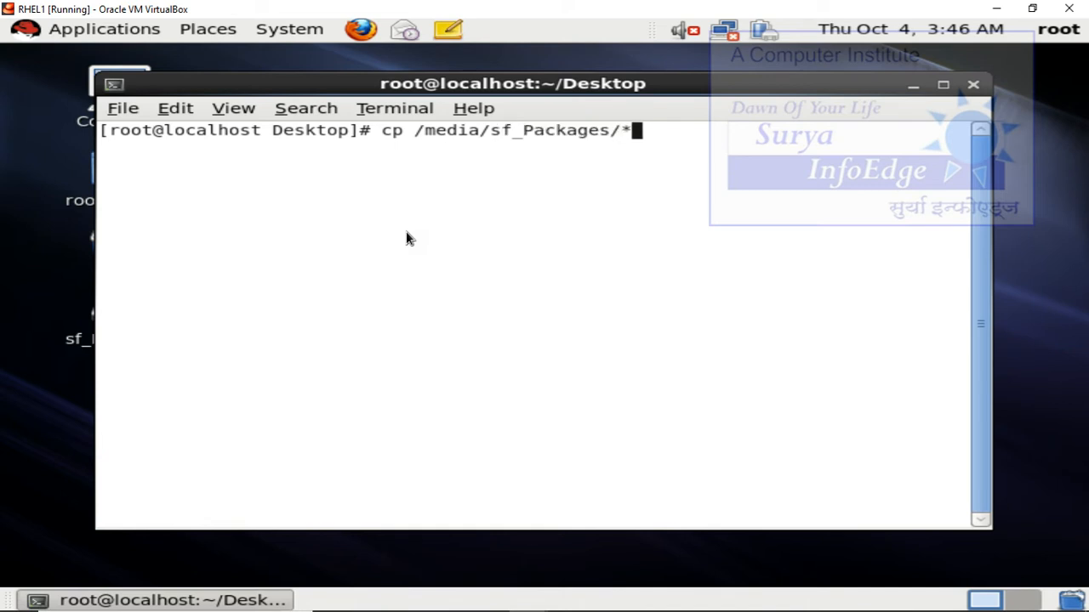
pyautogui.write('/')
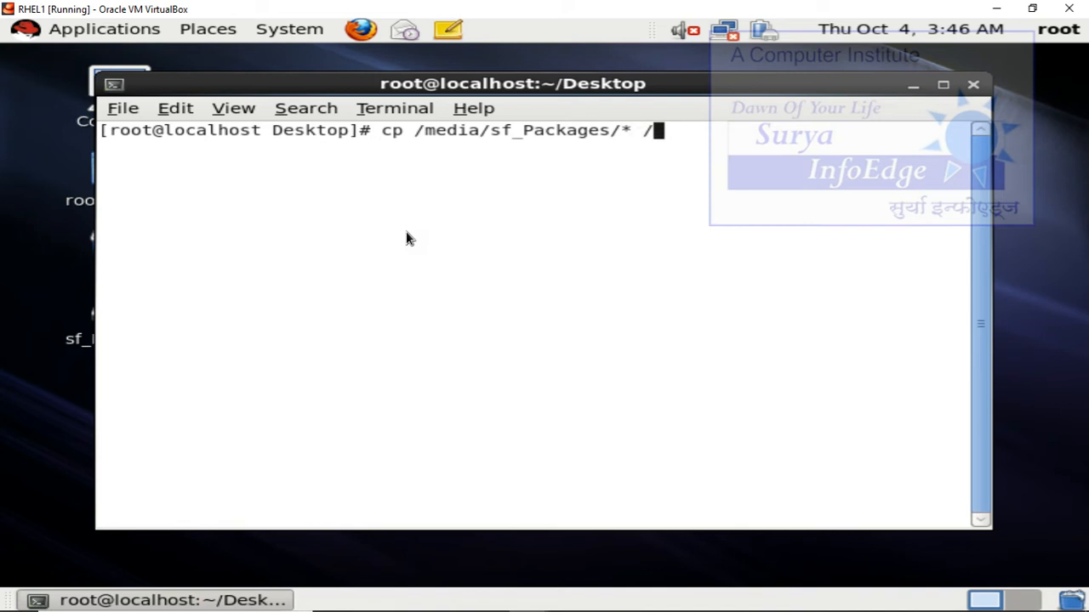
pyautogui.write('repo')
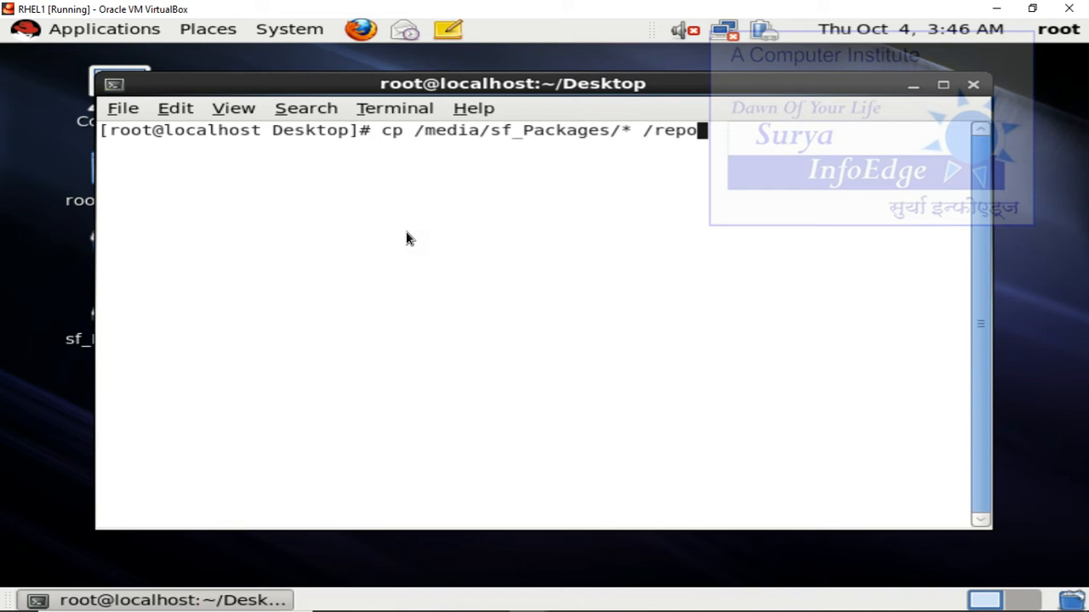
pyautogui.press('BackSpace')
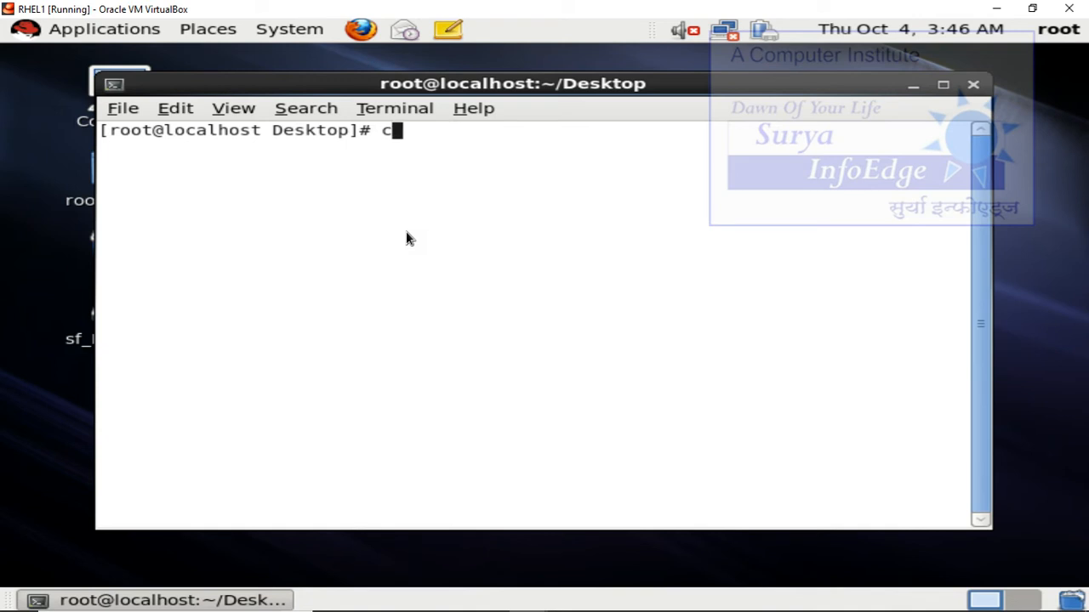
# Clear the screen and run rpm -ivh deltarpm*
pyautogui.press('BackSpace')
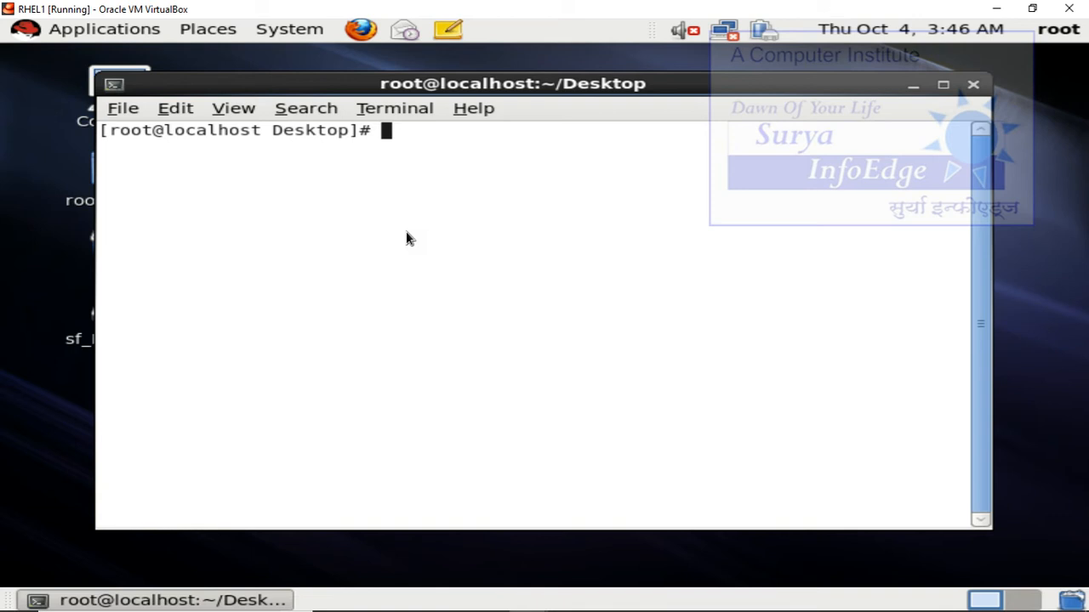
pyautogui.write('rpm')
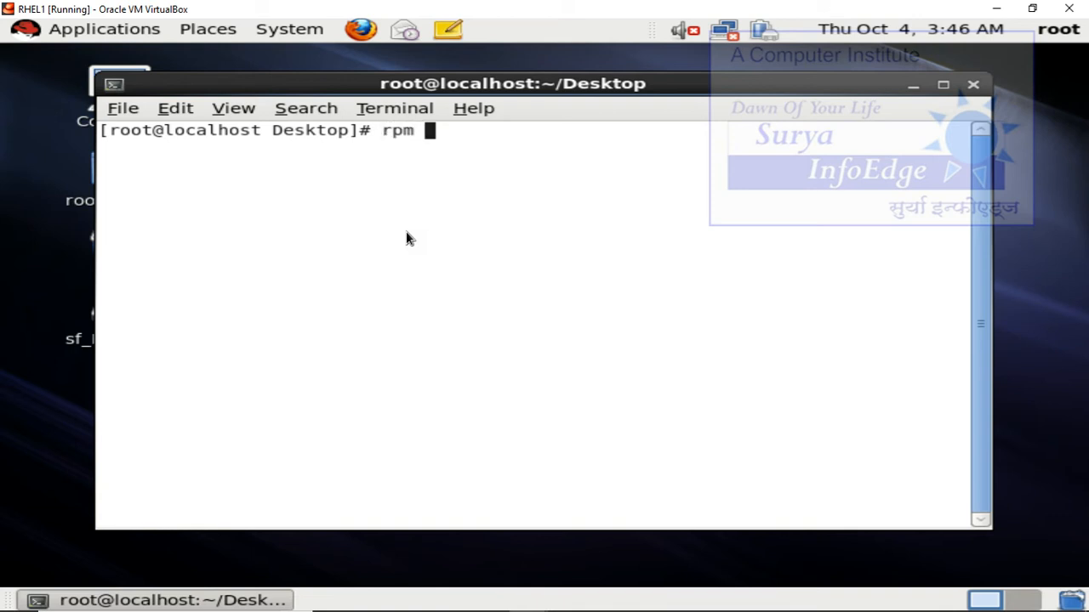
pyautogui.write('-ivh')
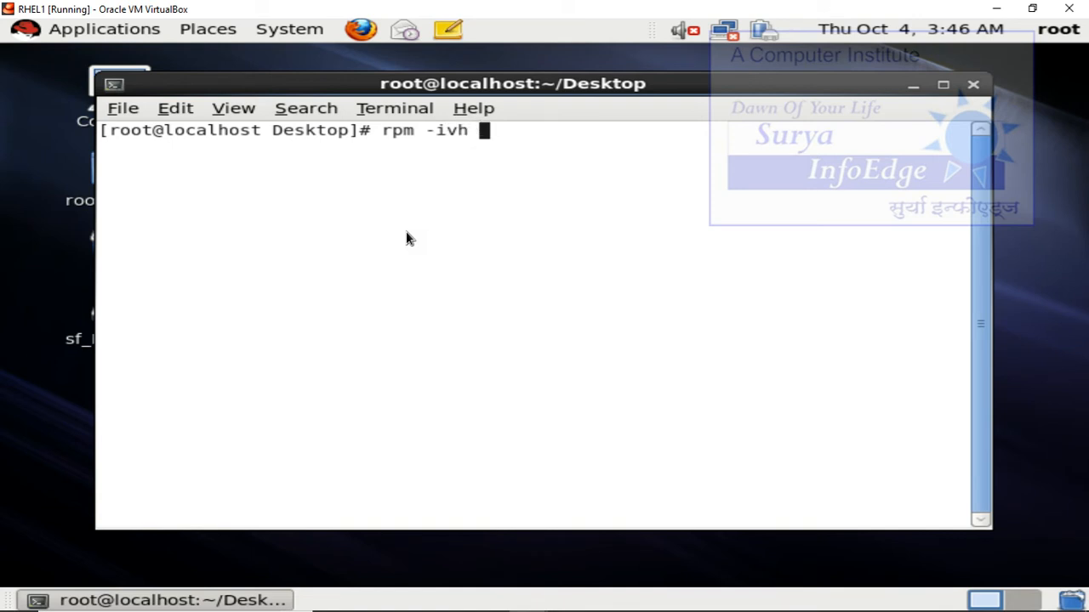
pyautogui.write('d')
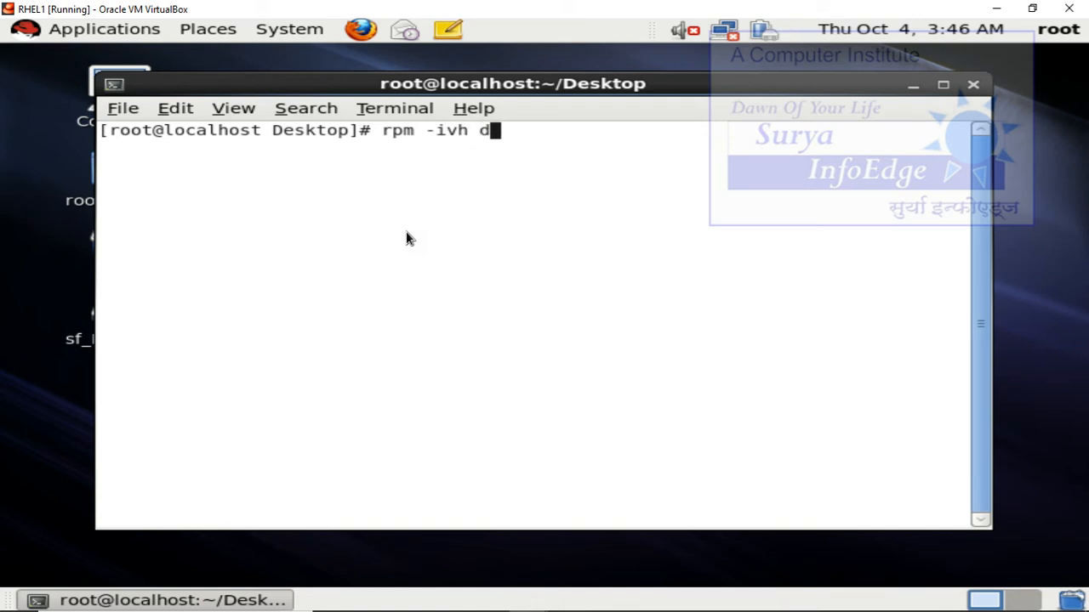
pyautogui.write('elta')
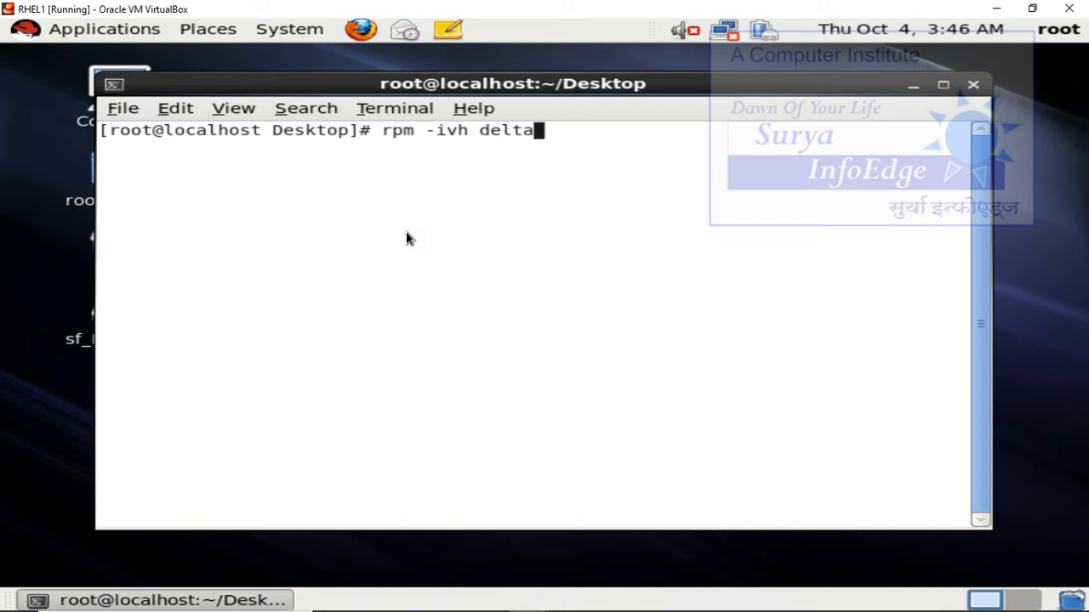
pyautogui.write('rpm')
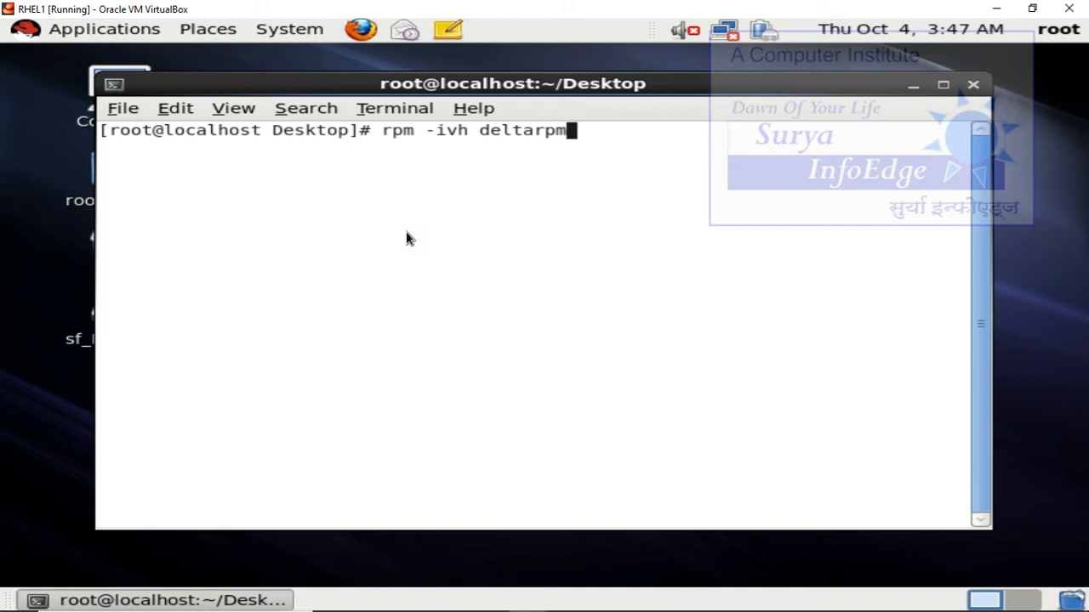
pyautogui.press('BackSpace')
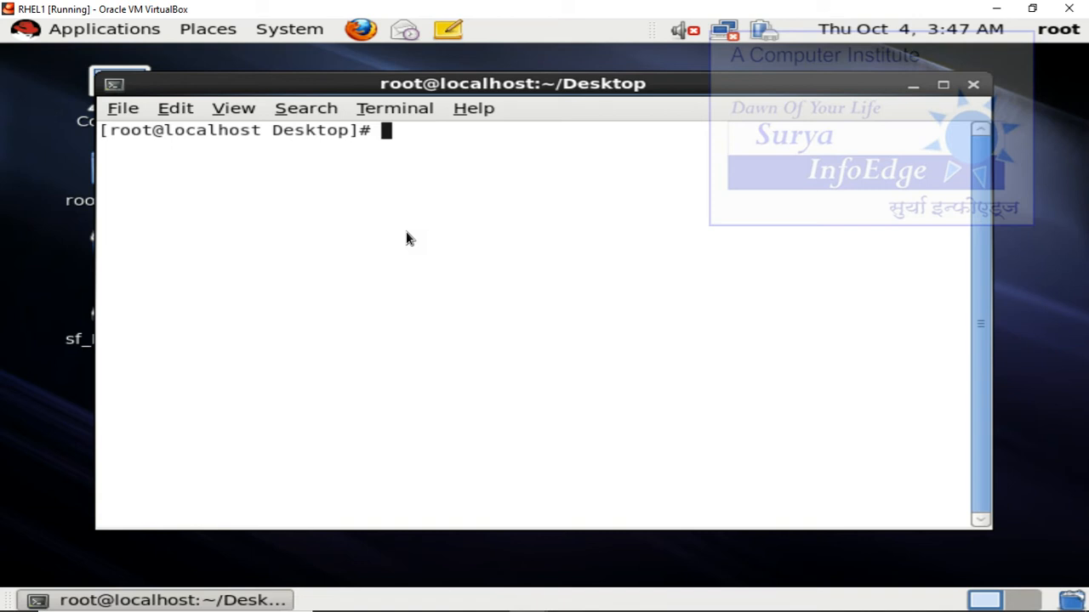
# Change into the /repo directory
pyautogui.write('c')
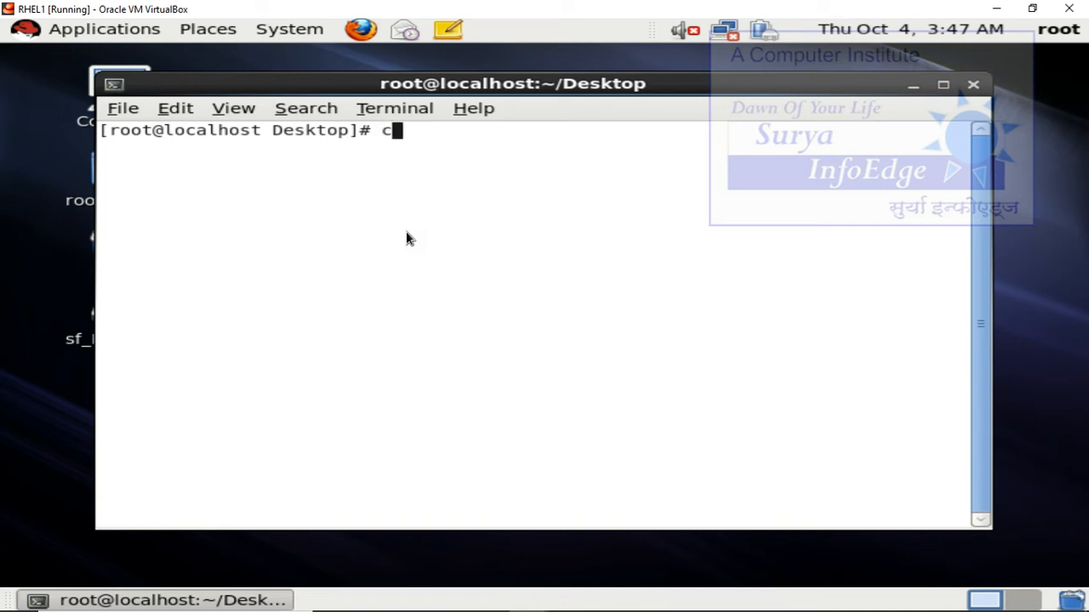
pyautogui.write('d /repo')
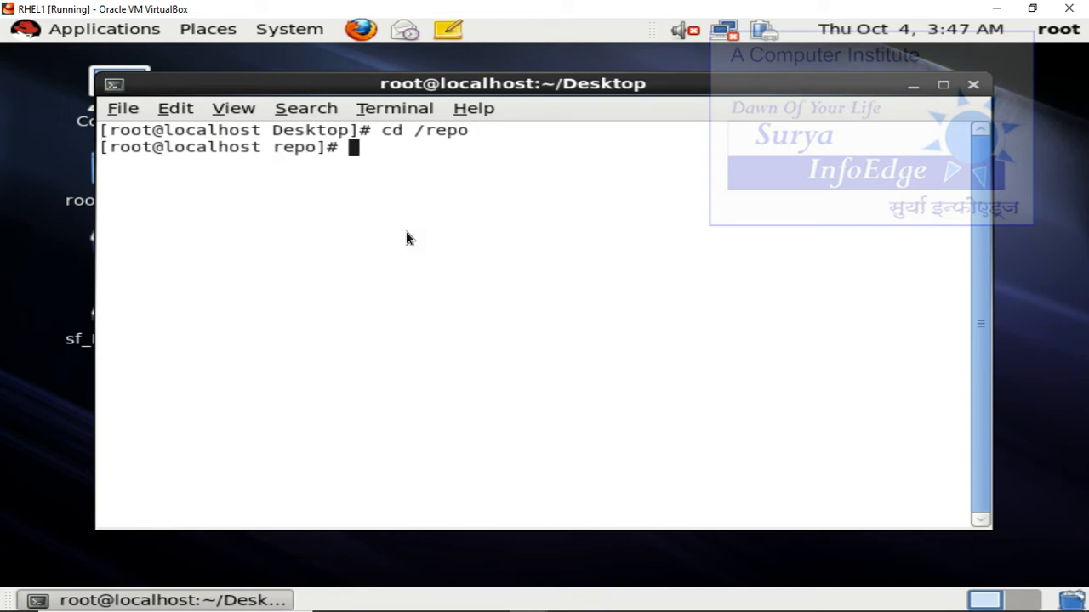
pyautogui.press('Return')
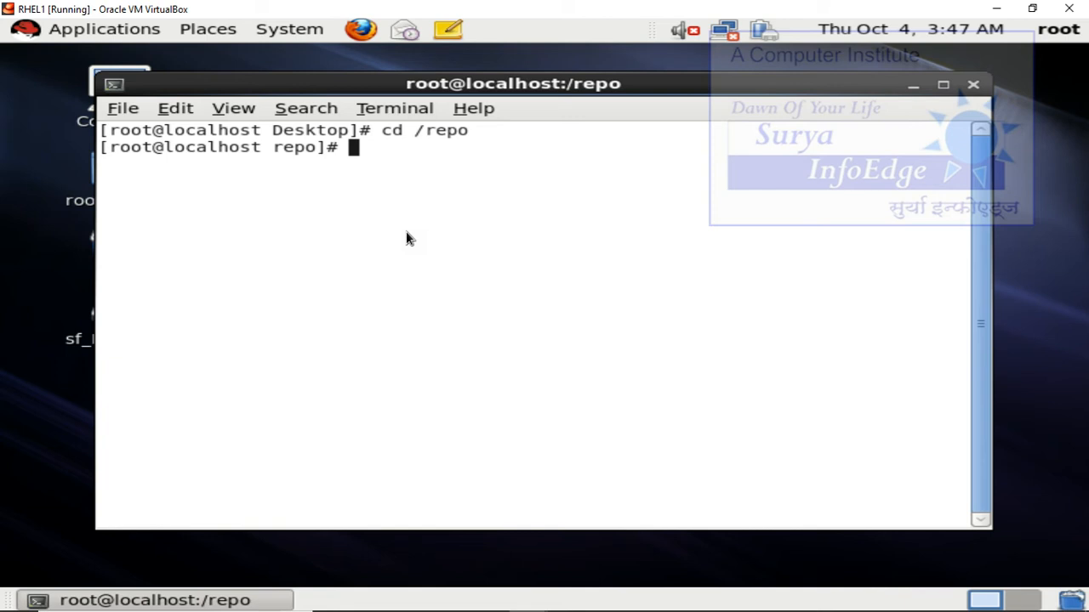
# Run rpm -ivh on the Tab-completed deltarpm .rpm file, which reports already installed
pyautogui.write('rpm')
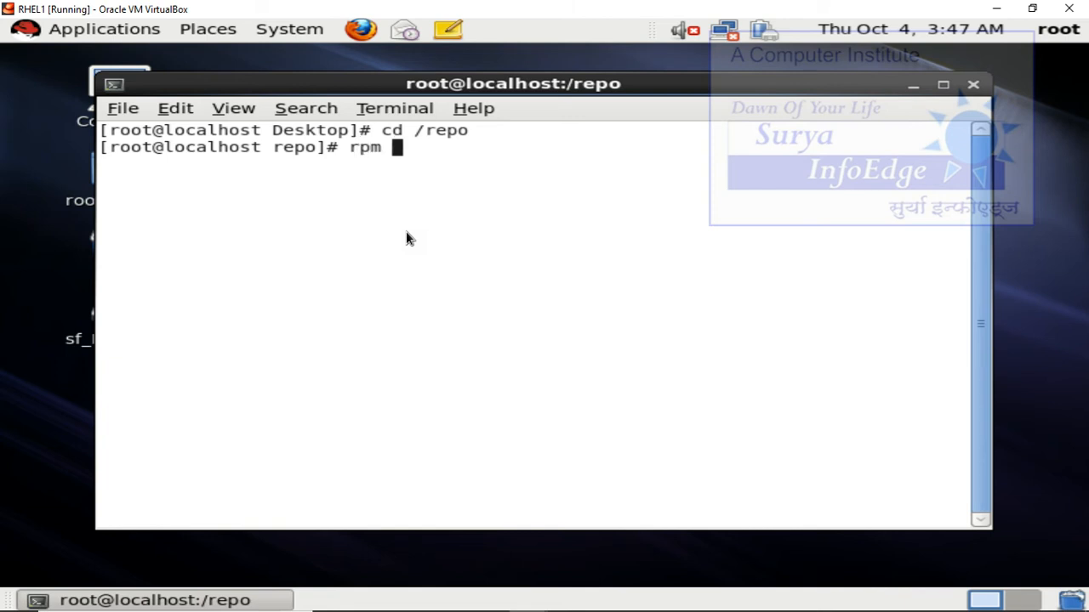
pyautogui.write('-ivh')
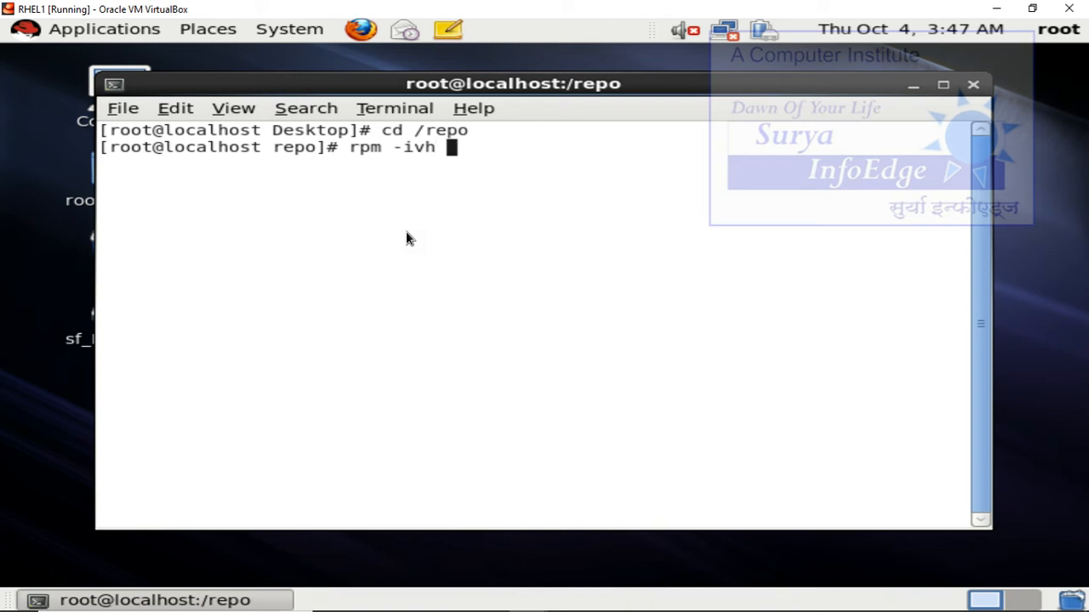
pyautogui.write('de')
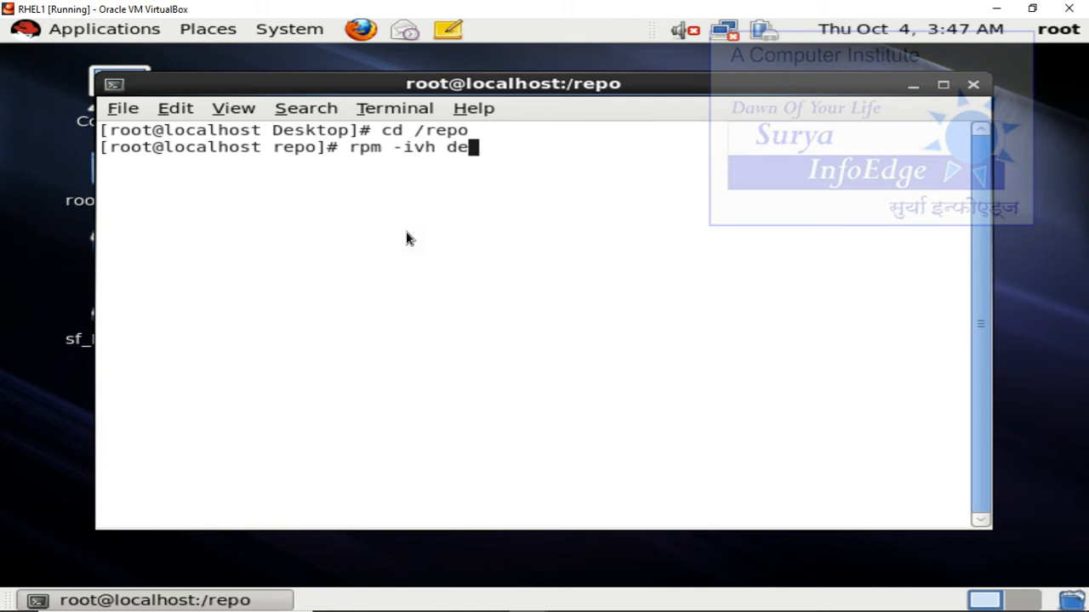
pyautogui.press('Tab')
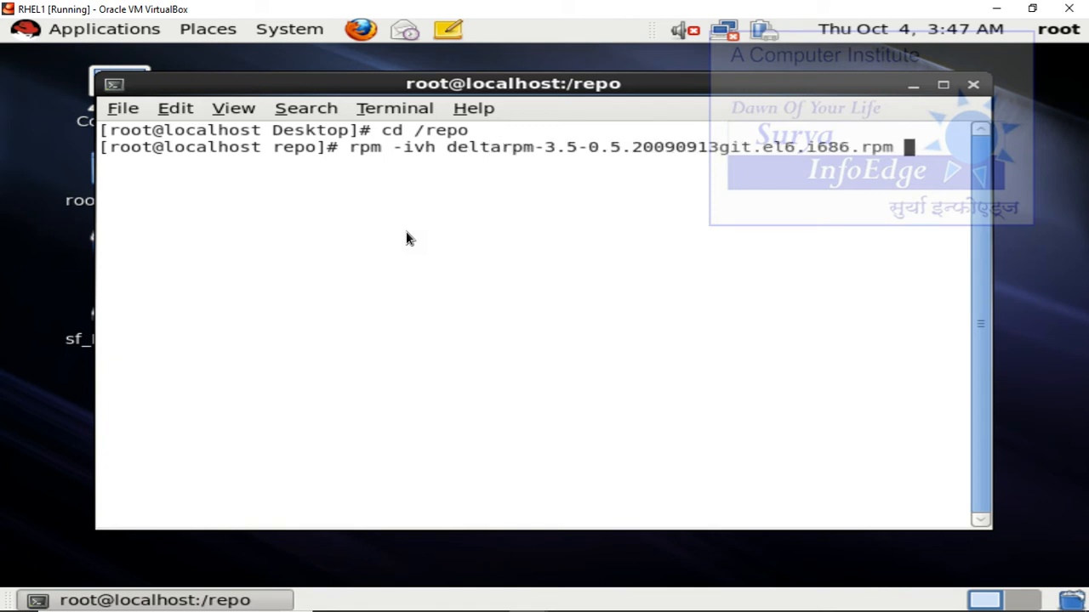
pyautogui.press('Return')
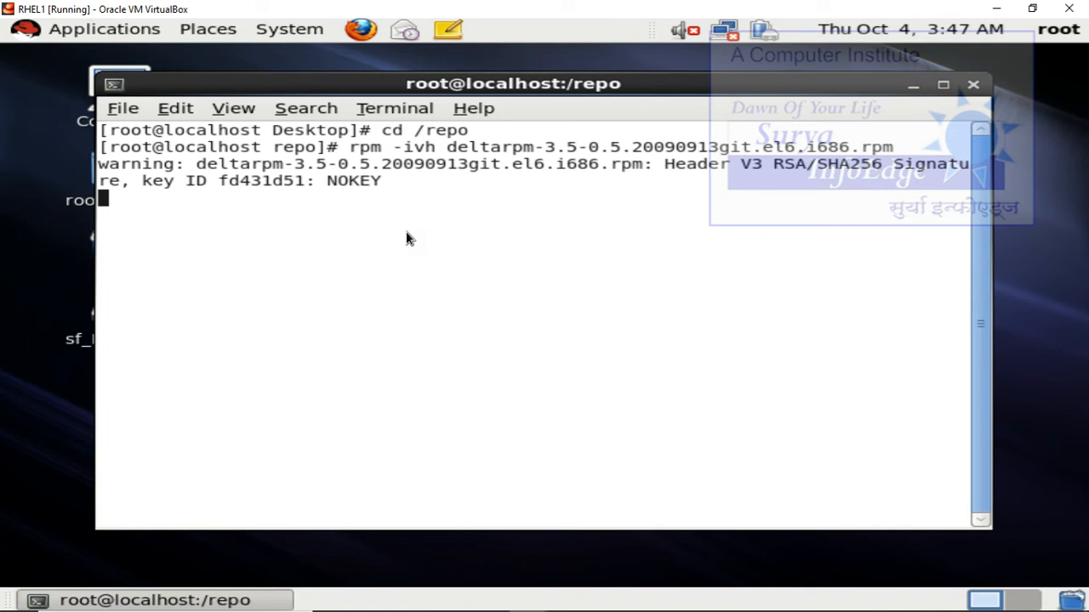
pyautogui.press('Return')
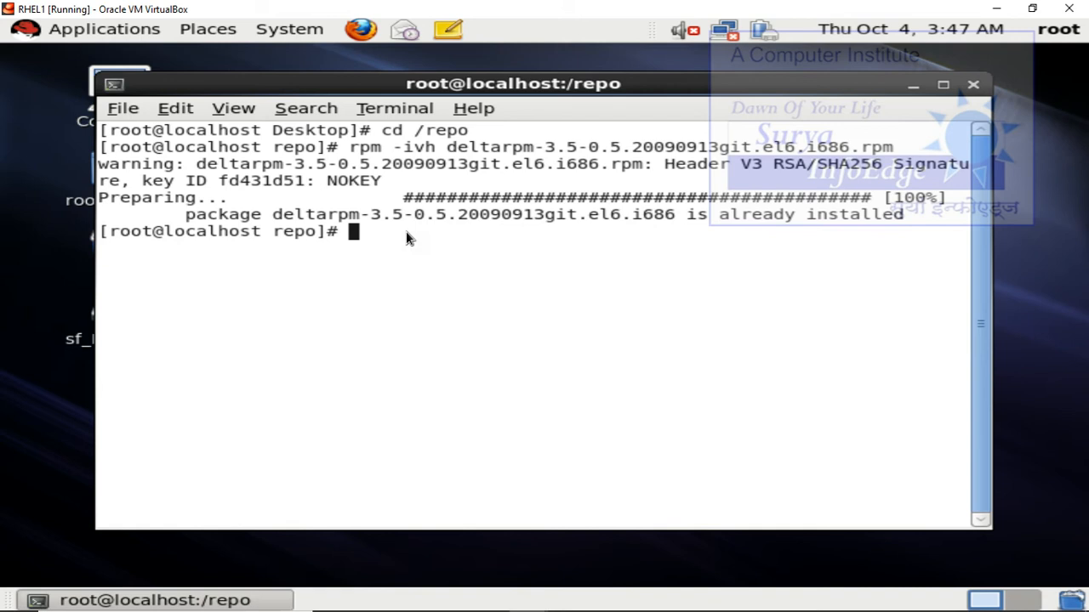
# Run rpm -ivh on the python-deltarpm package file
pyautogui.write('rpm')
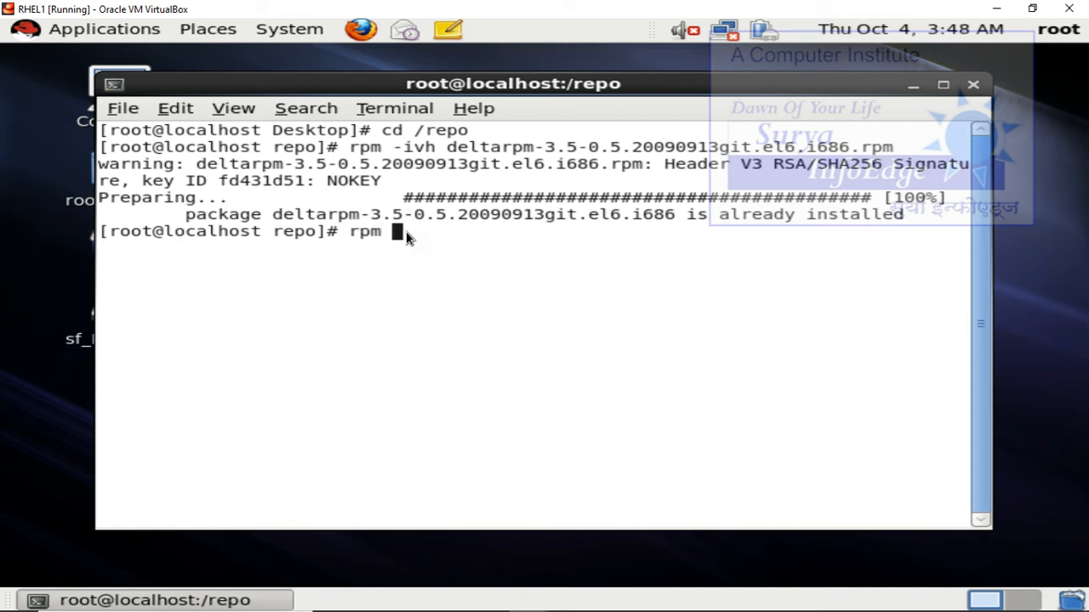
pyautogui.write('-ivh')
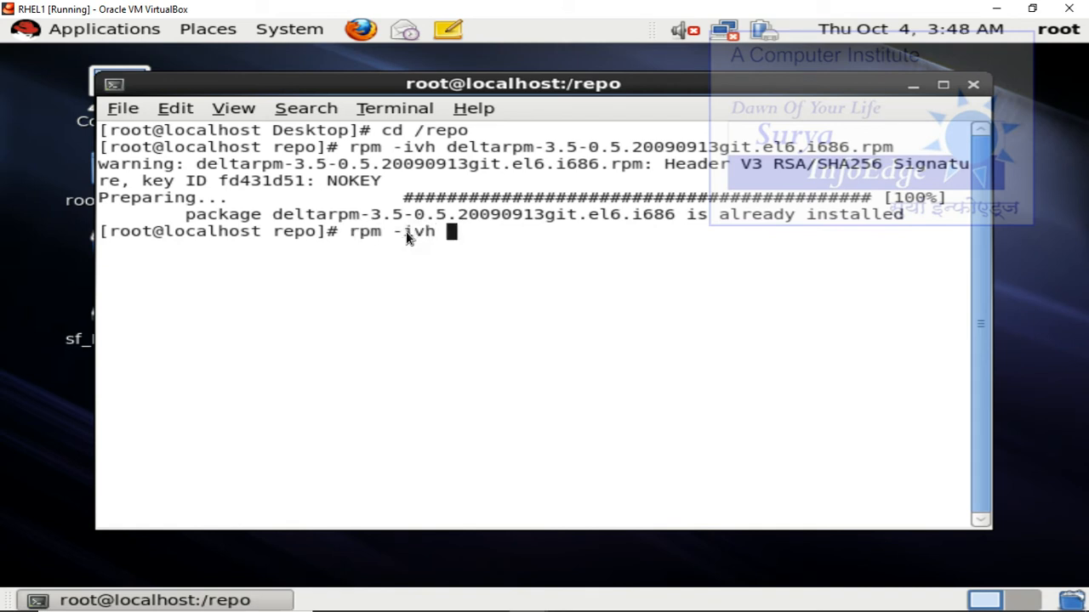
pyautogui.write('python-')
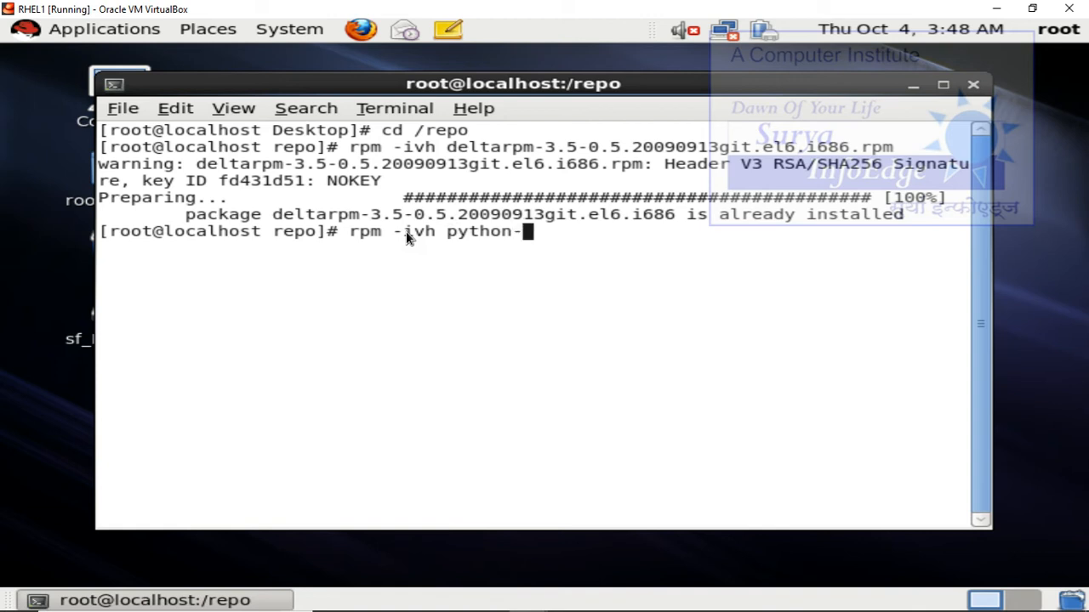
pyautogui.write('de')
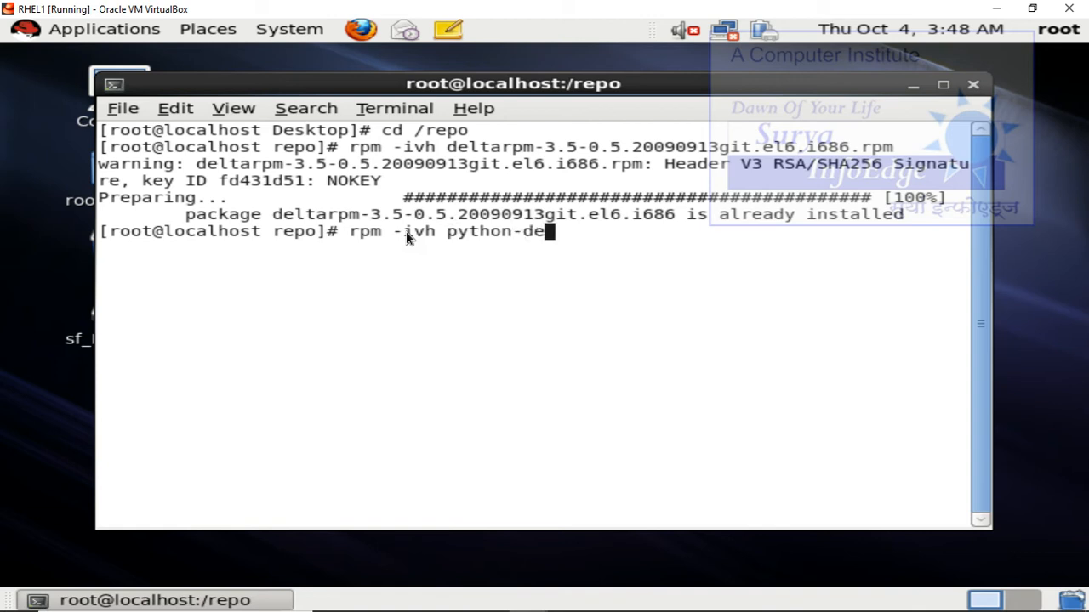
pyautogui.write('lta')
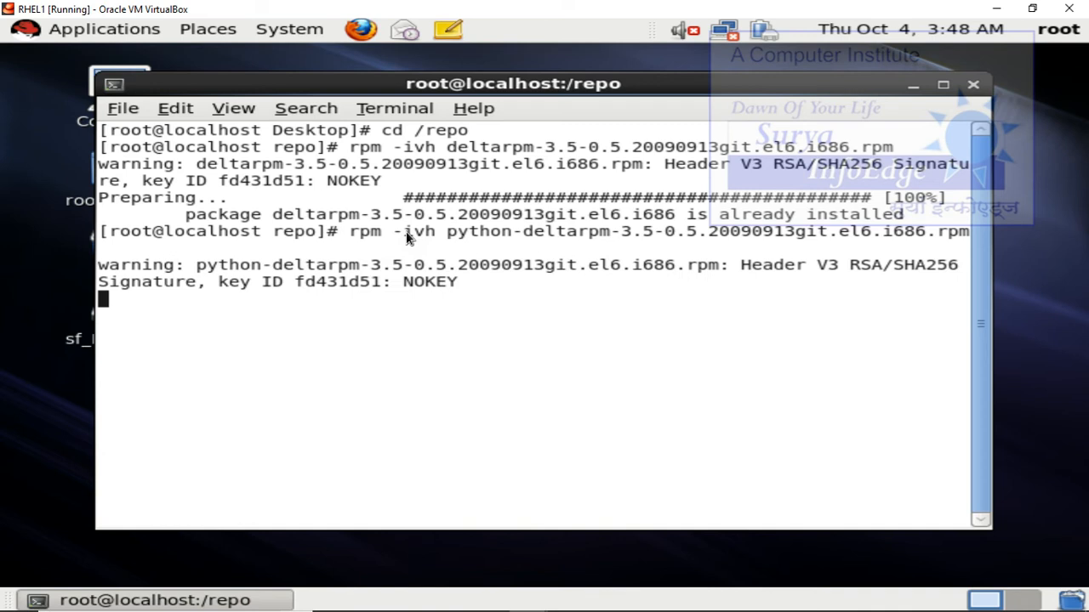
pyautogui.press('Return')
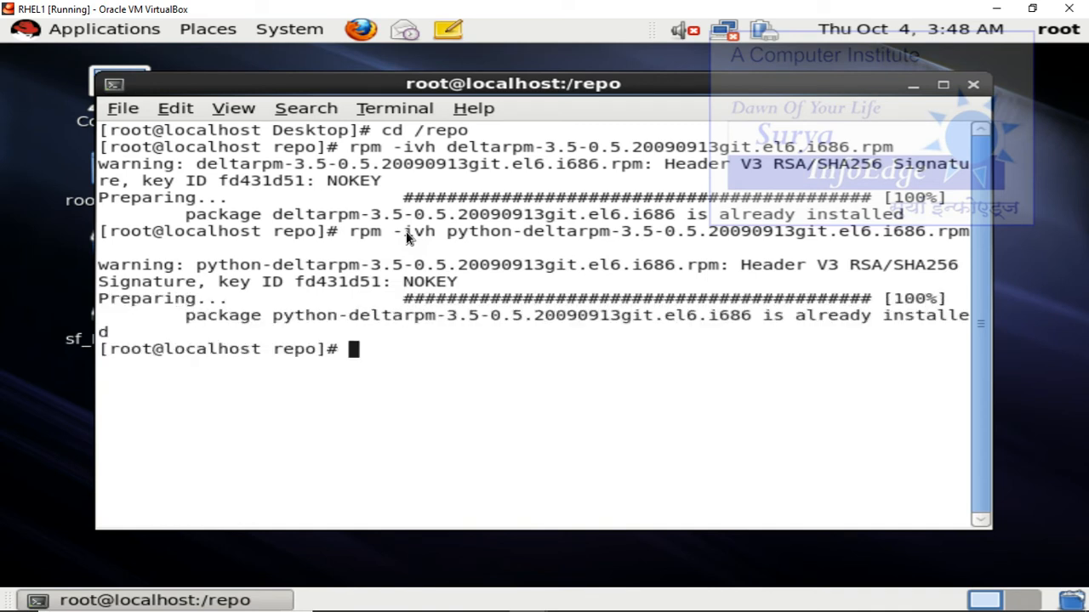
# Run rpm -ivh on the createrepo package file, then begin typing clear
pyautogui.write('rpm')
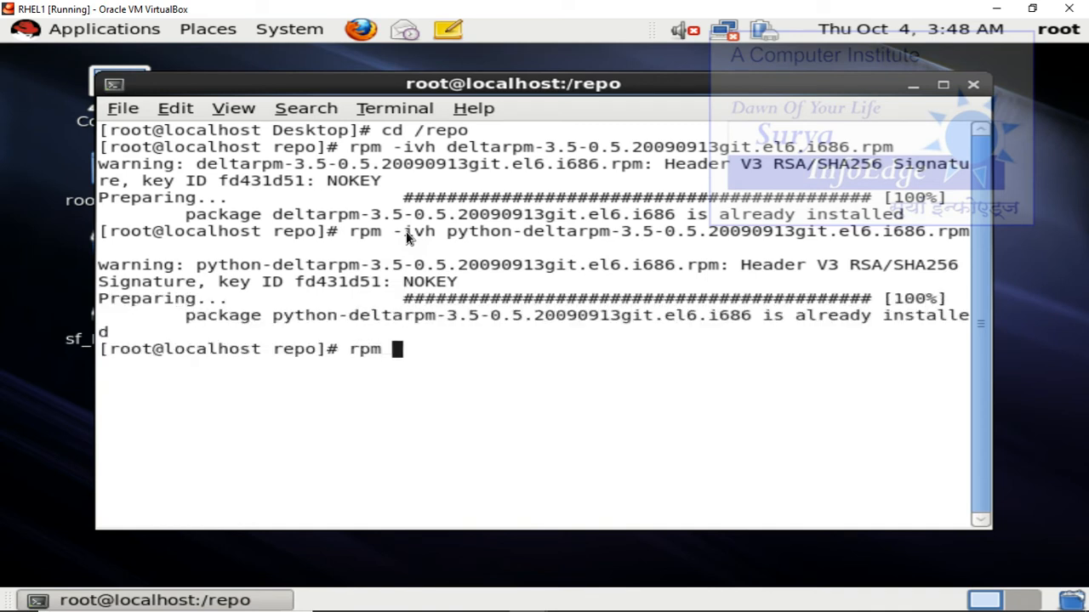
pyautogui.write('-ivh')
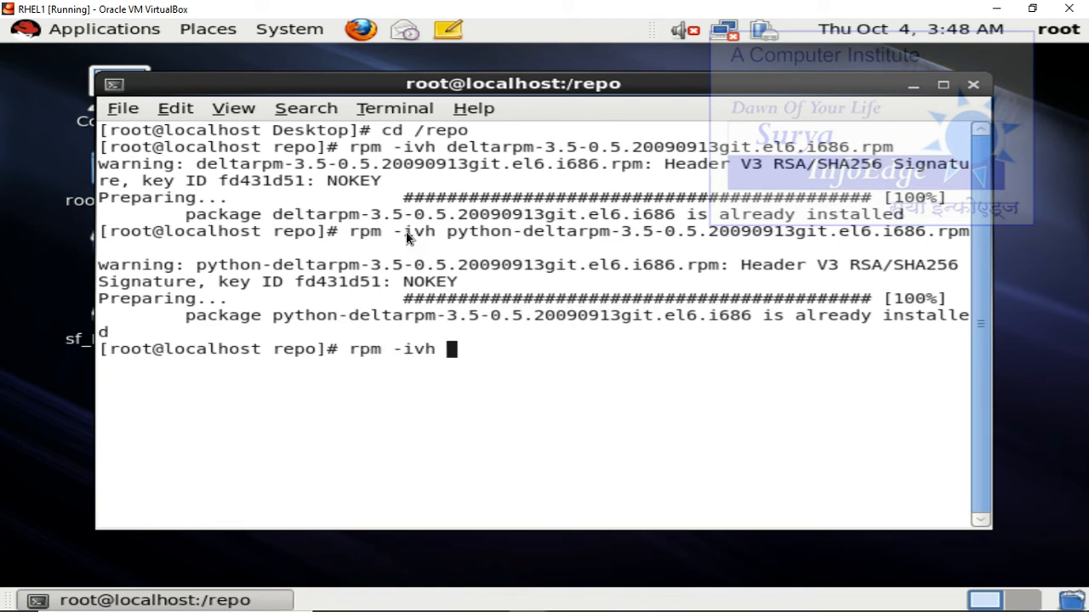
pyautogui.write('crate')
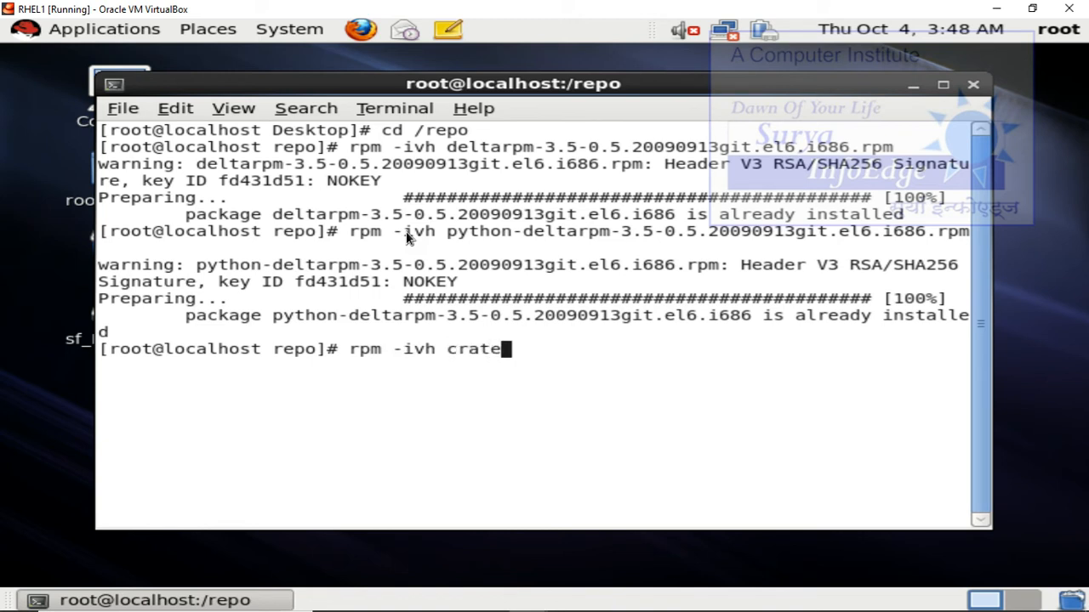
pyautogui.write('e')
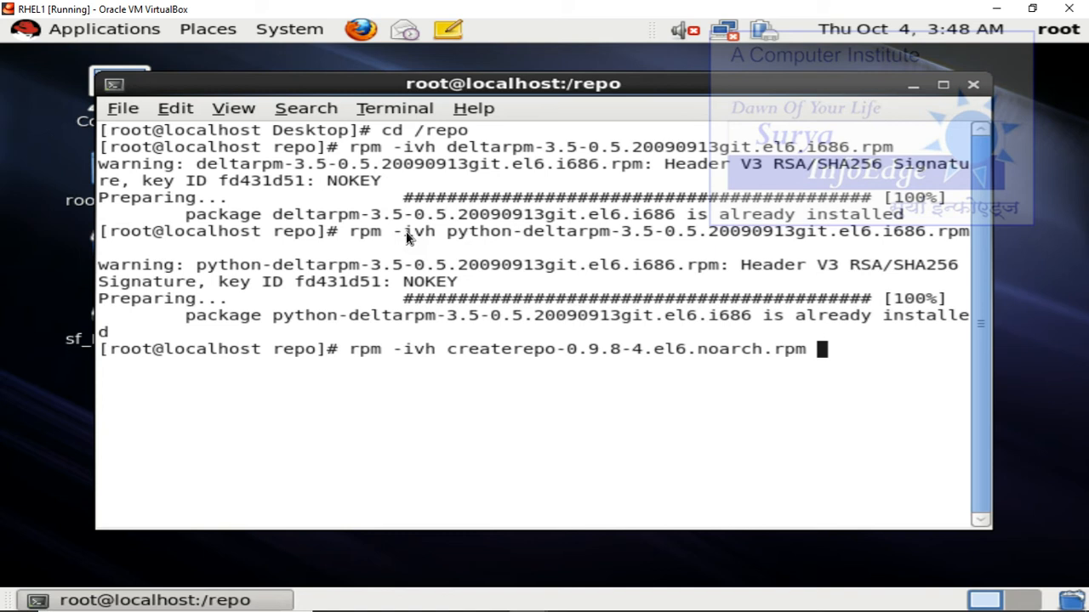
pyautogui.press('Return')
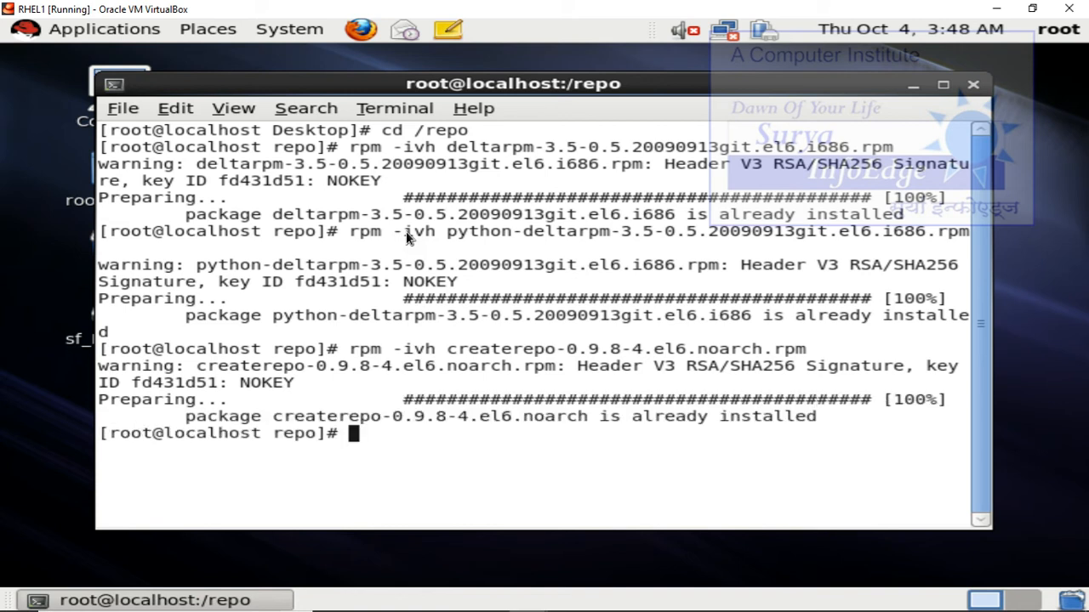
pyautogui.write('cle')
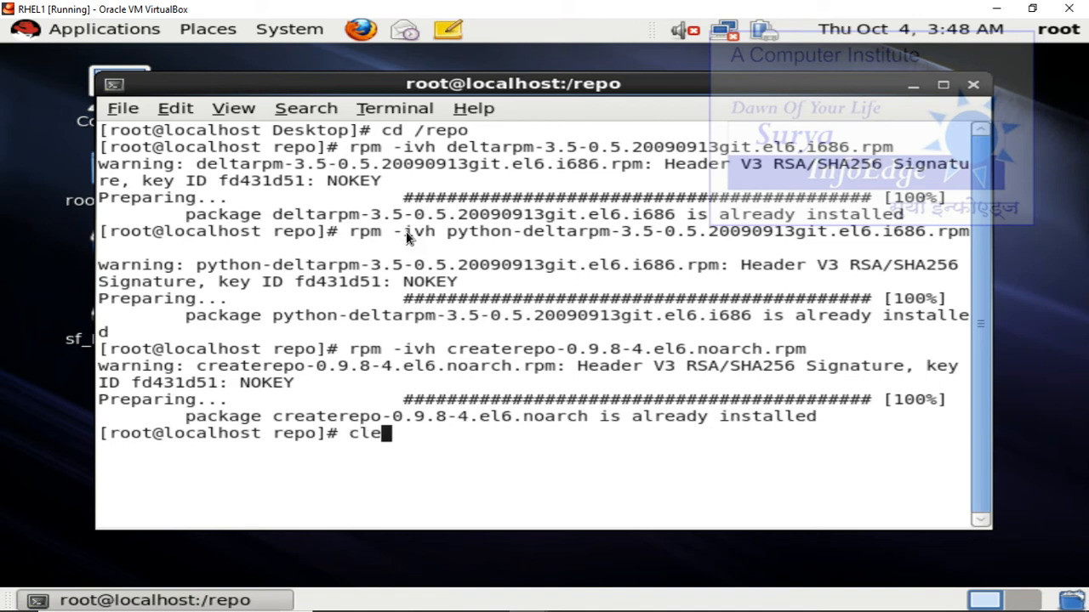
# Clear the screen and enter the createrepo /repo command
pyautogui.press('Return')
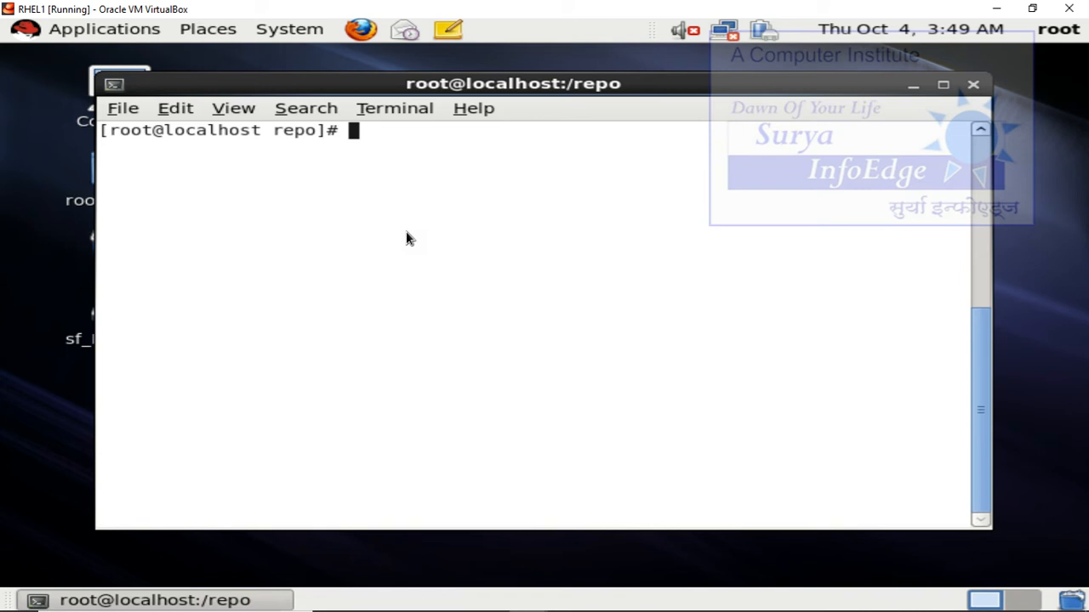
pyautogui.write('createrepo')
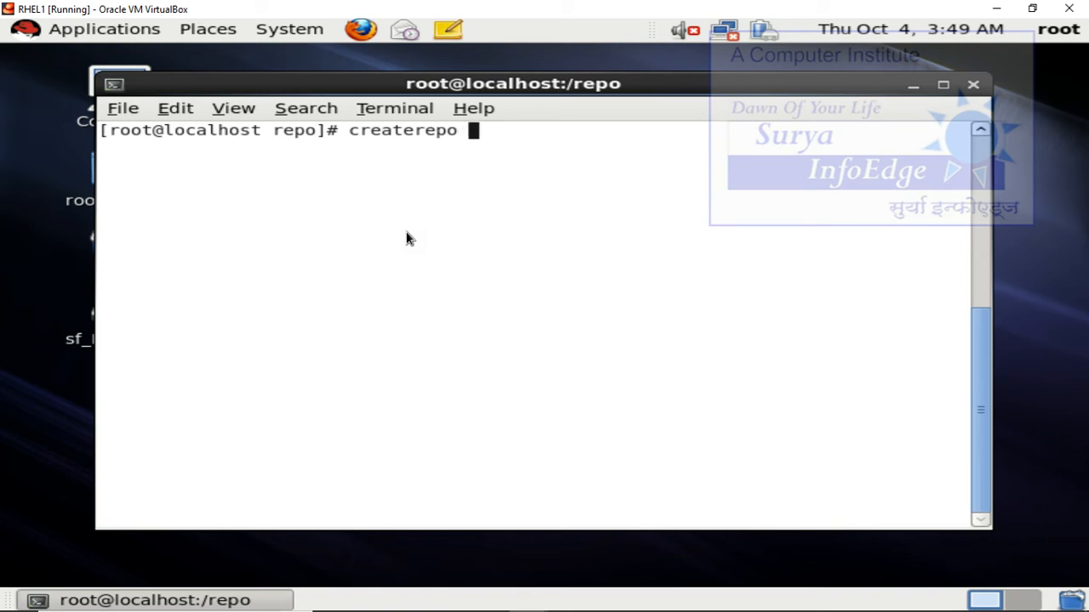
pyautogui.write('/rep')
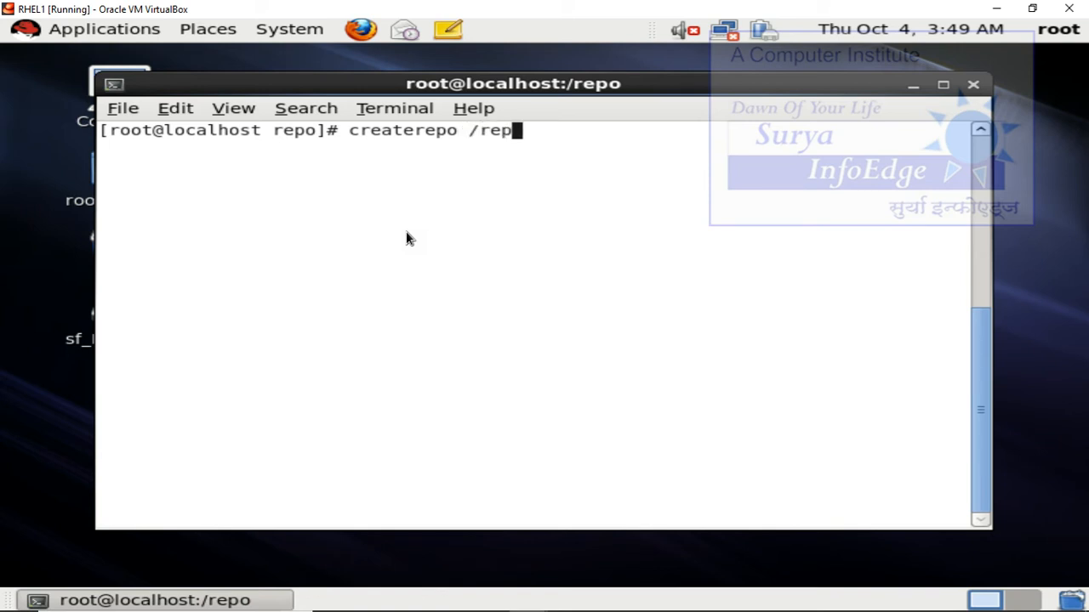
pyautogui.write('o')
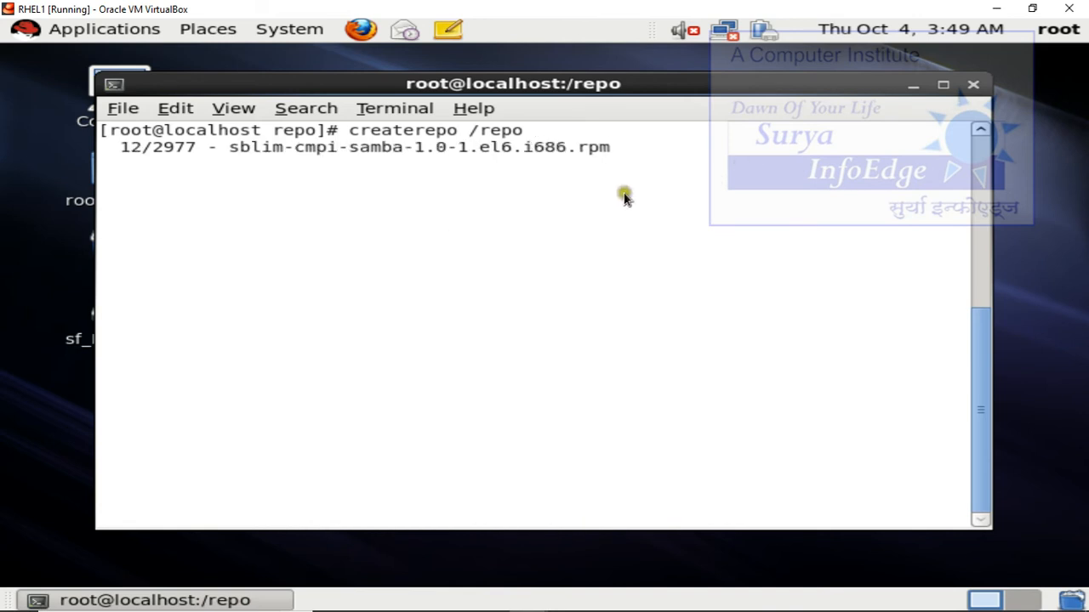
pyautogui.moveTo(905, 178)
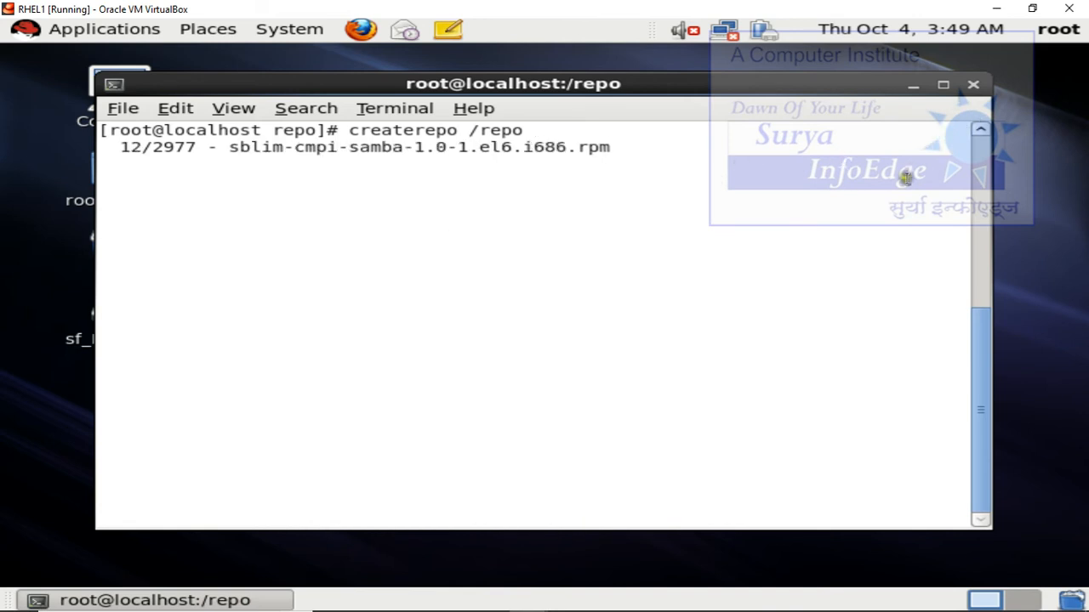
pyautogui.moveTo(905, 174)
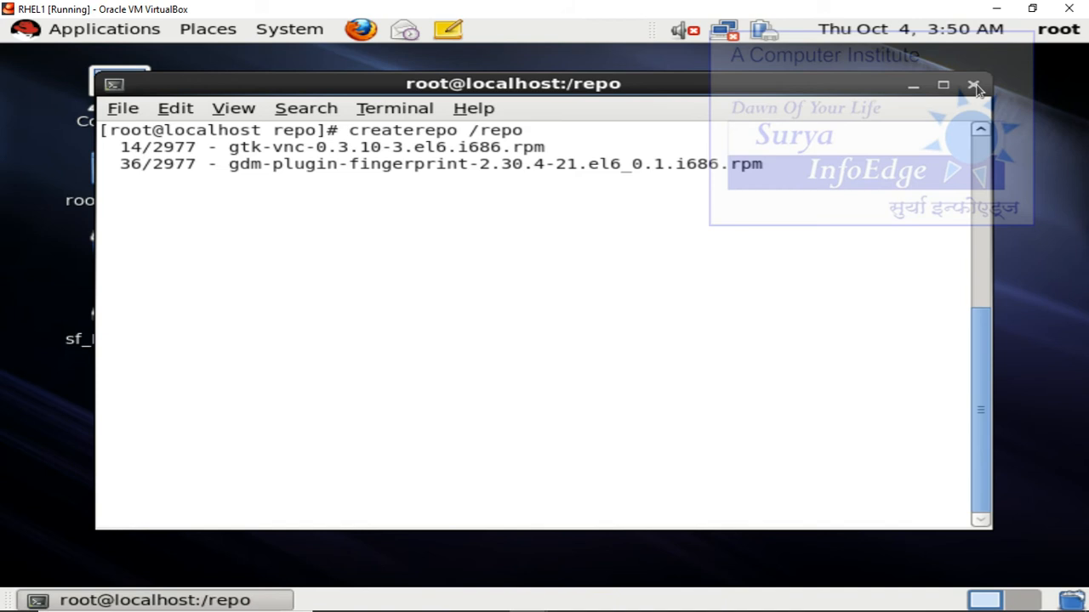
pyautogui.moveTo(1029, 119)
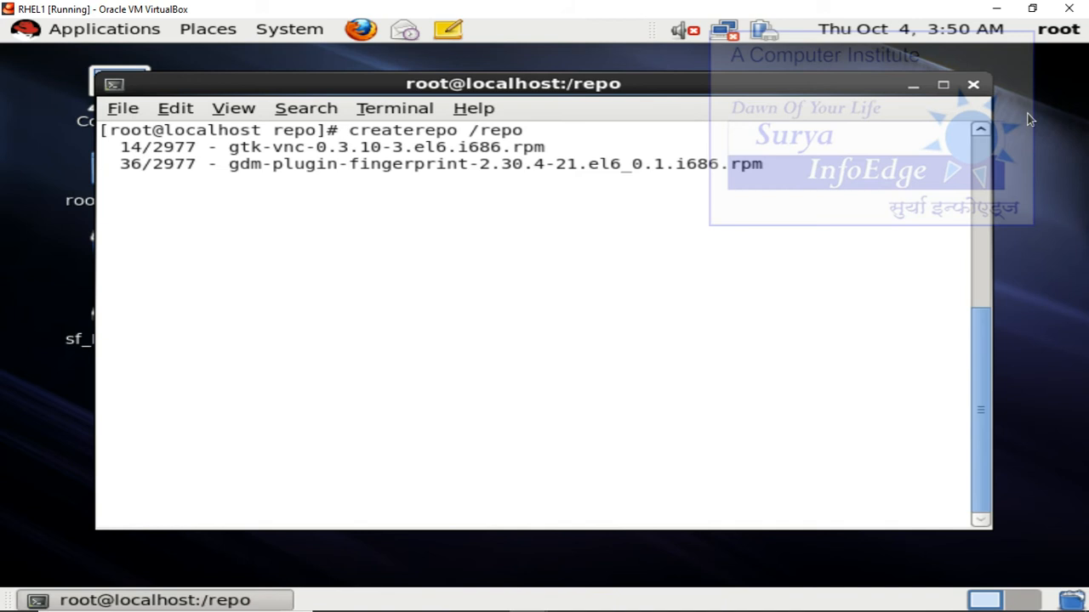
pyautogui.moveTo(1010, 118)
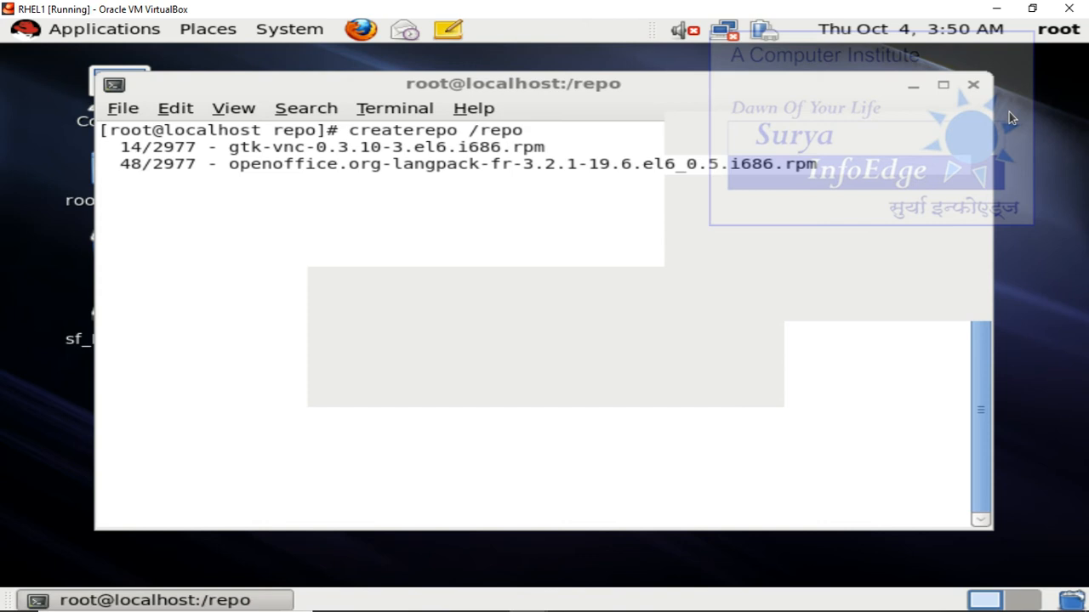
# Close the terminal while createrepo /repo is still indexing, raising the running-process warning
pyautogui.click(973, 85)
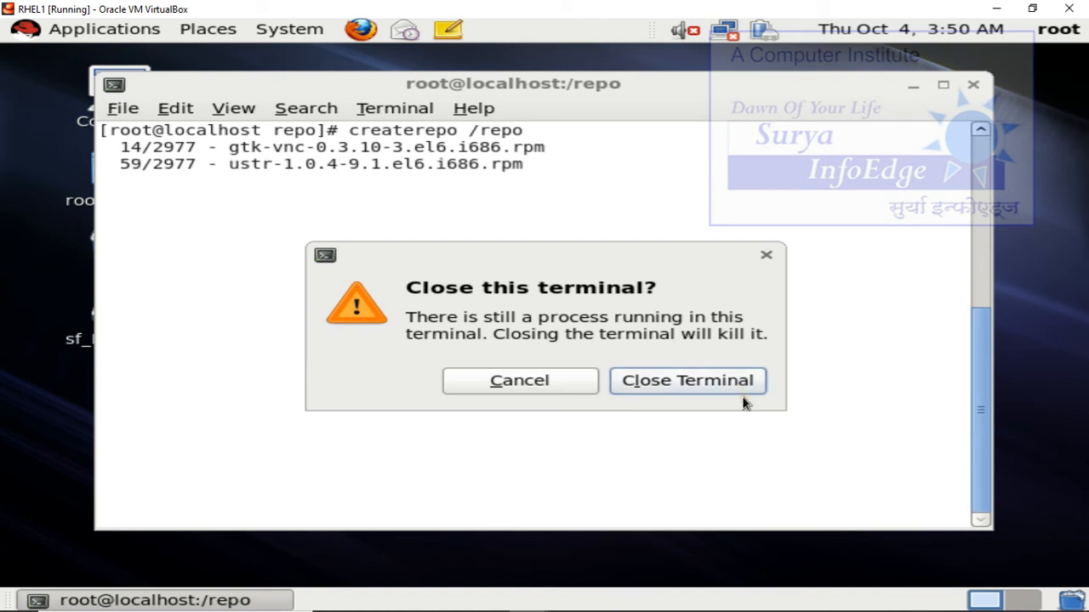
# Confirm closing the /repo terminal despite the running createrepo process
pyautogui.click(688, 381)
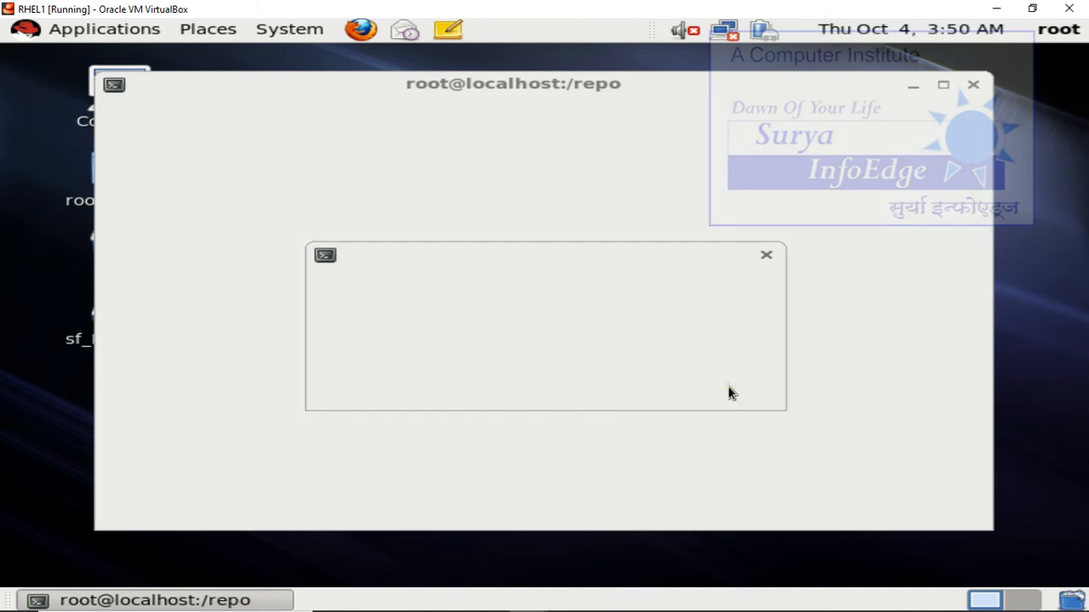
pyautogui.moveTo(735, 385)
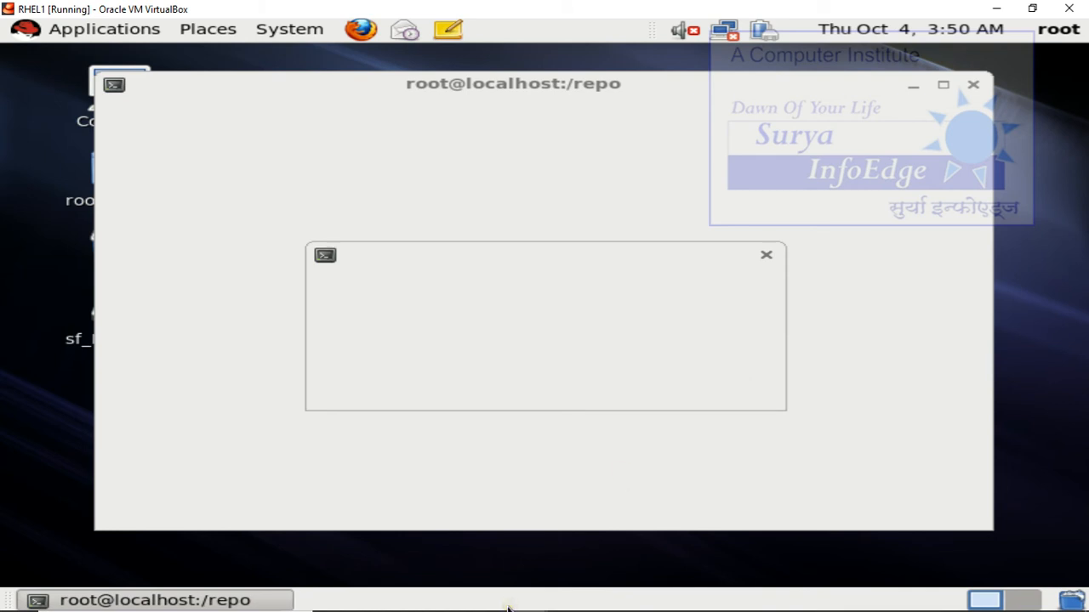
pyautogui.moveTo(527, 548)
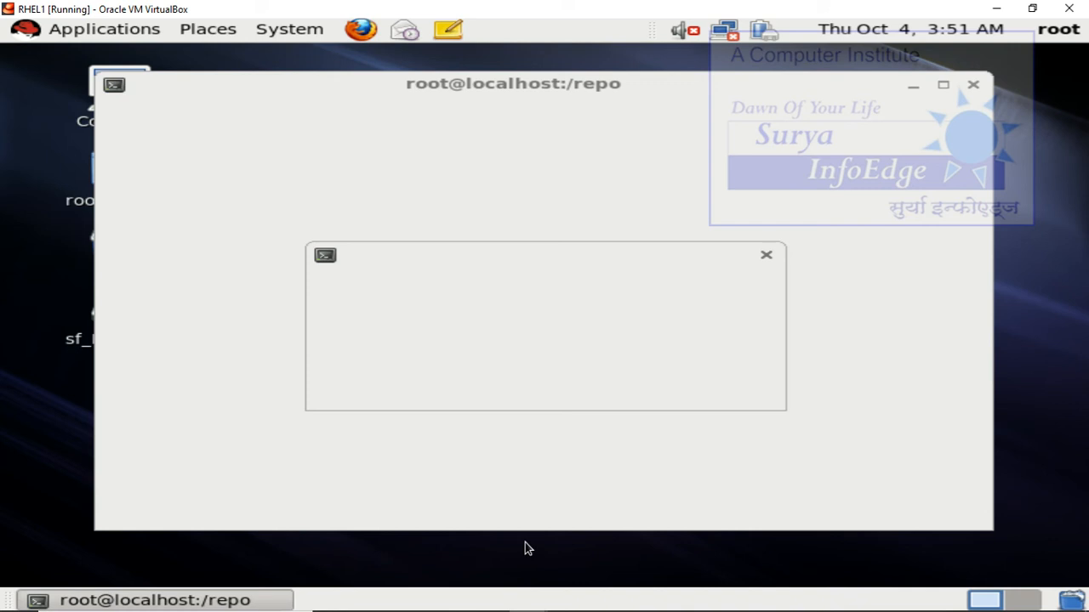
pyautogui.click(765, 255)
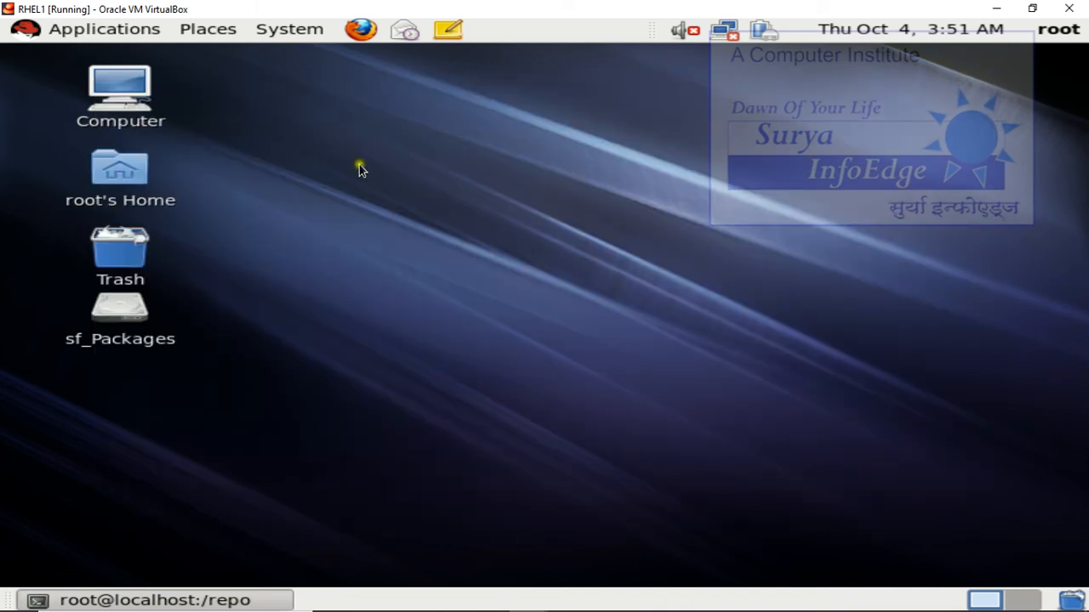
pyautogui.moveTo(359, 163)
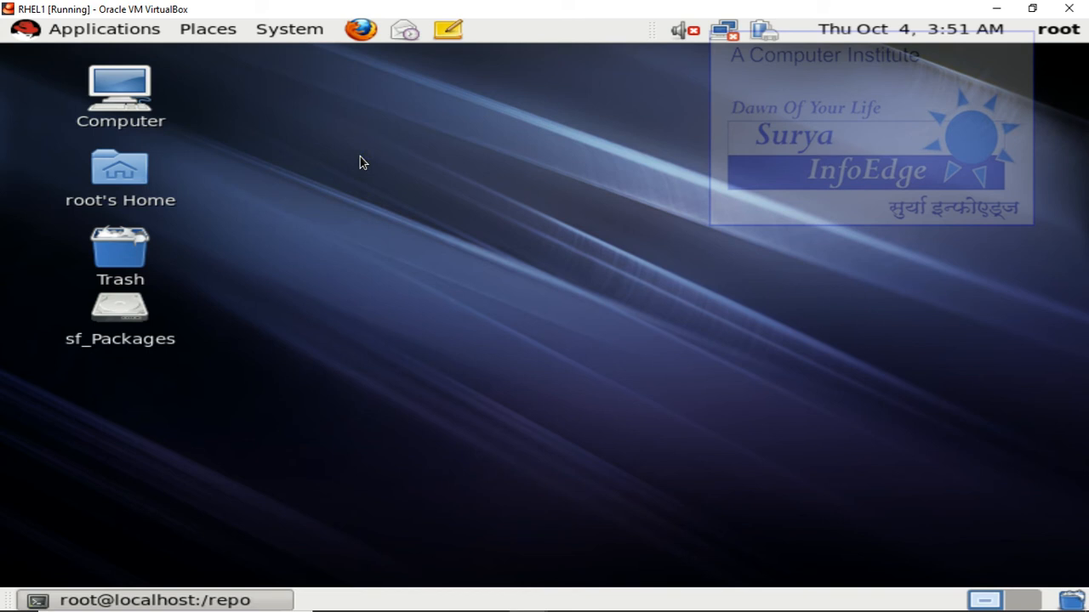
pyautogui.moveTo(378, 184)
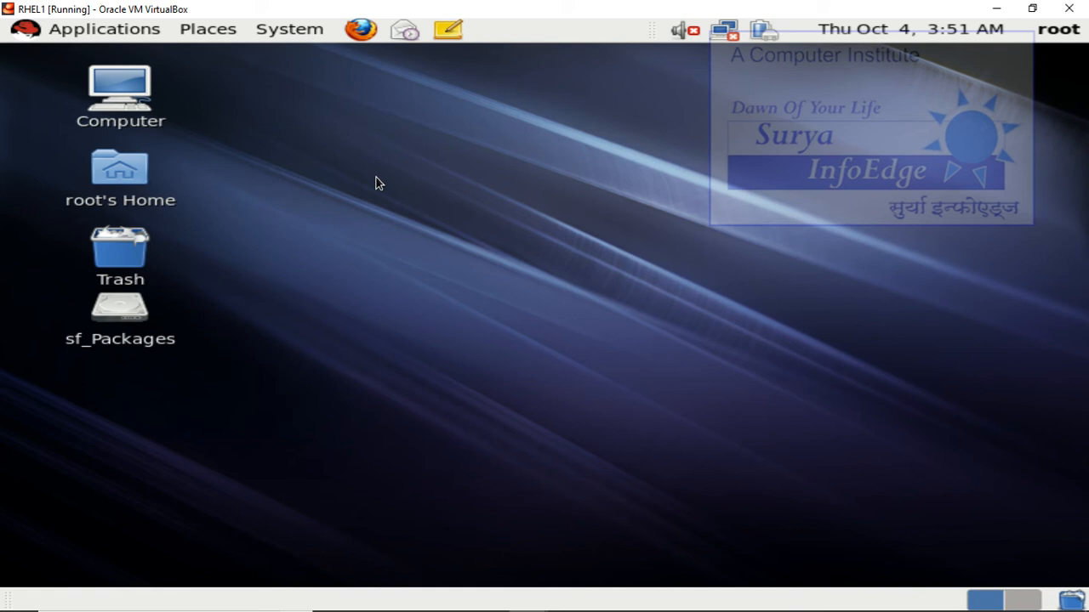
# Bring up the RHEL desktop context menu to start a new terminal
pyautogui.rightClick(377, 184)
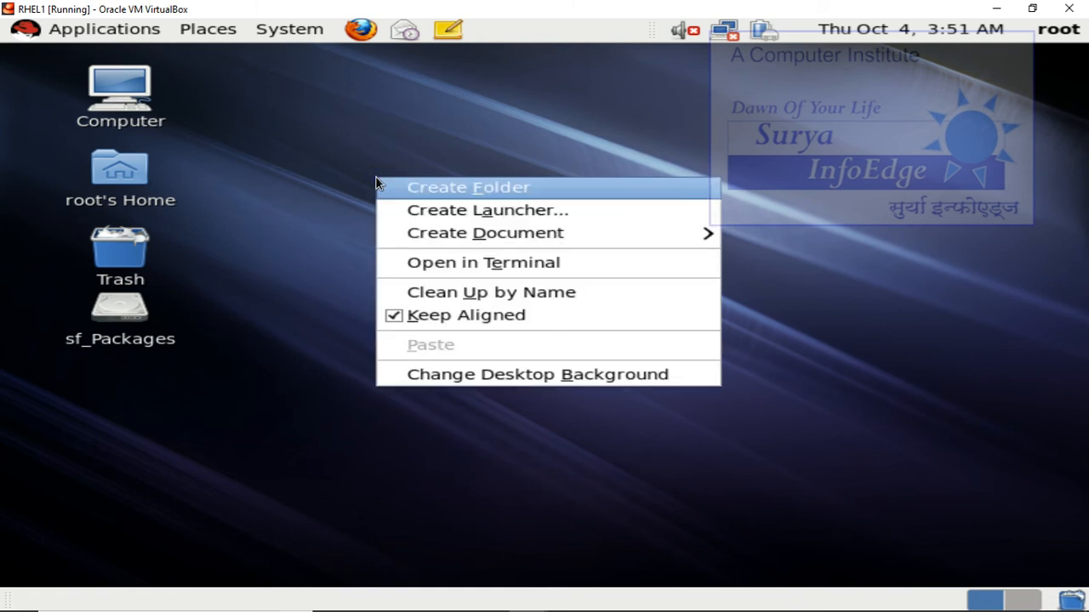
pyautogui.moveTo(483, 262)
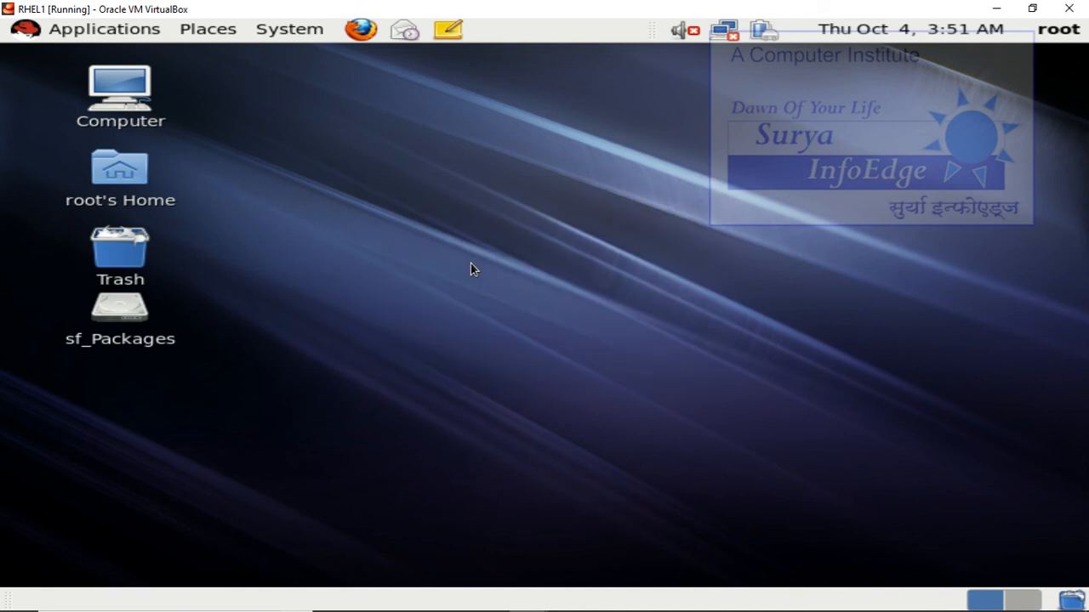
pyautogui.moveTo(451, 273)
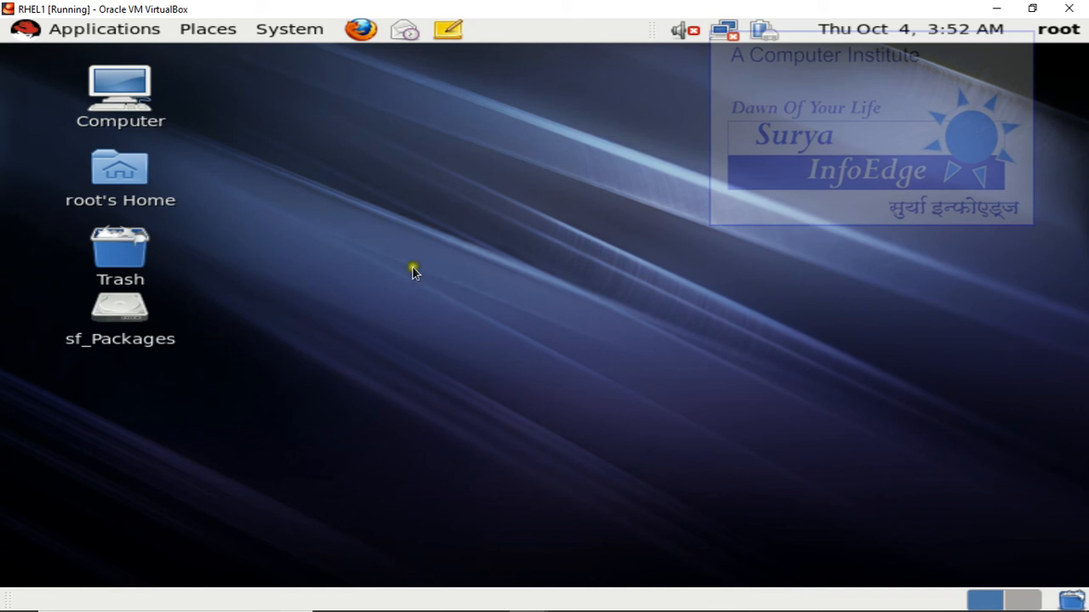
pyautogui.moveTo(411, 247)
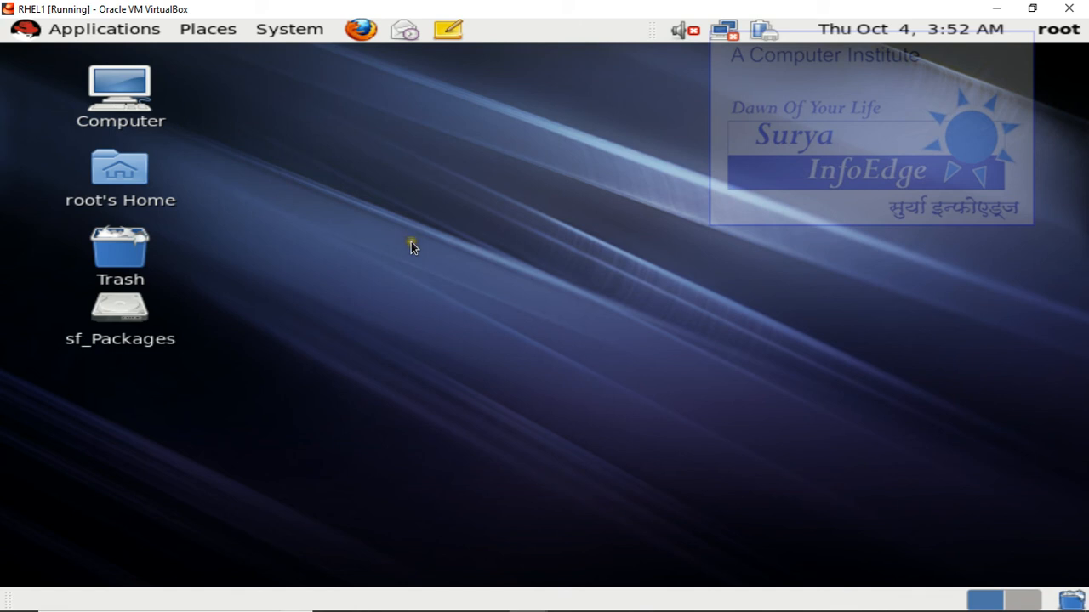
pyautogui.moveTo(411, 246)
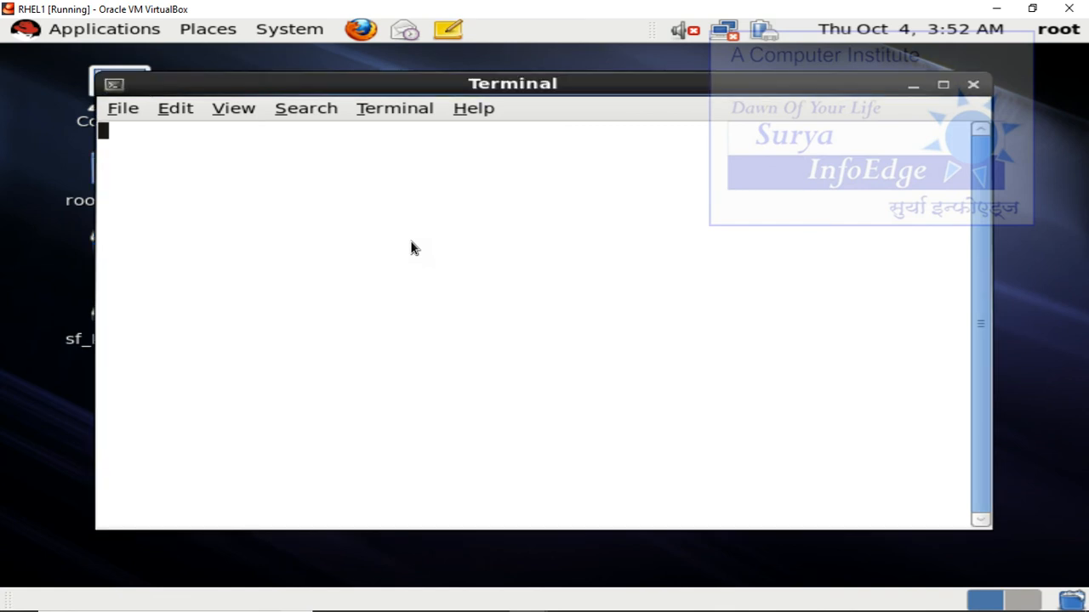
# Edit /etc/yum.repos.d/myrepo.repo in vi
pyautogui.write('vi')
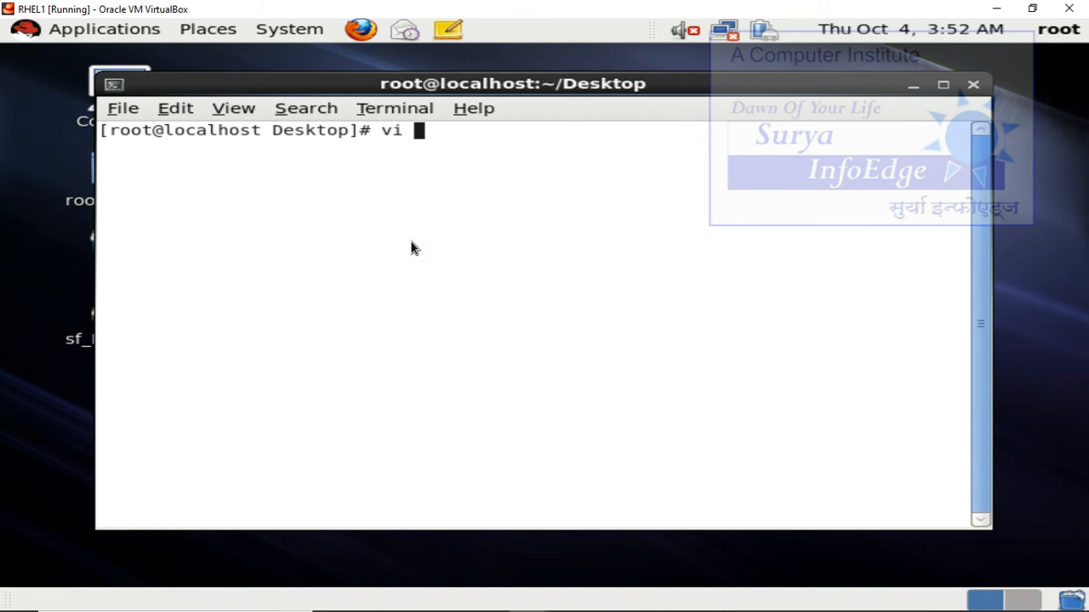
pyautogui.write('/etc/re')
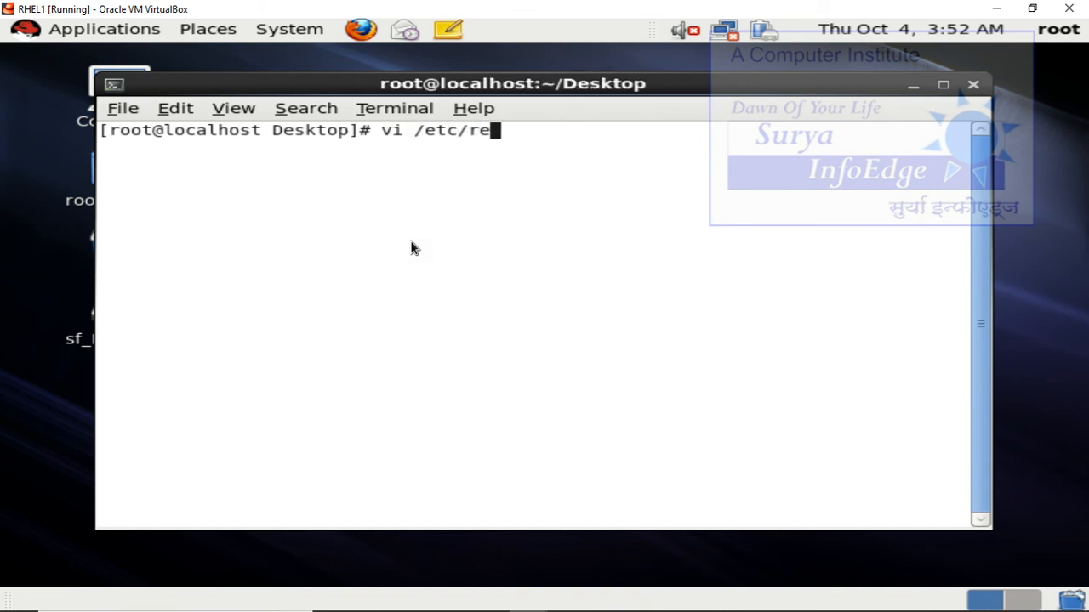
pyautogui.write('yu')
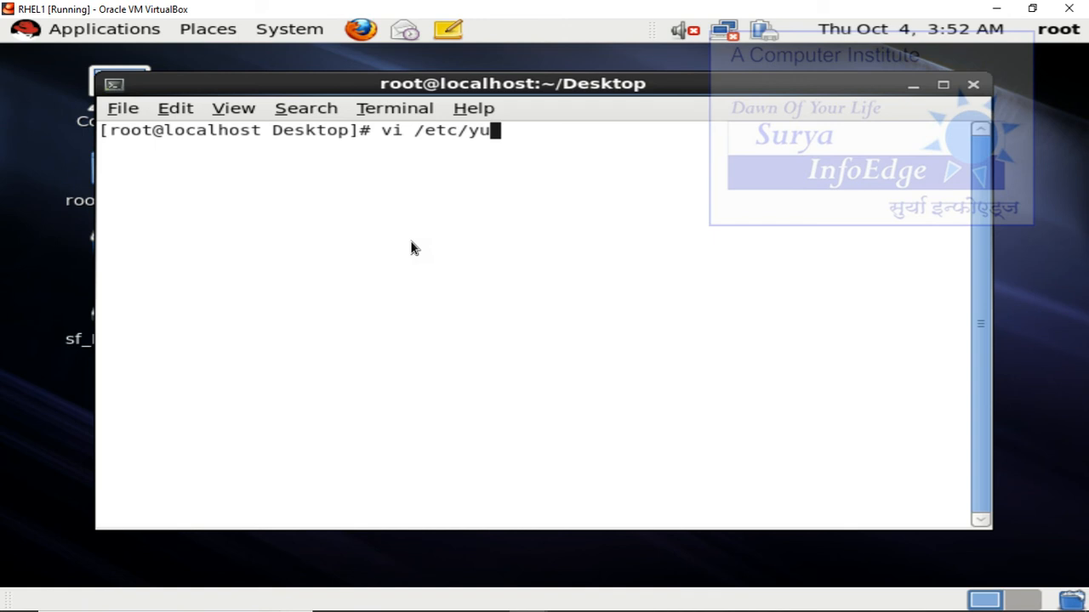
pyautogui.write('m.repos.d/')
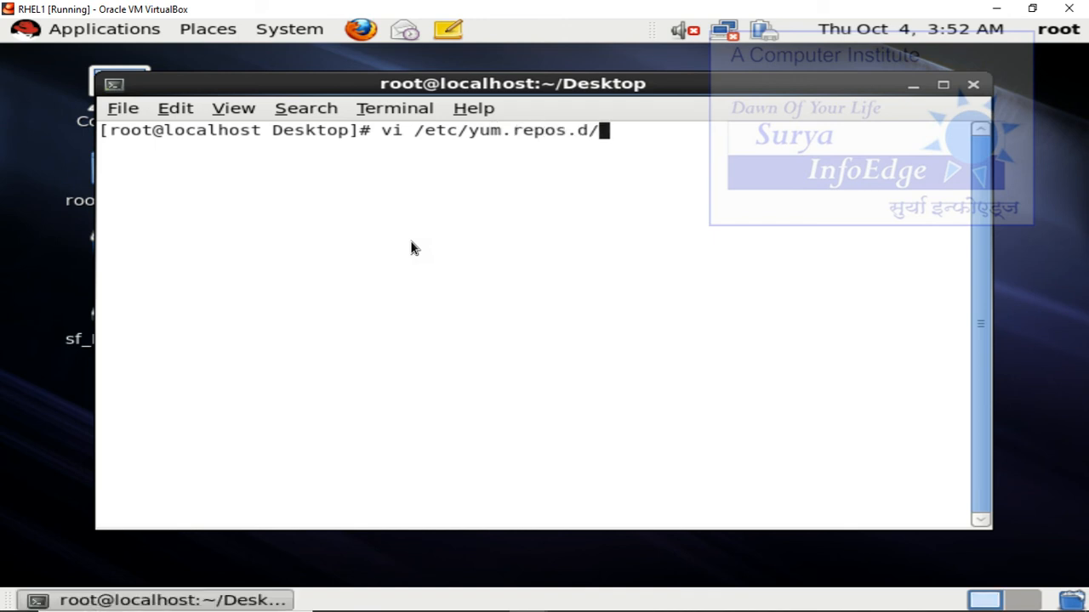
pyautogui.write('m')
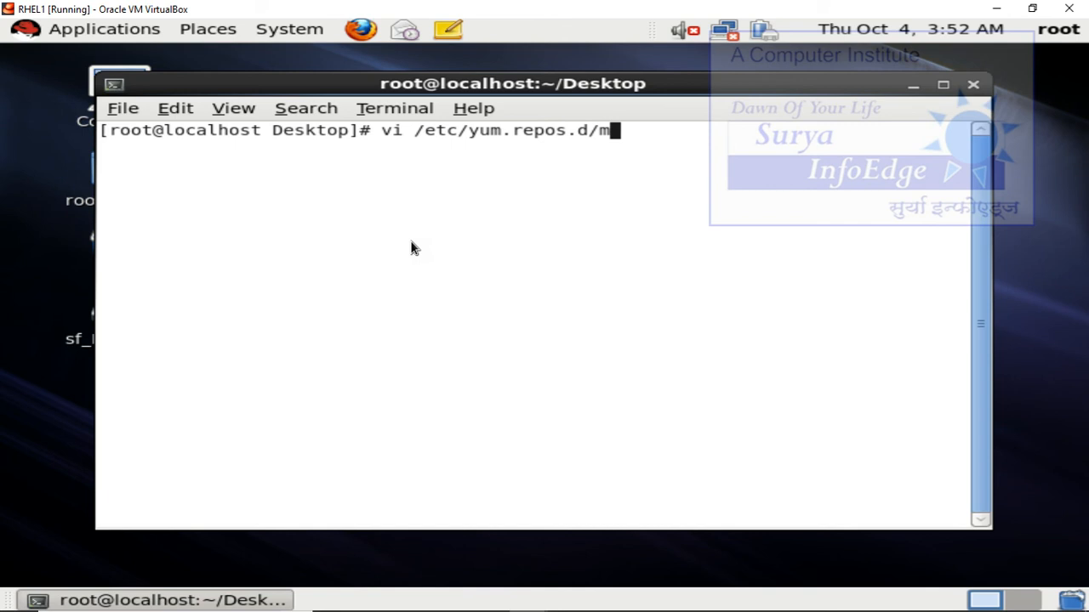
pyautogui.write('yr')
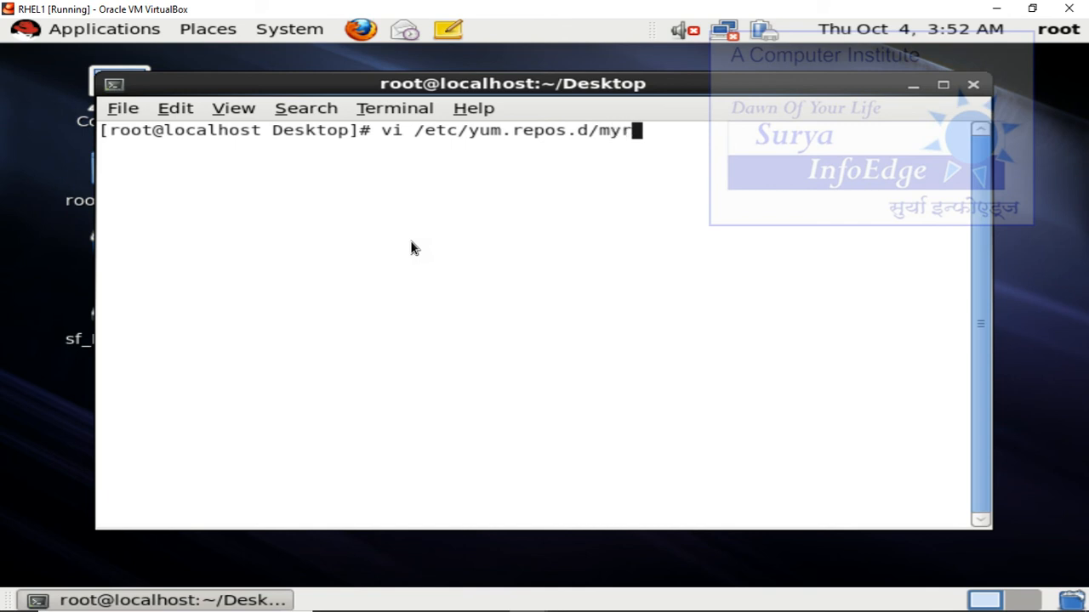
pyautogui.write('epo.rep')
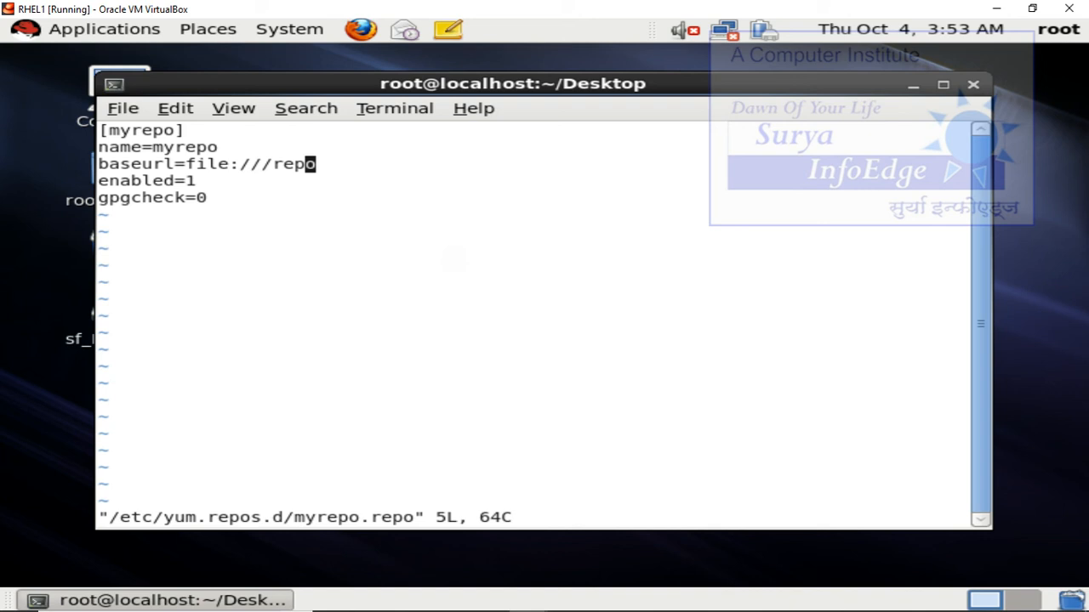
# Save the myrepo definition (baseurl file:///repo, enabled=1, gpgcheck=0) with :wq!
pyautogui.write(':wq!')
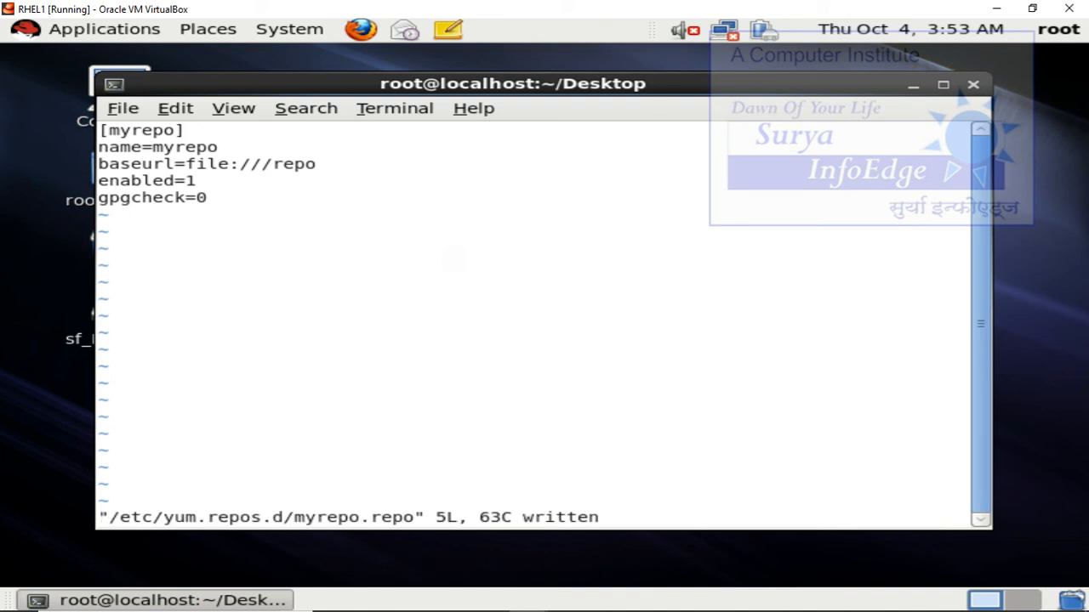
pyautogui.scroll(-3)
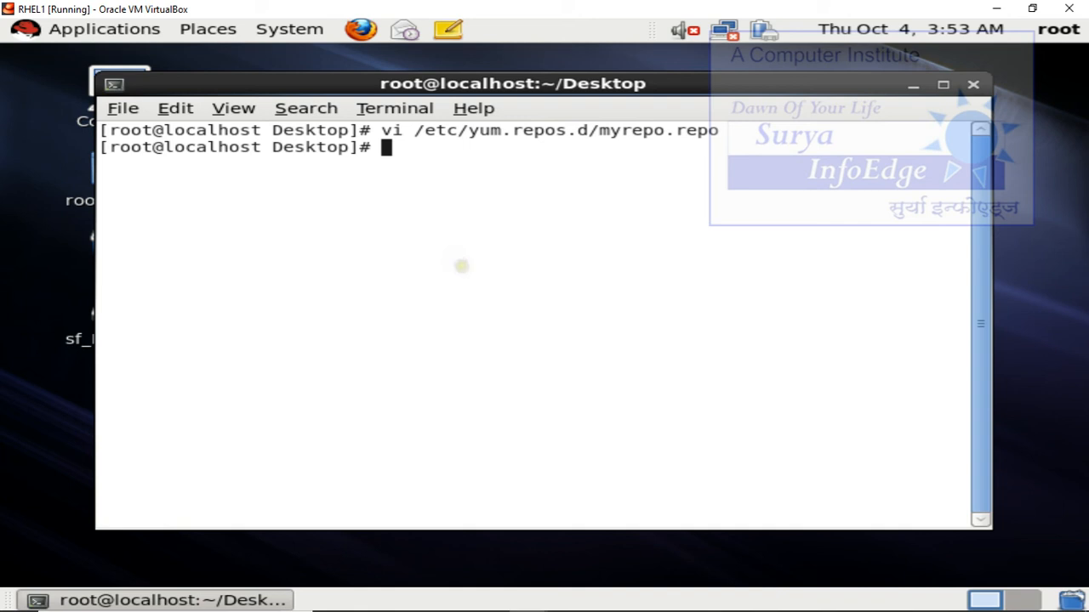
# Run yum repolist to list myrepo with 2,977 packages
pyautogui.write('yum')
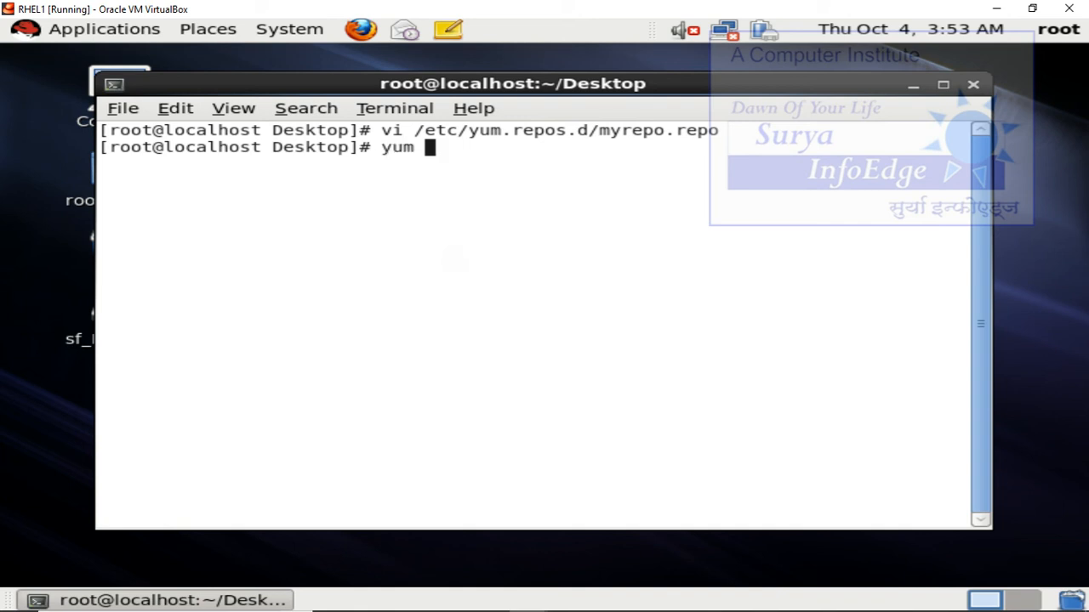
pyautogui.write('re')
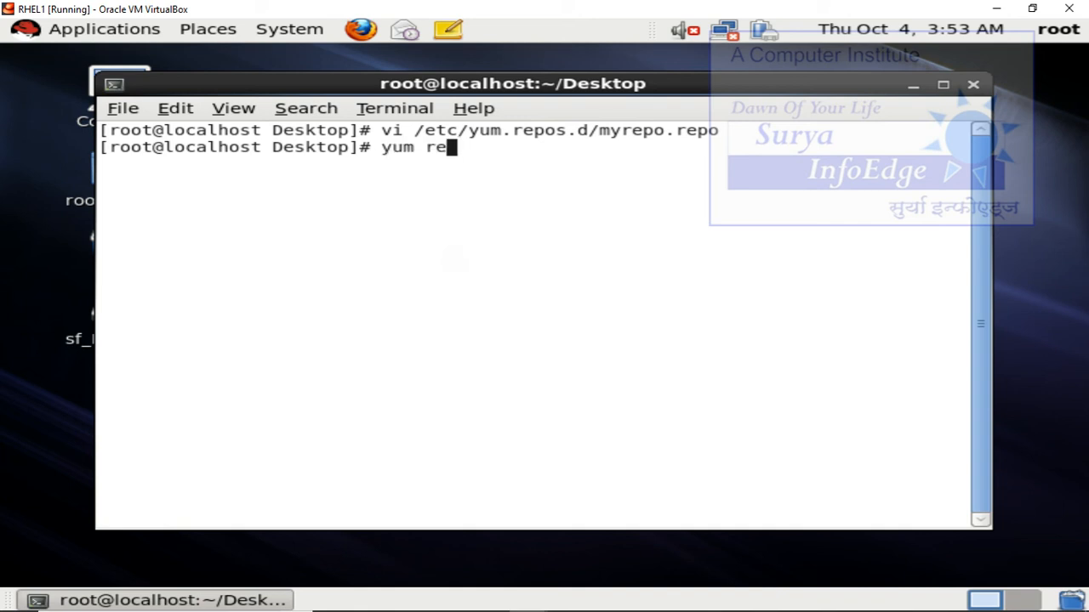
pyautogui.write('polish')
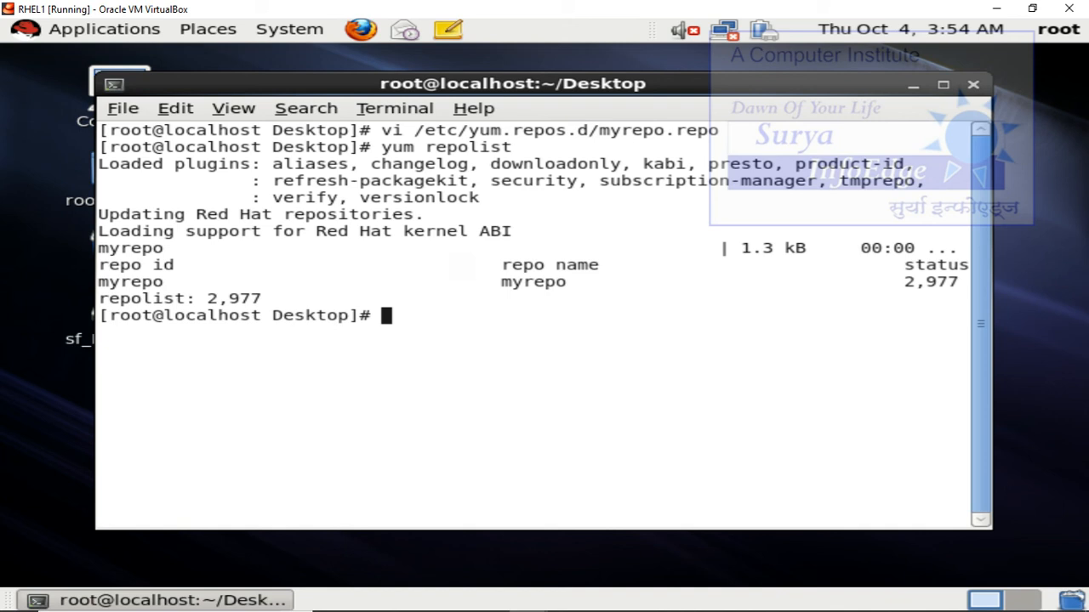
# Enter a yum install samba command at the prompt
pyautogui.write('yum insta')
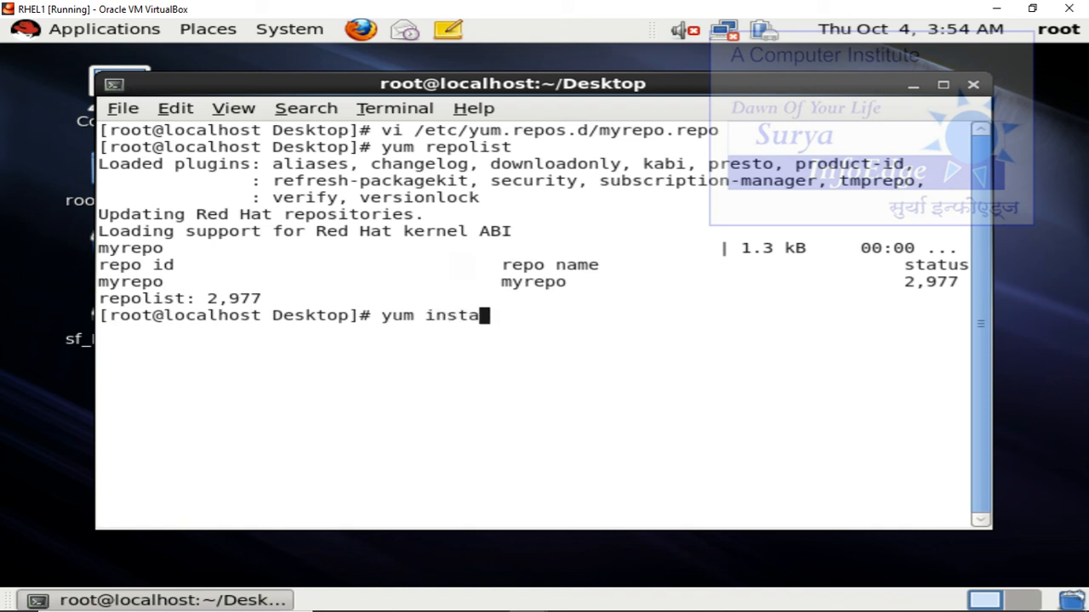
pyautogui.write('ll')
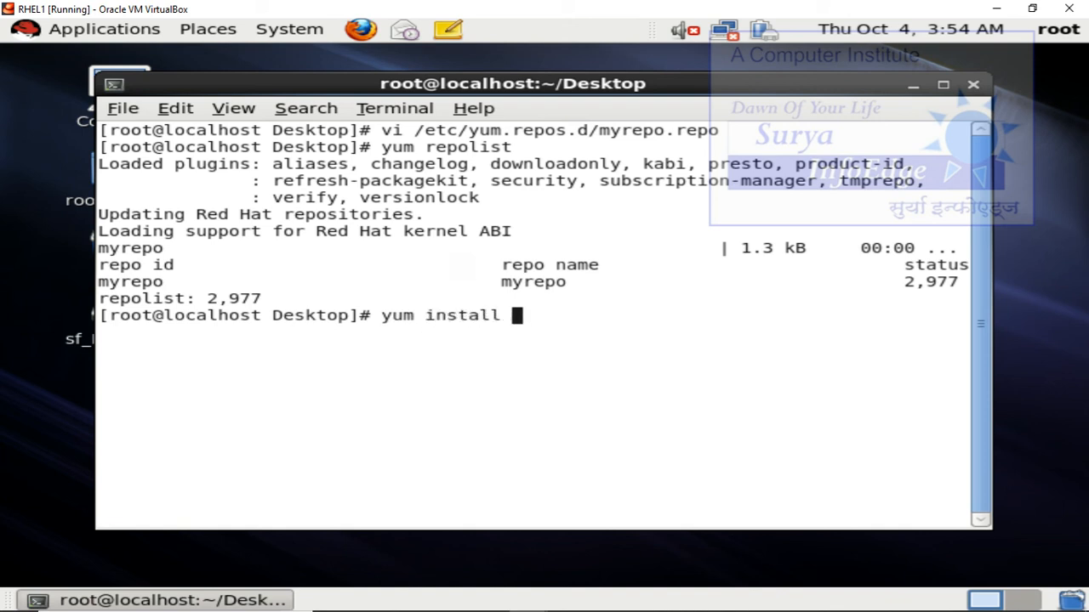
pyautogui.write('samba')
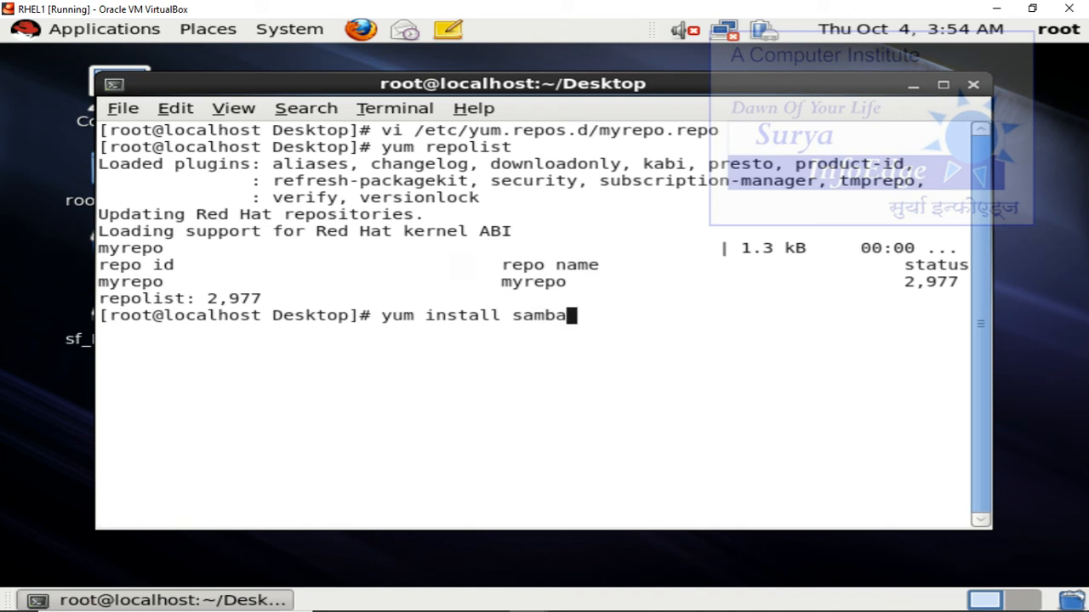